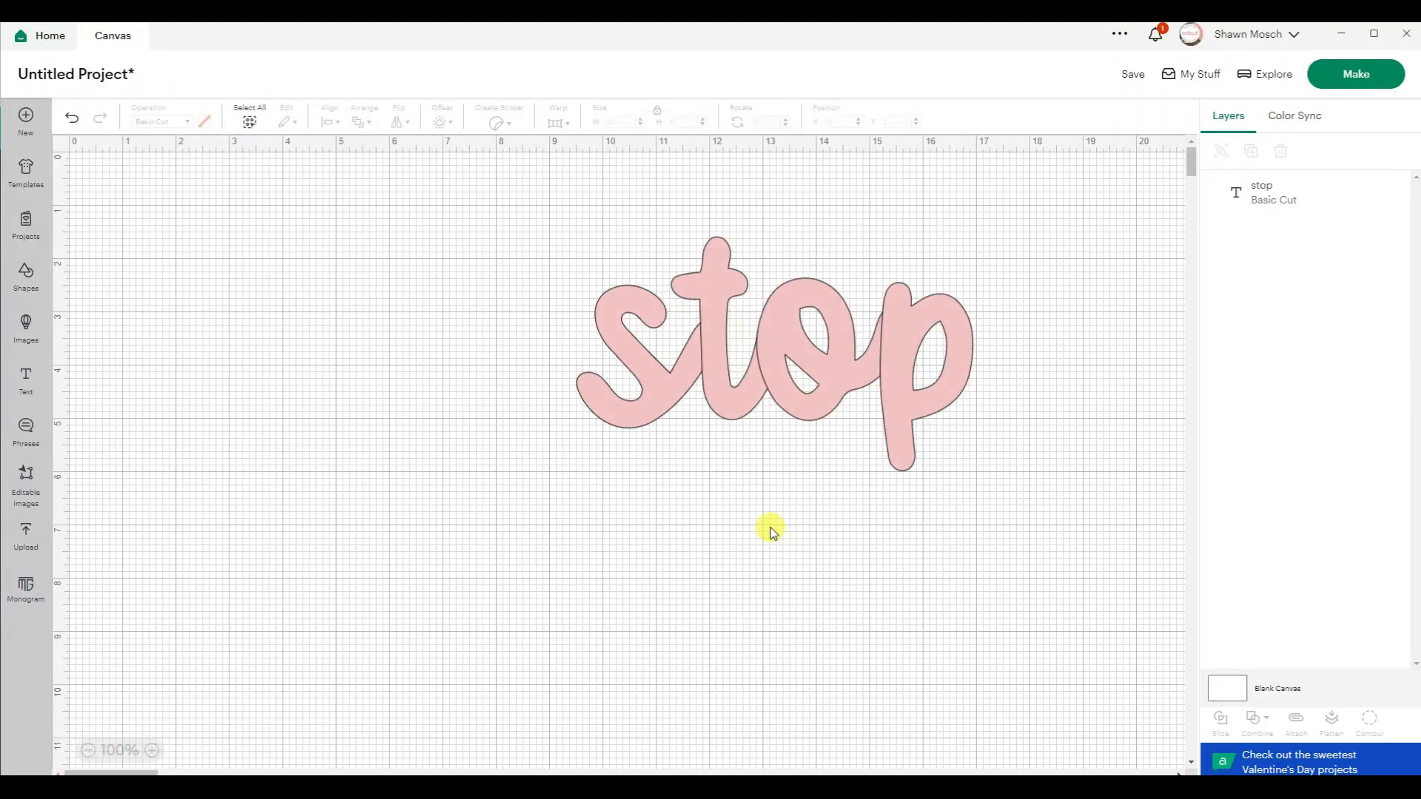
mouse_move(757, 598)
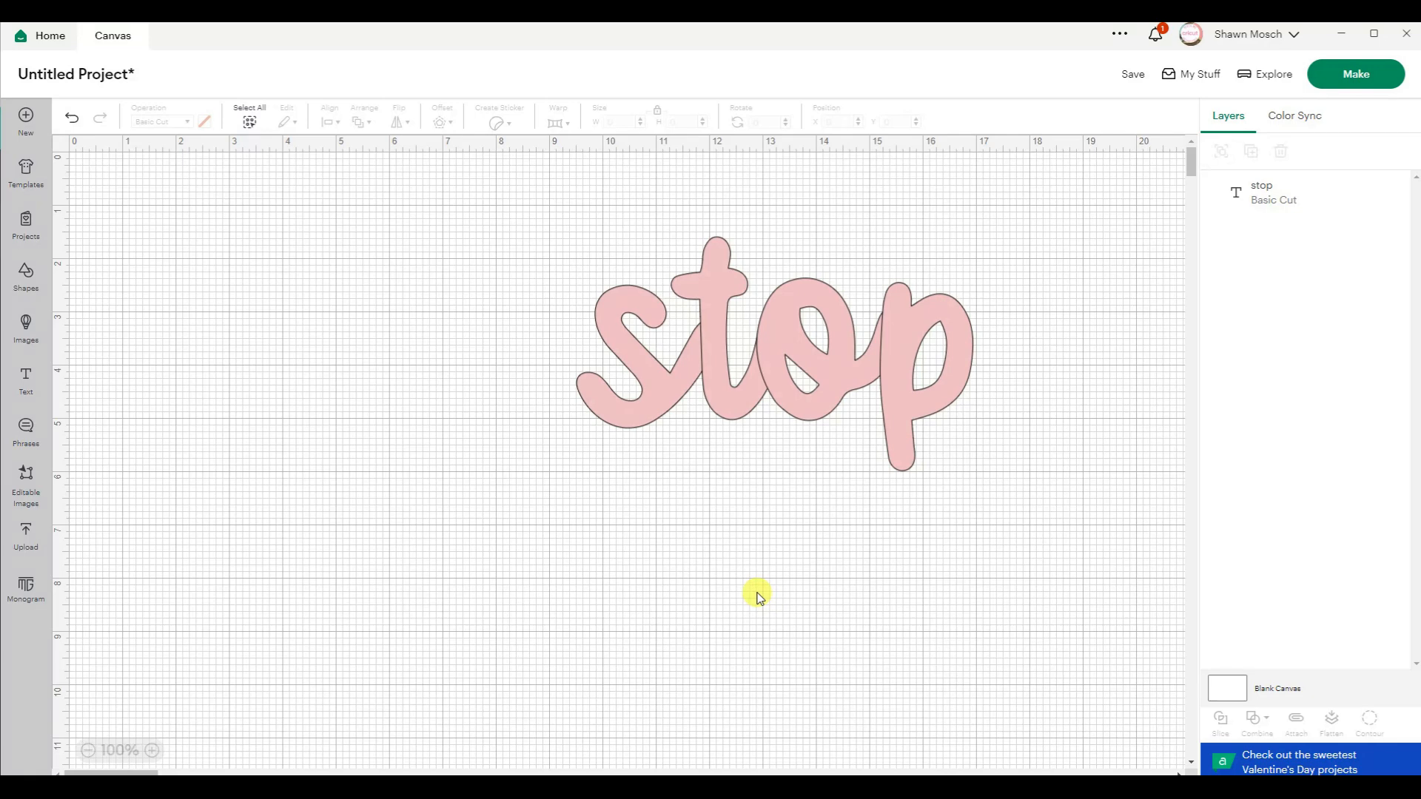
mouse_move(788, 573)
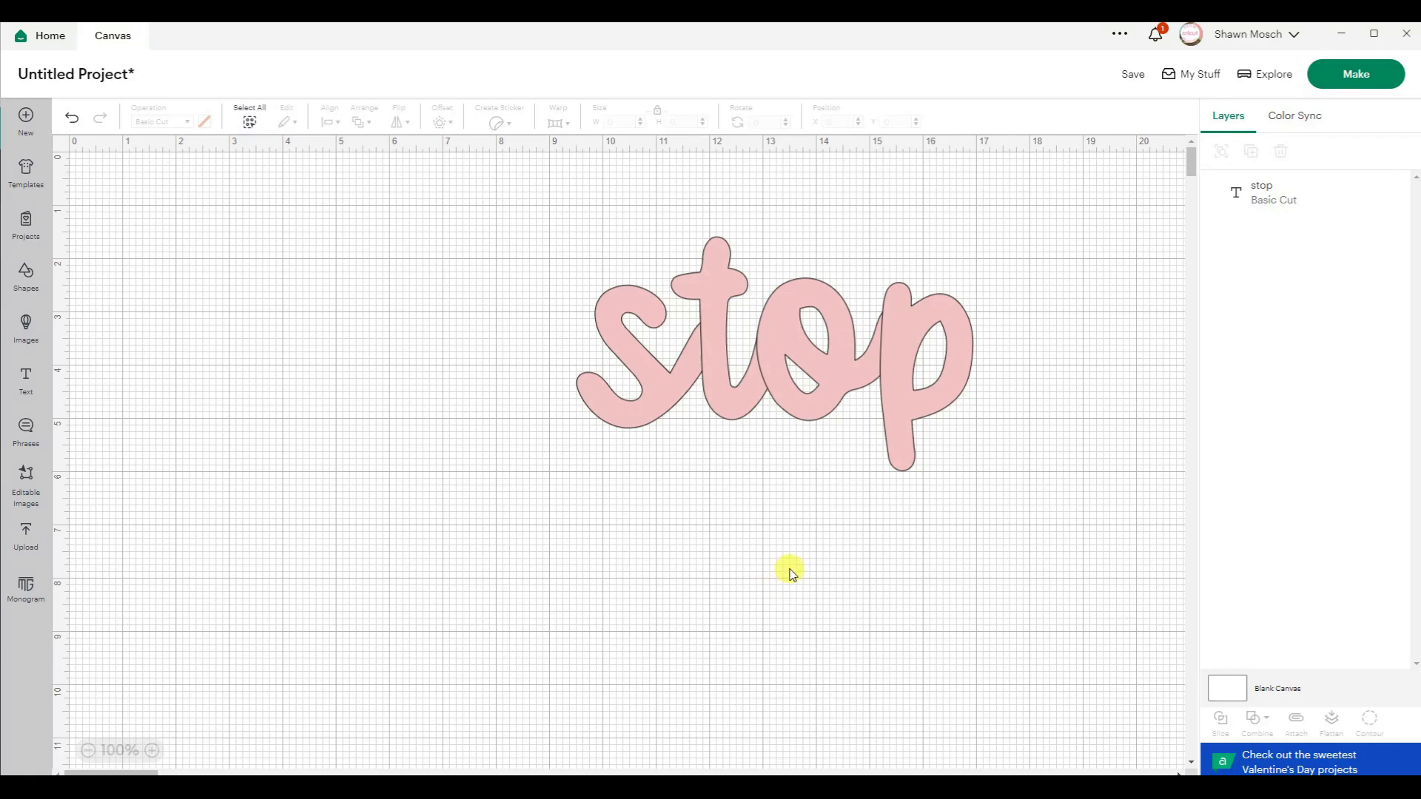
mouse_move(750, 480)
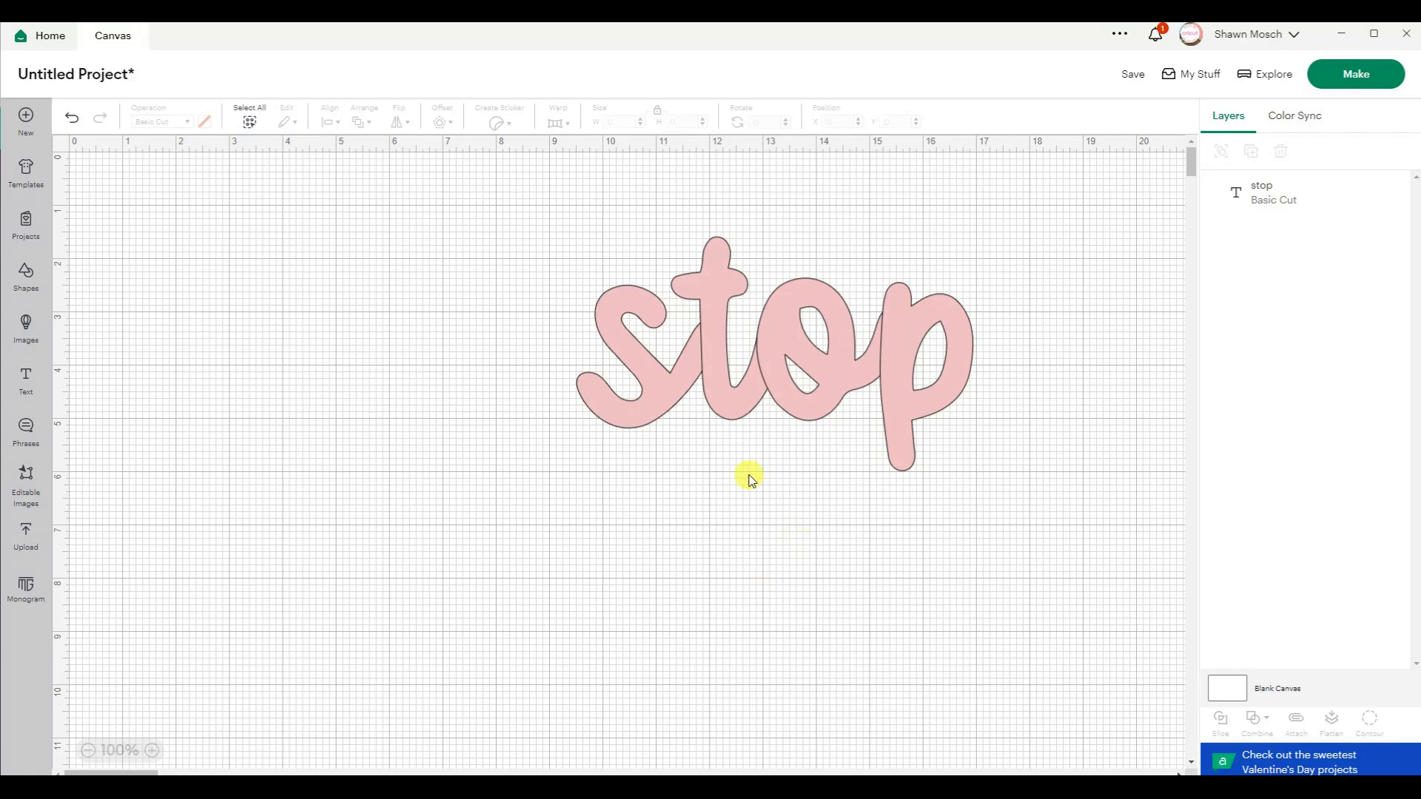
mouse_move(716, 479)
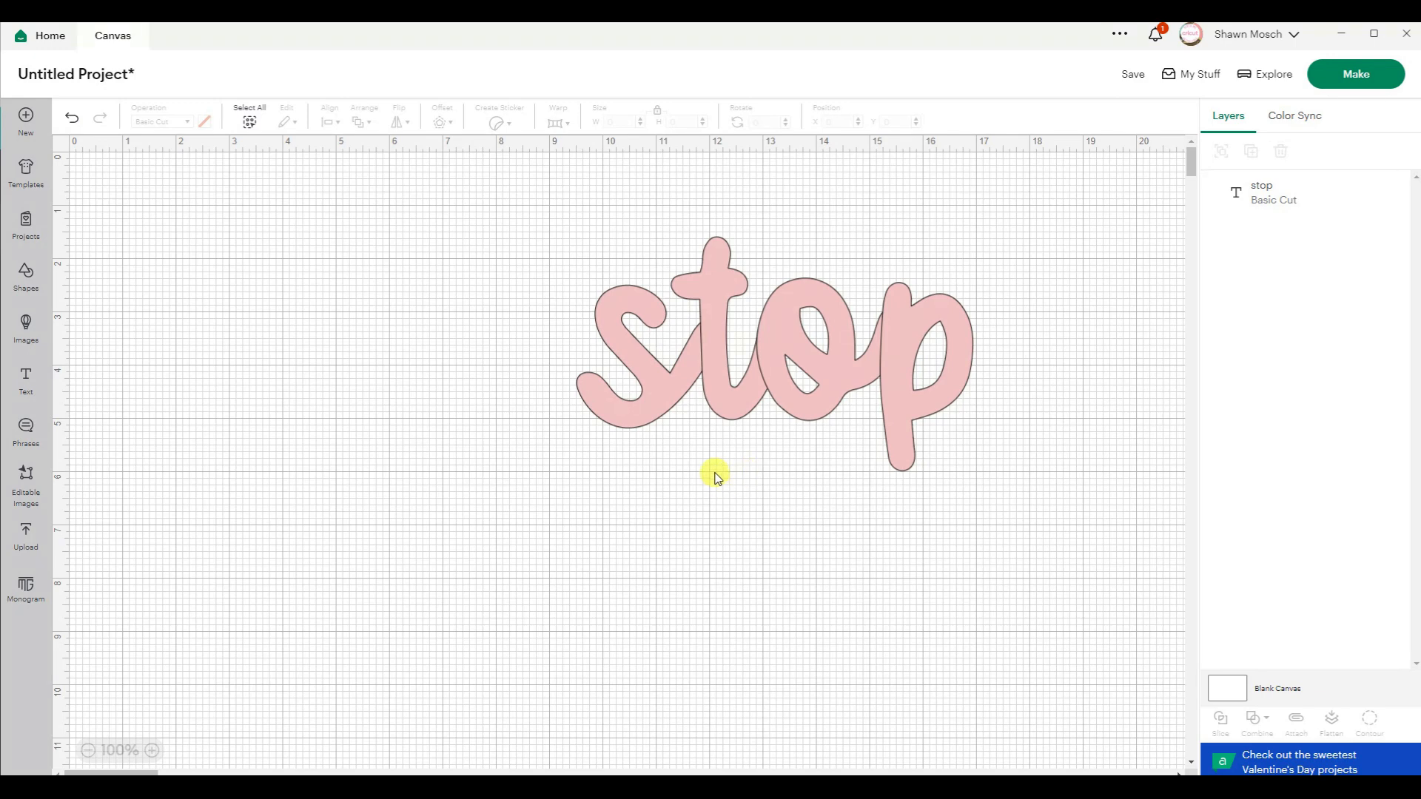
mouse_move(693, 453)
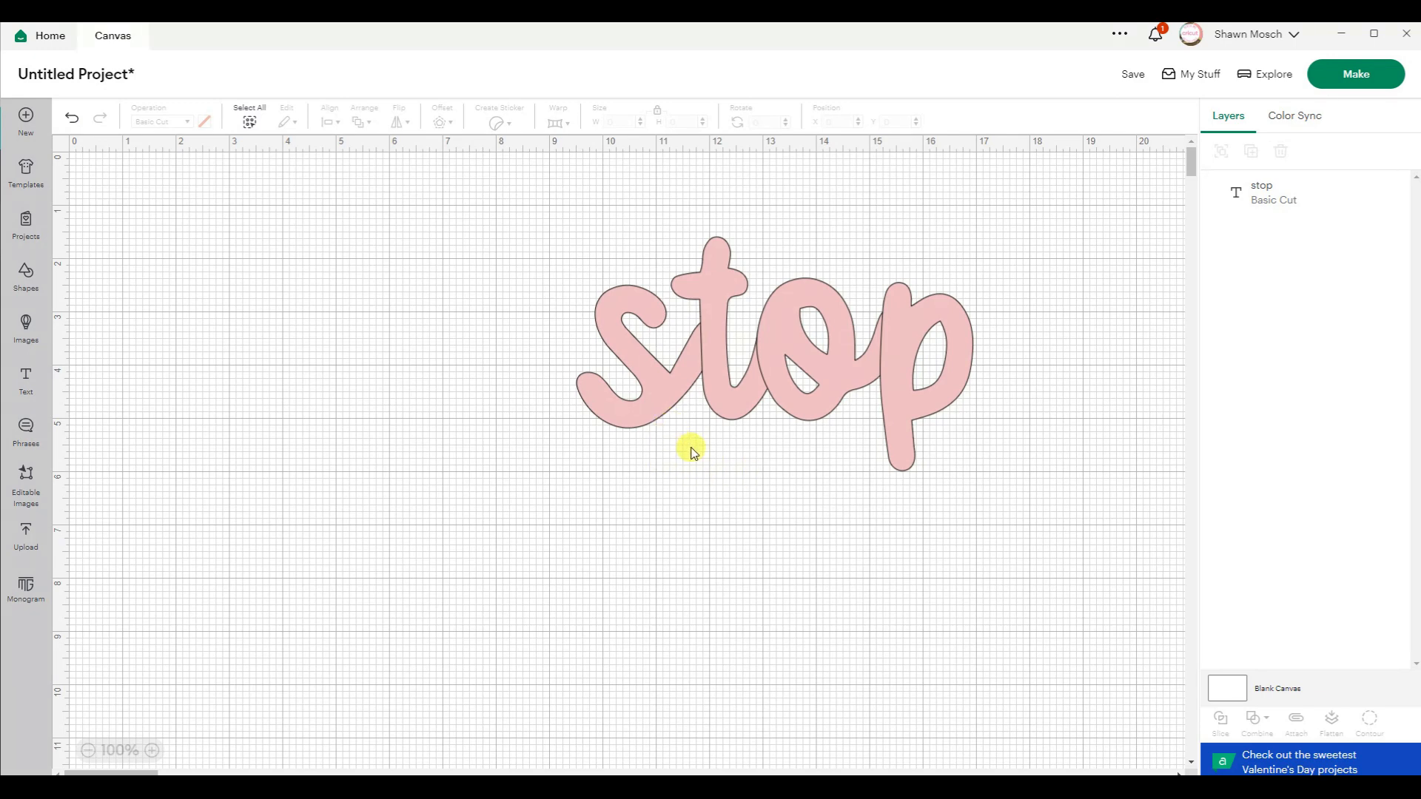
mouse_move(705, 365)
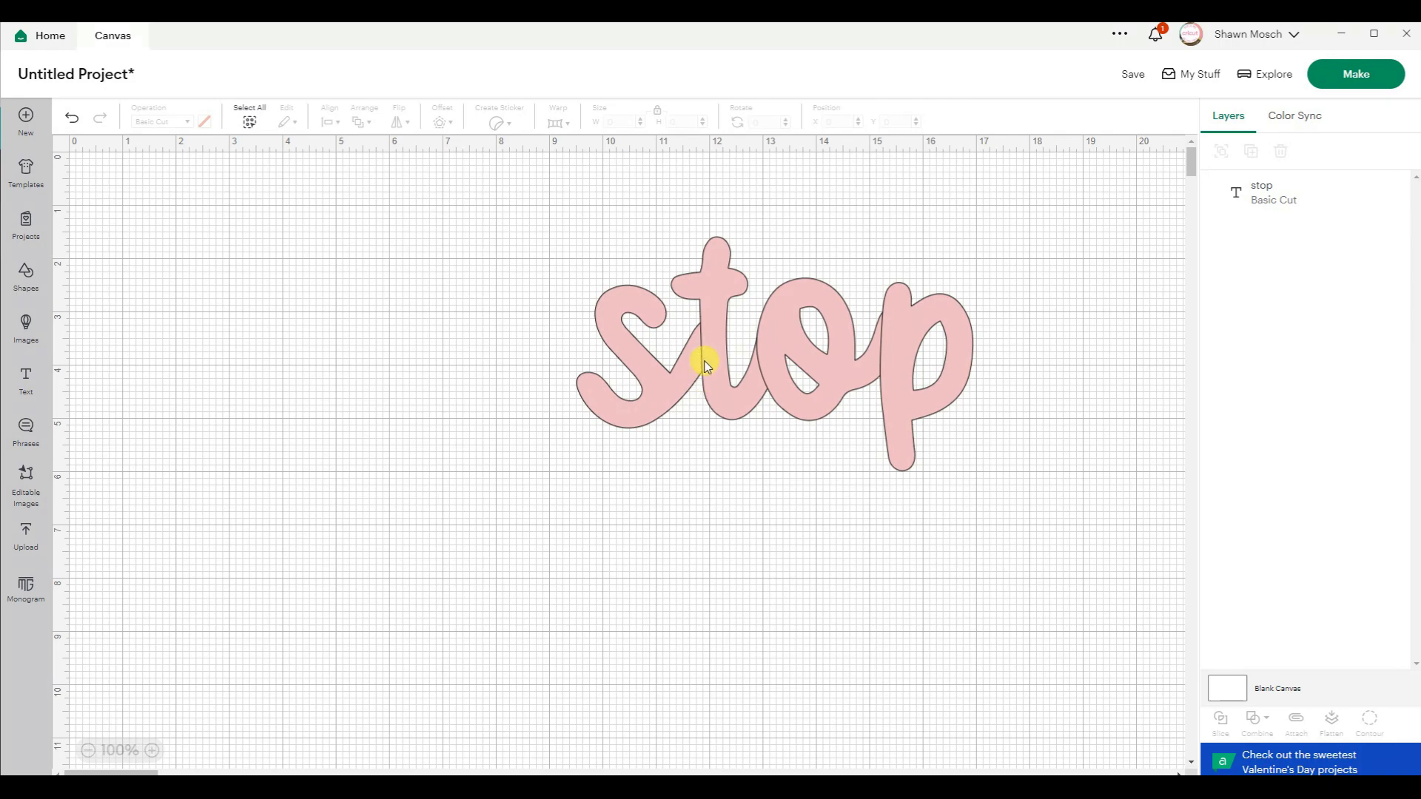
mouse_move(646, 483)
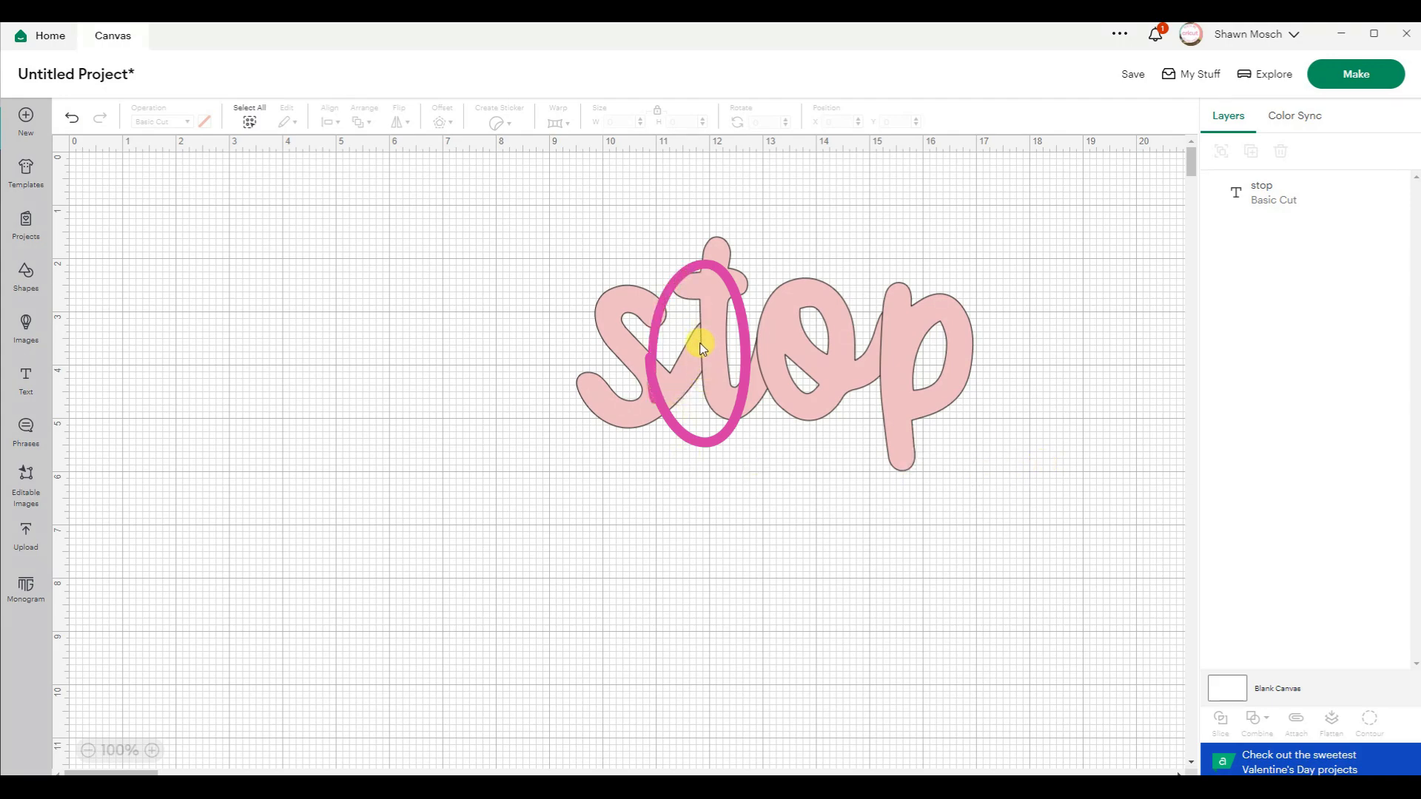
mouse_move(759, 356)
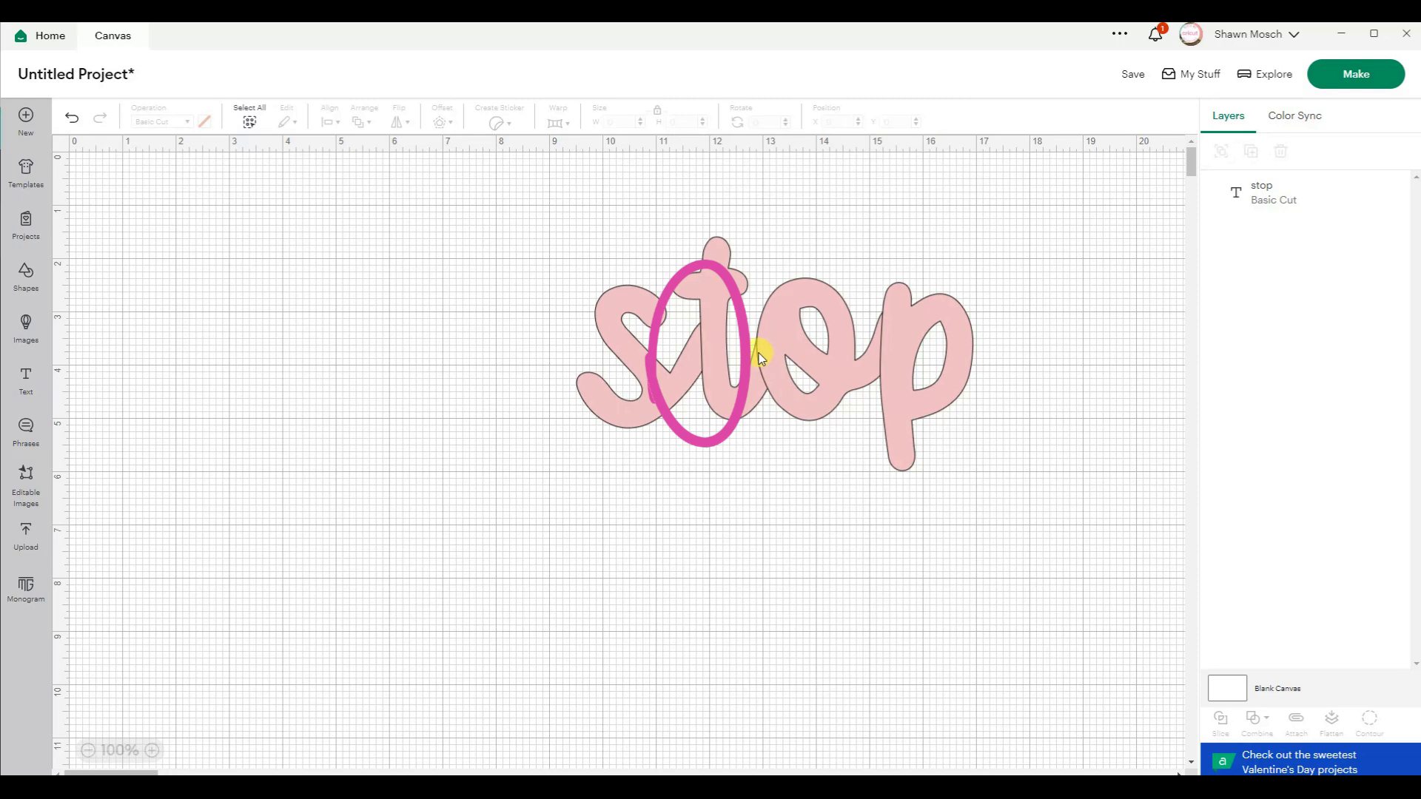
mouse_move(893, 339)
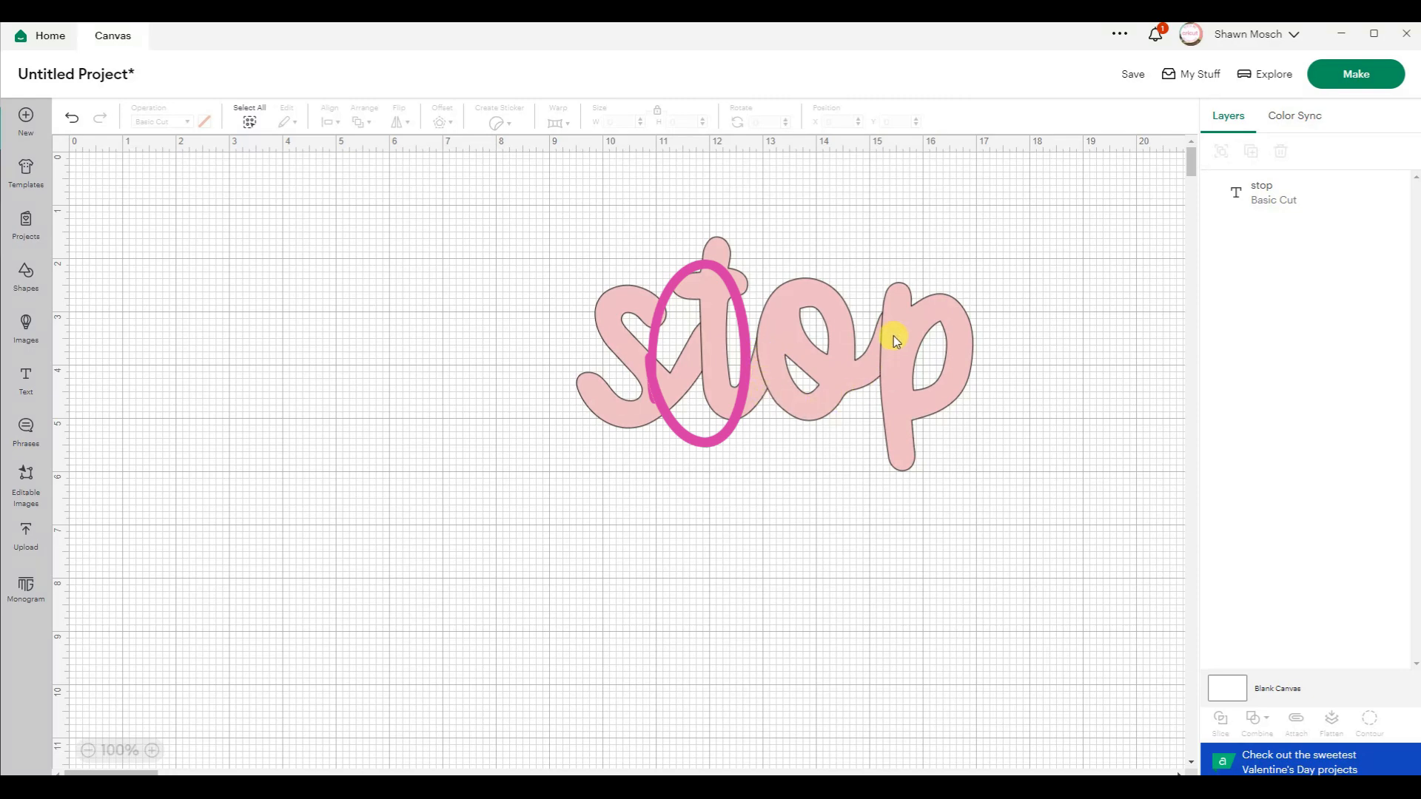
mouse_move(888, 381)
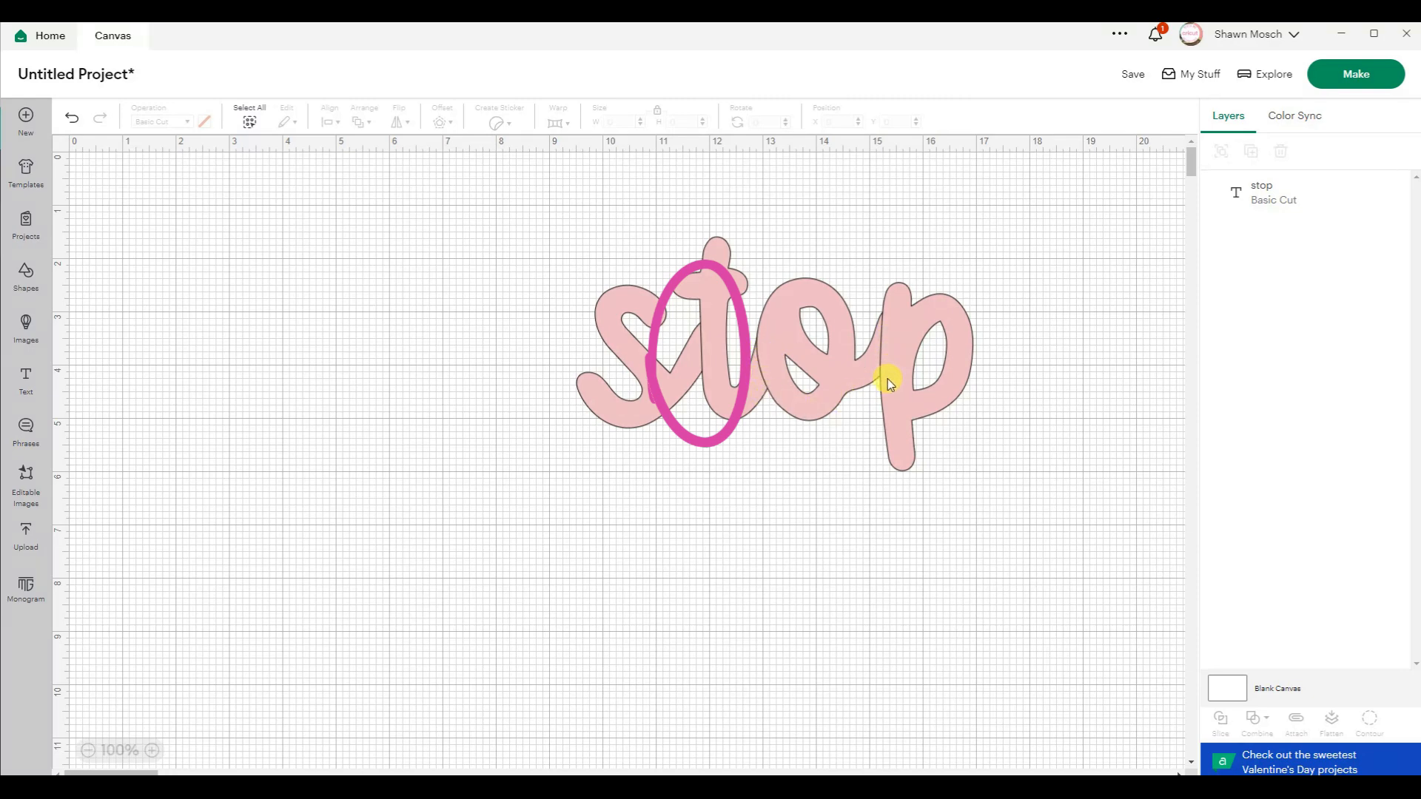
Weld the selected 'stop' word into a single Weld Result shape via Combine.
click(815, 408)
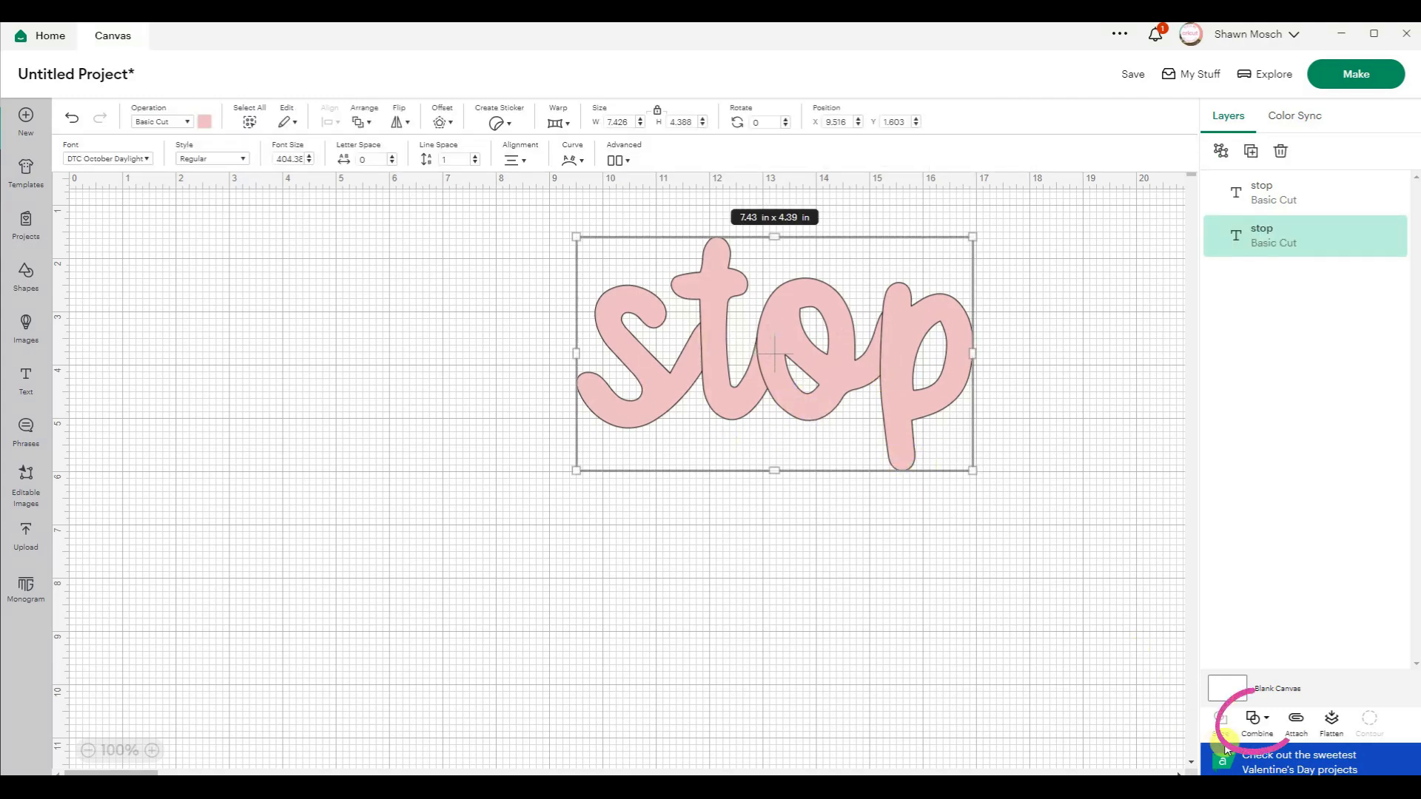
click(1257, 724)
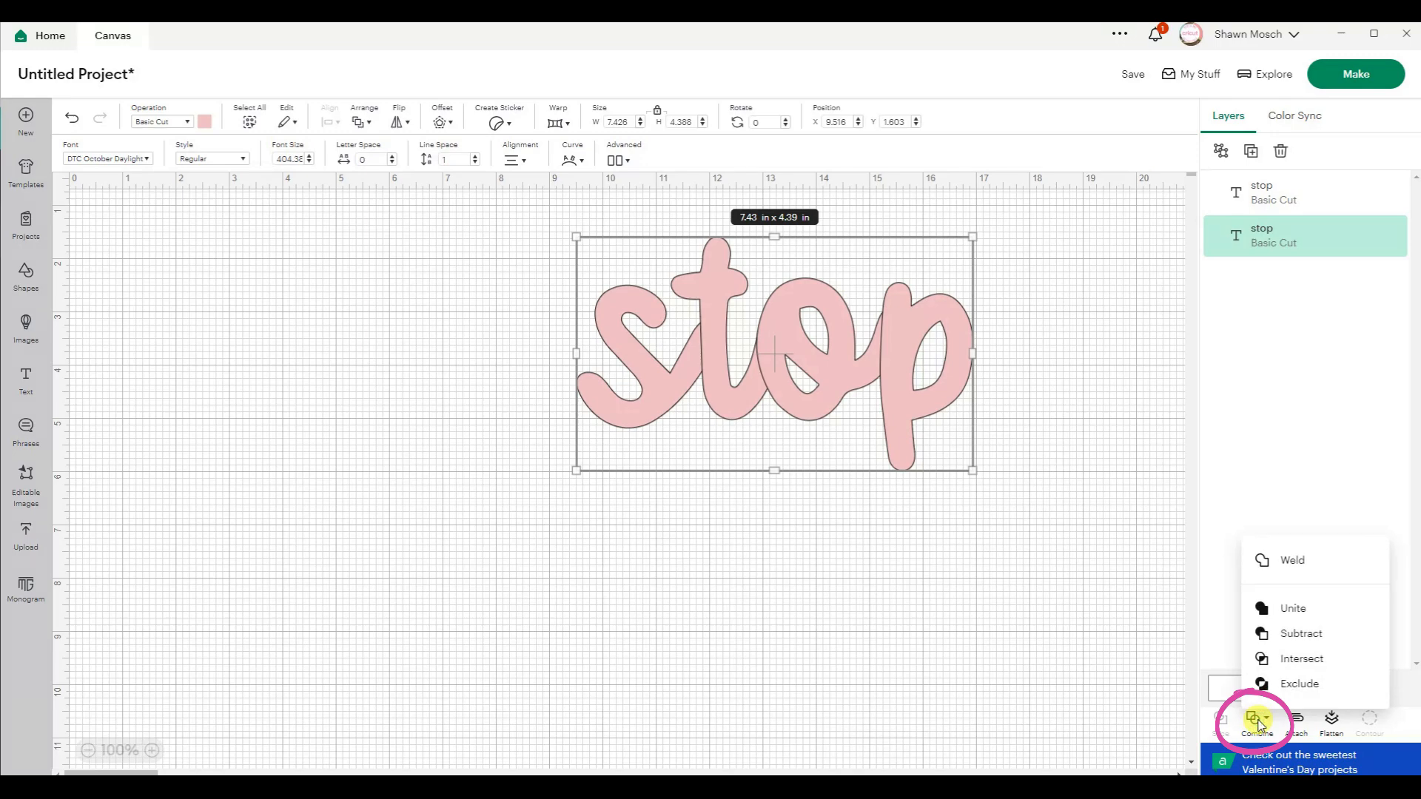
mouse_move(1291, 561)
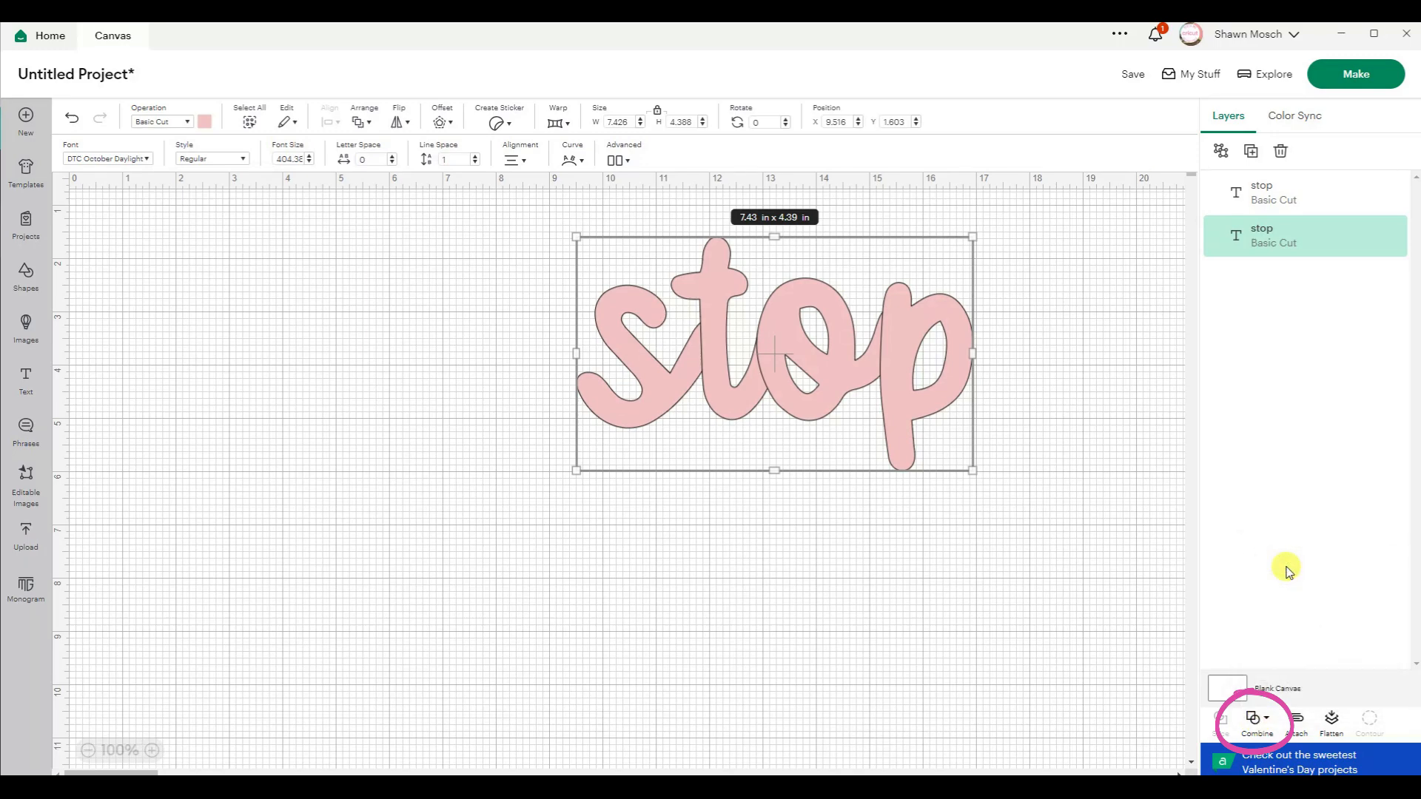
click(1256, 719)
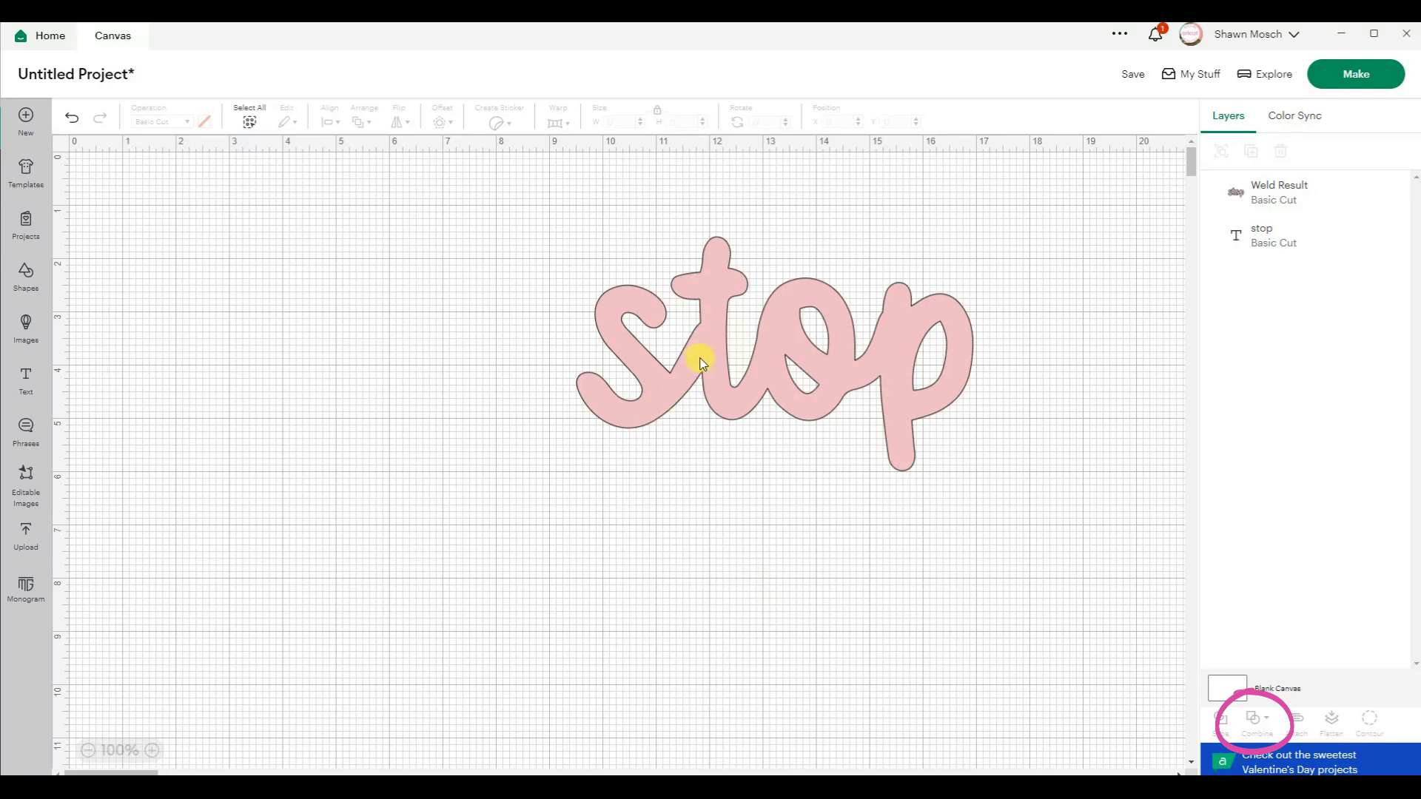
mouse_move(708, 373)
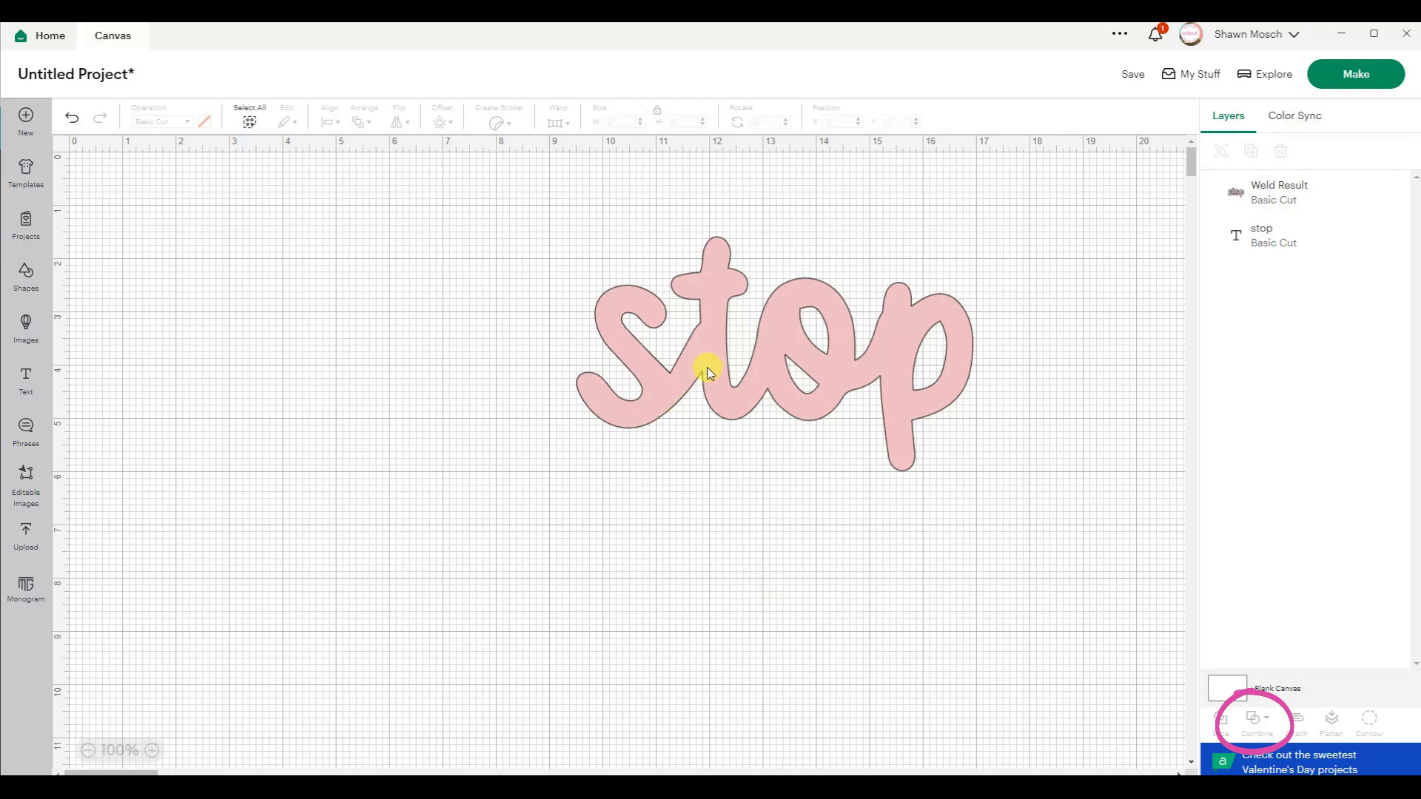
mouse_move(715, 387)
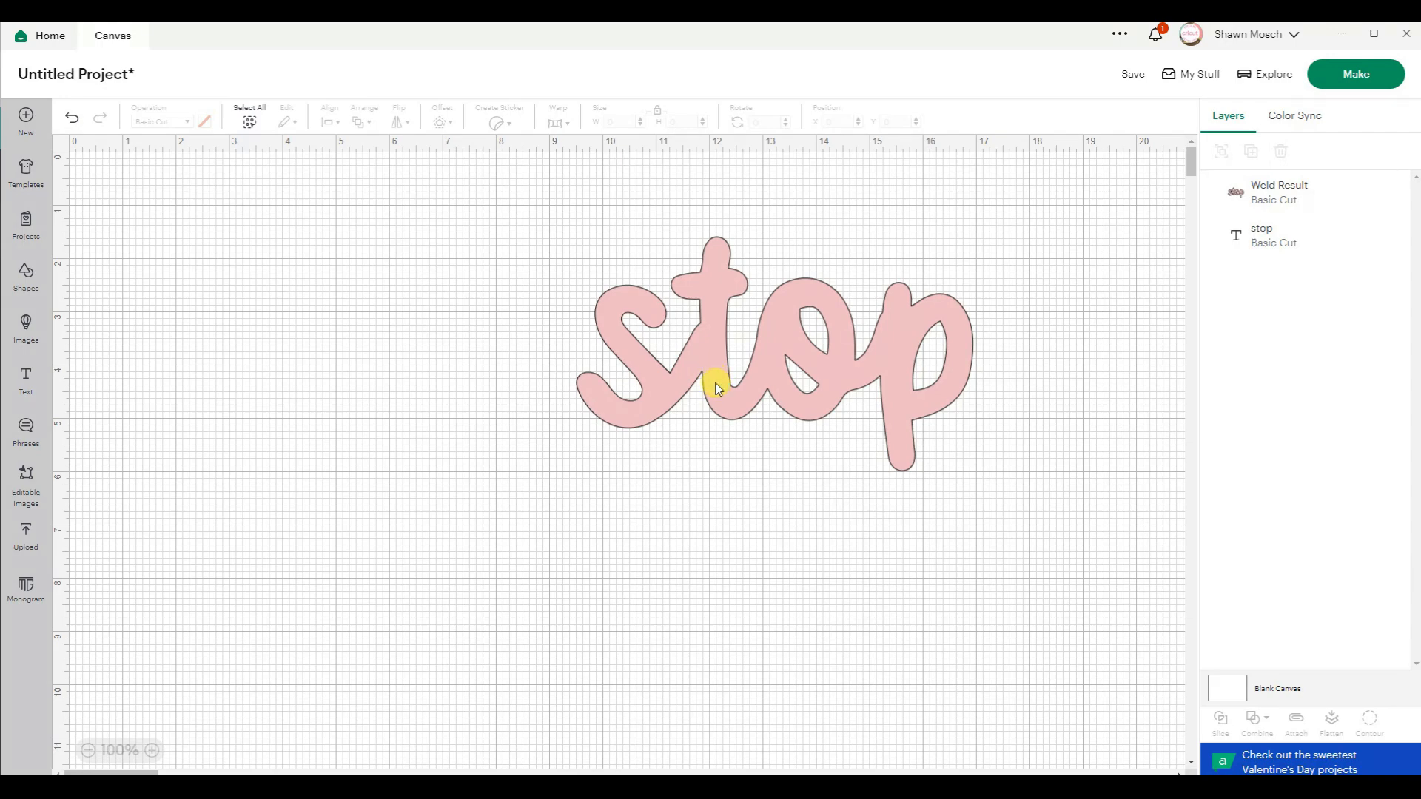
mouse_move(721, 384)
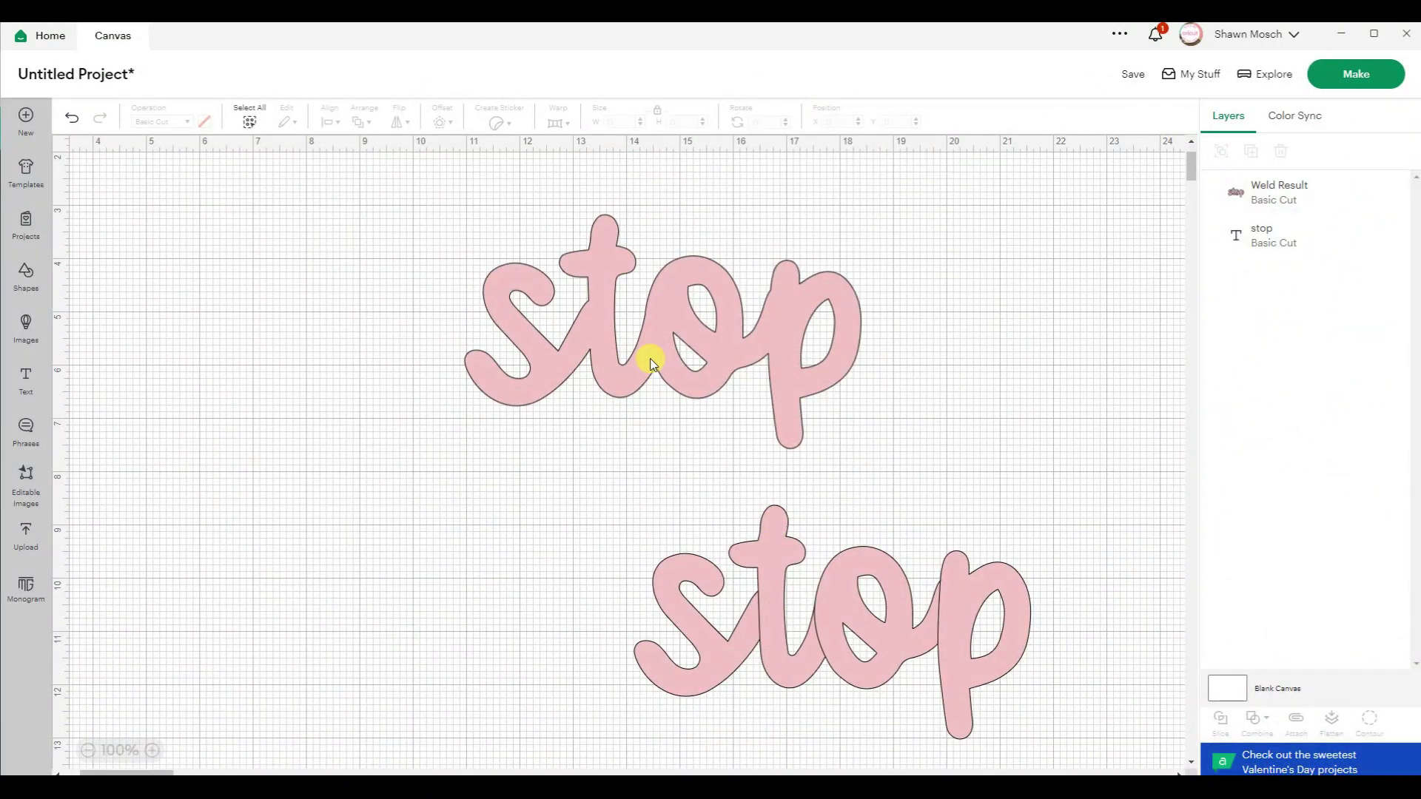
mouse_move(865, 644)
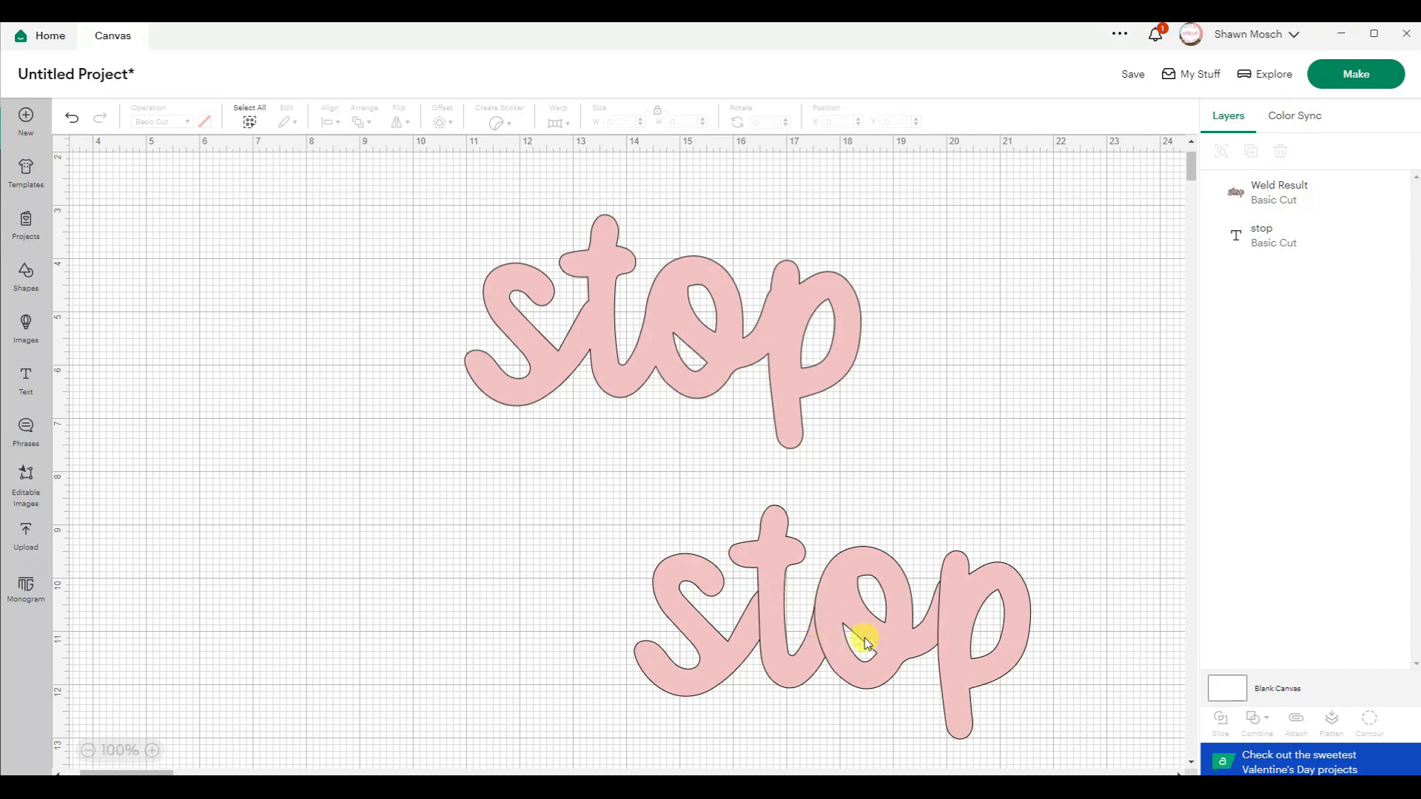
Select the lower, unwelded 'stop' text copy on the canvas.
click(824, 625)
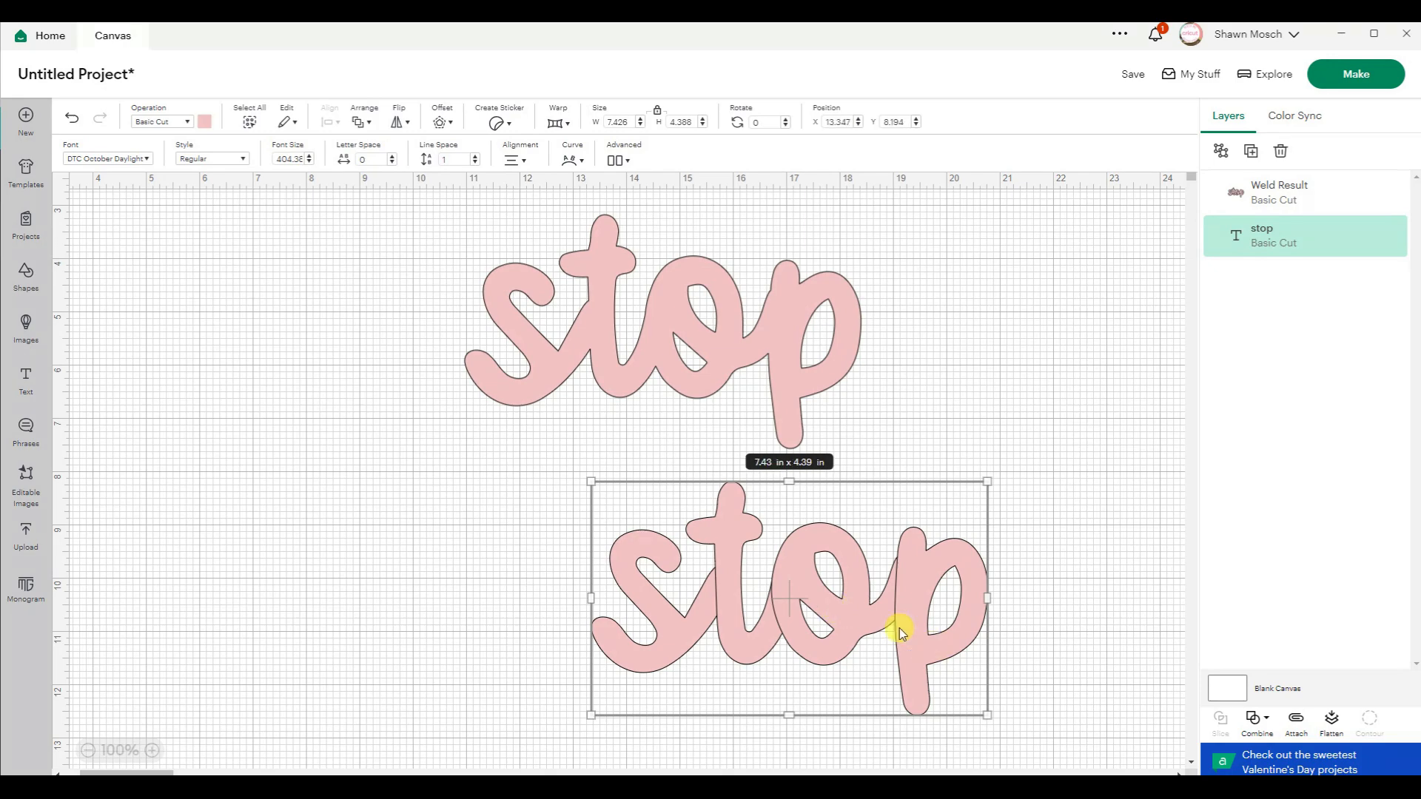
mouse_move(735, 580)
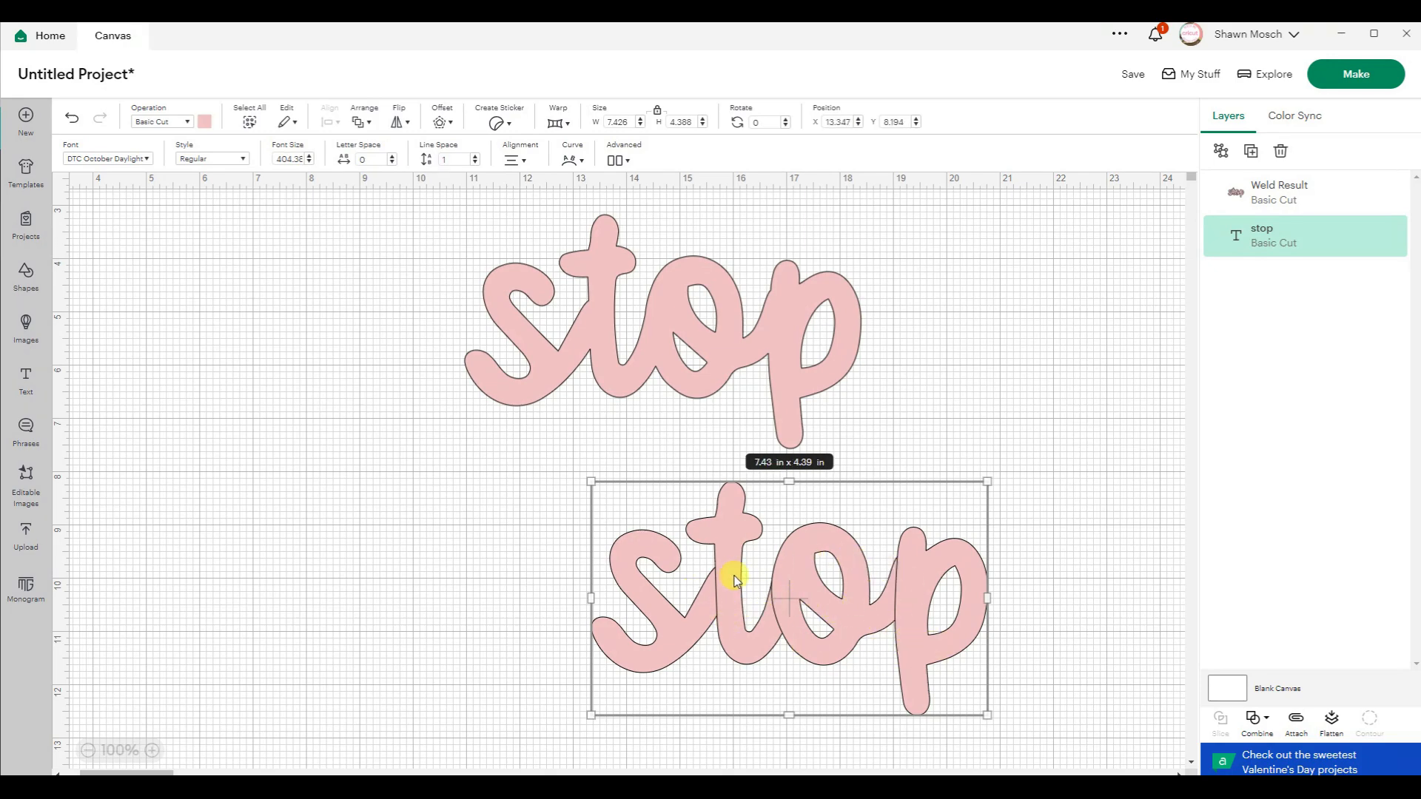
mouse_move(719, 581)
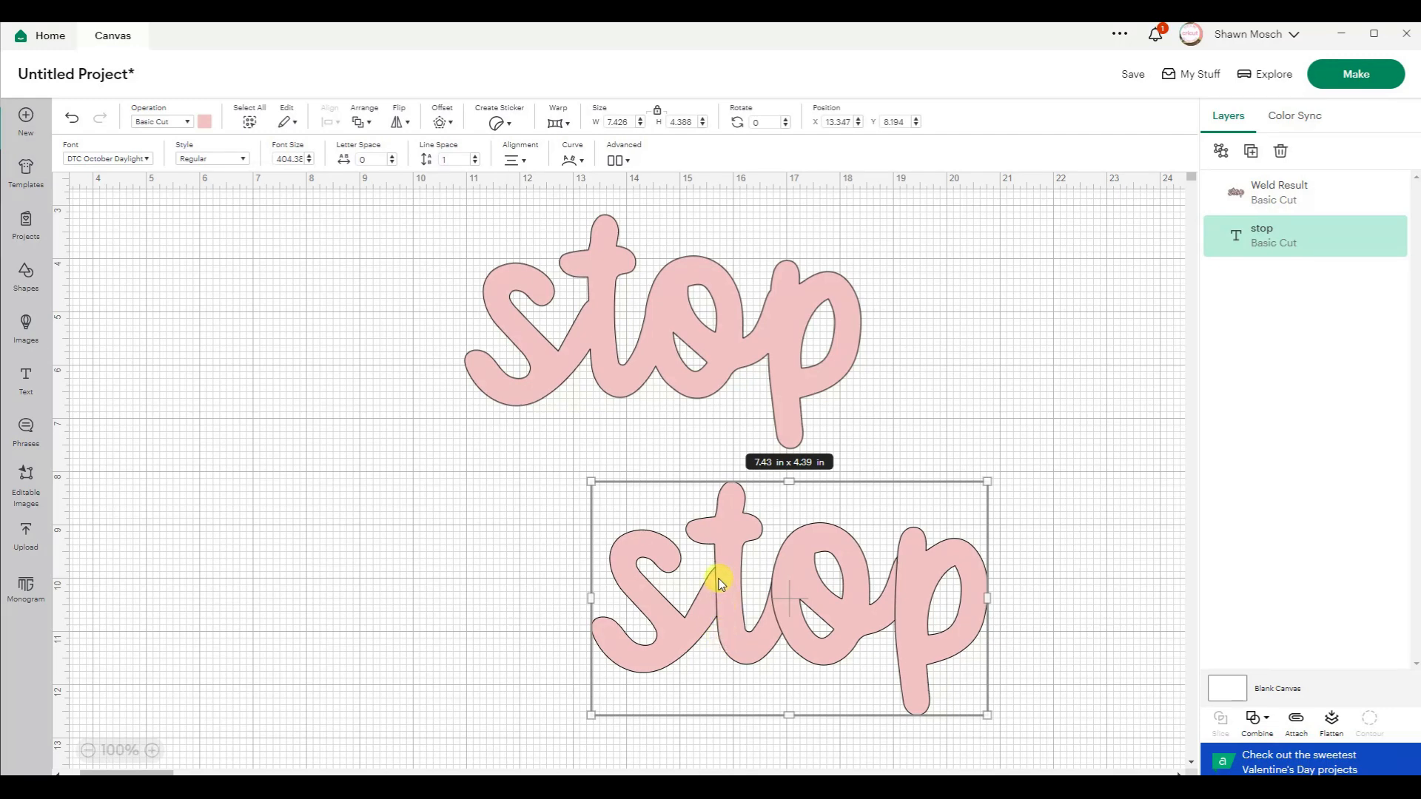
mouse_move(1220, 750)
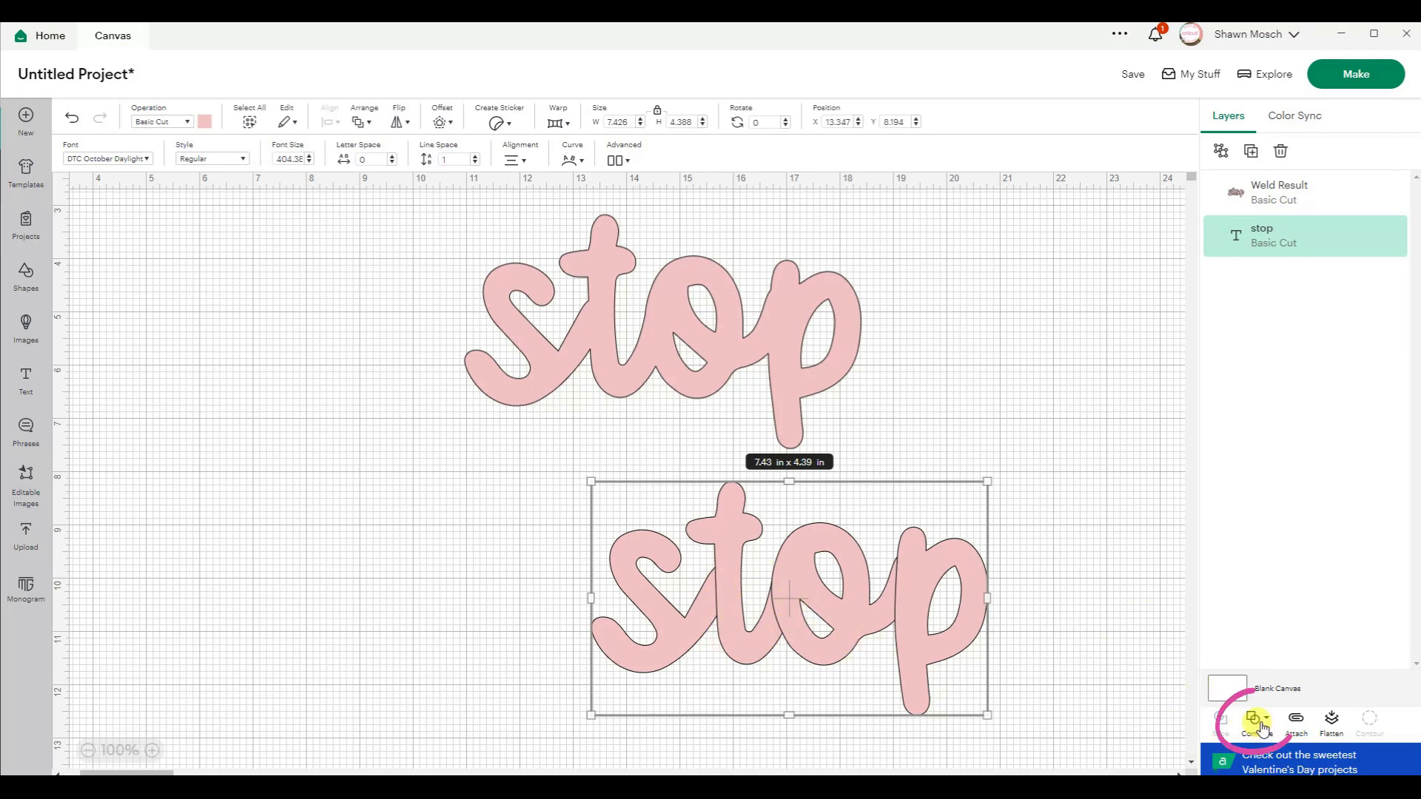
click(1257, 725)
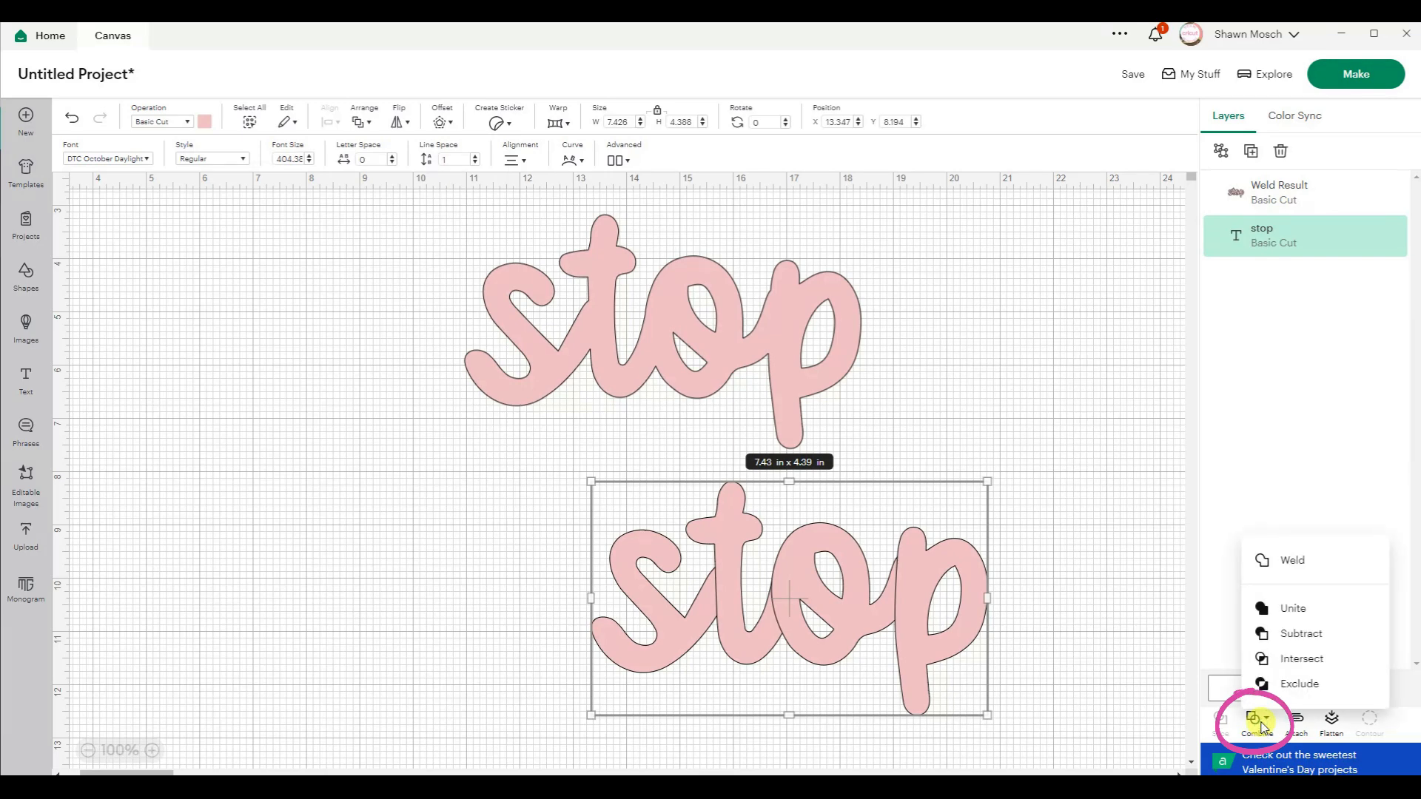
mouse_move(1324, 610)
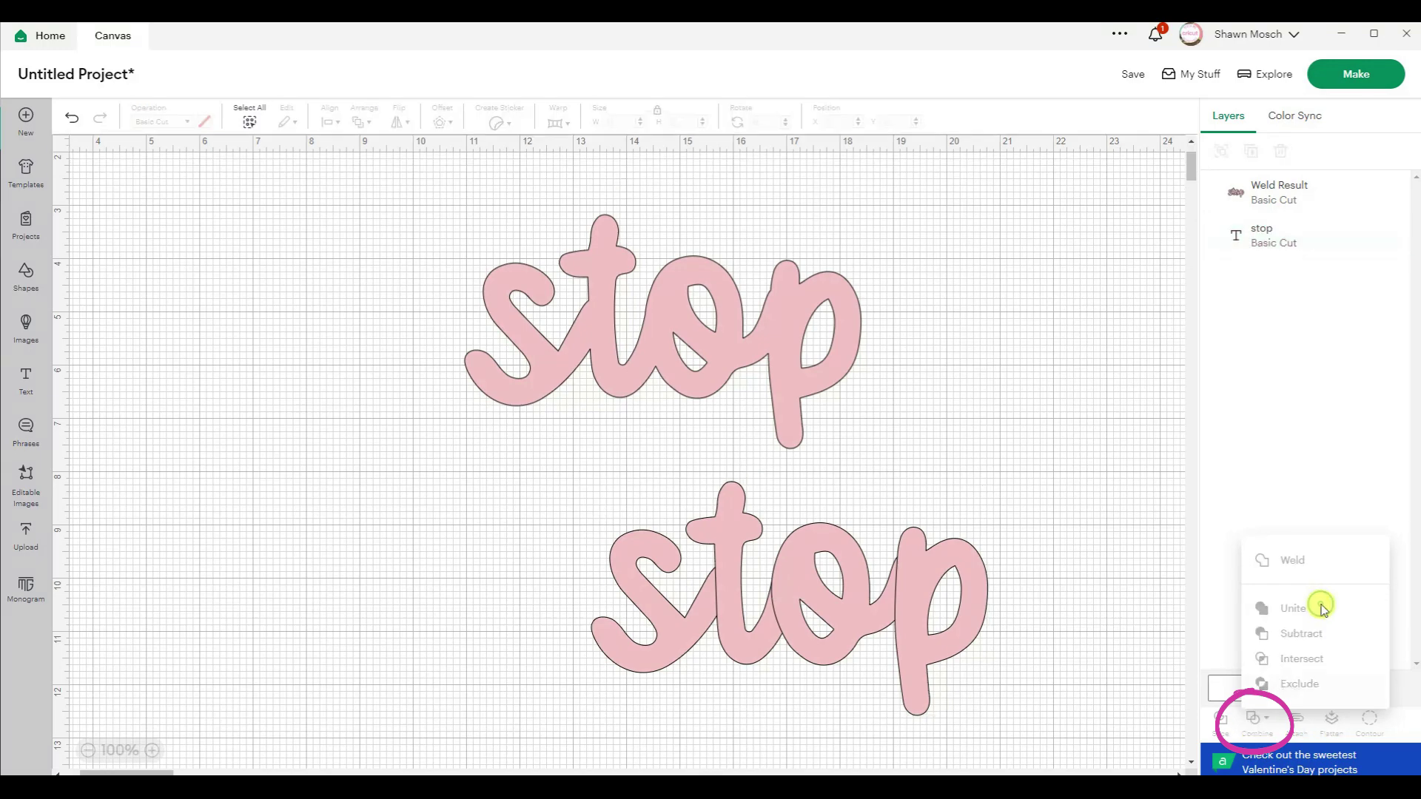
click(1293, 608)
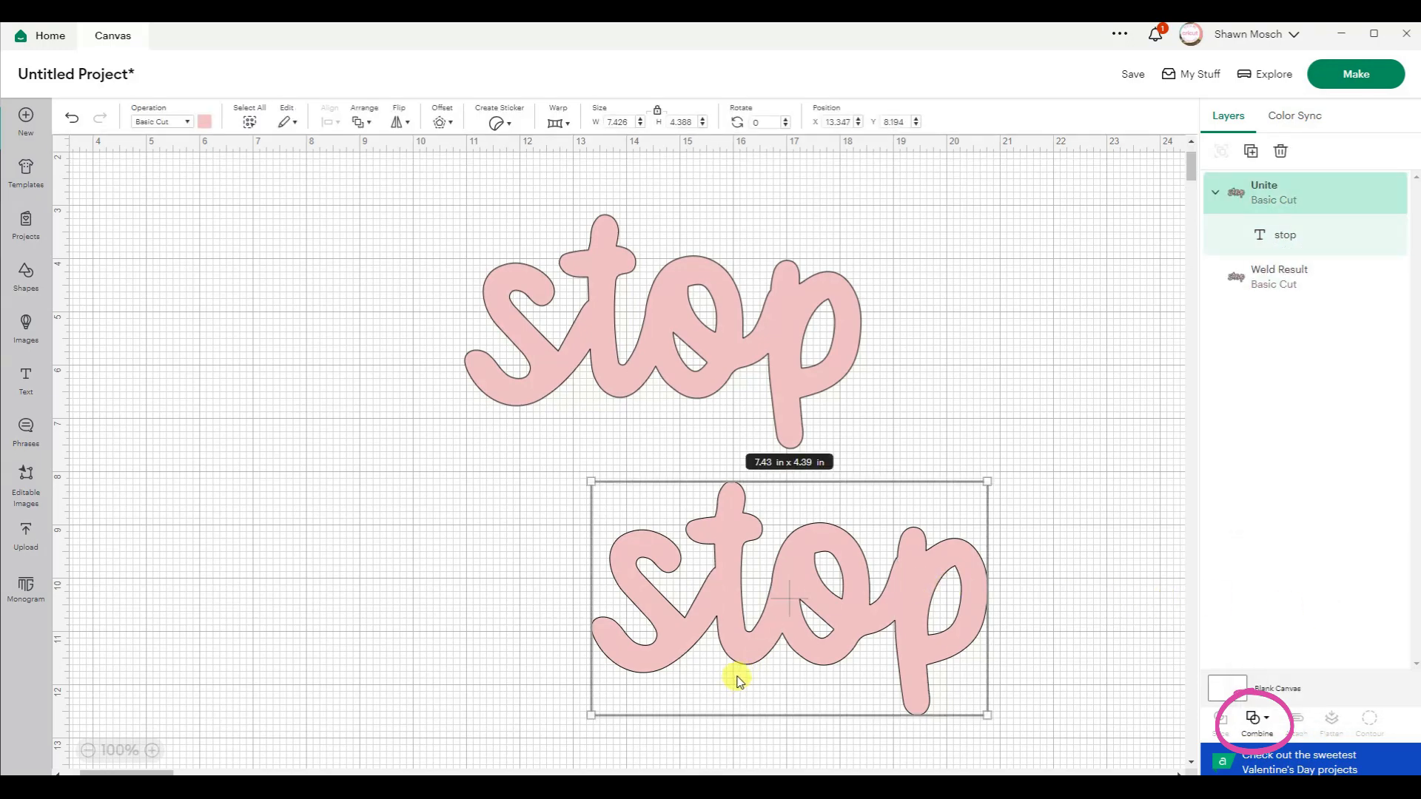
mouse_move(957, 666)
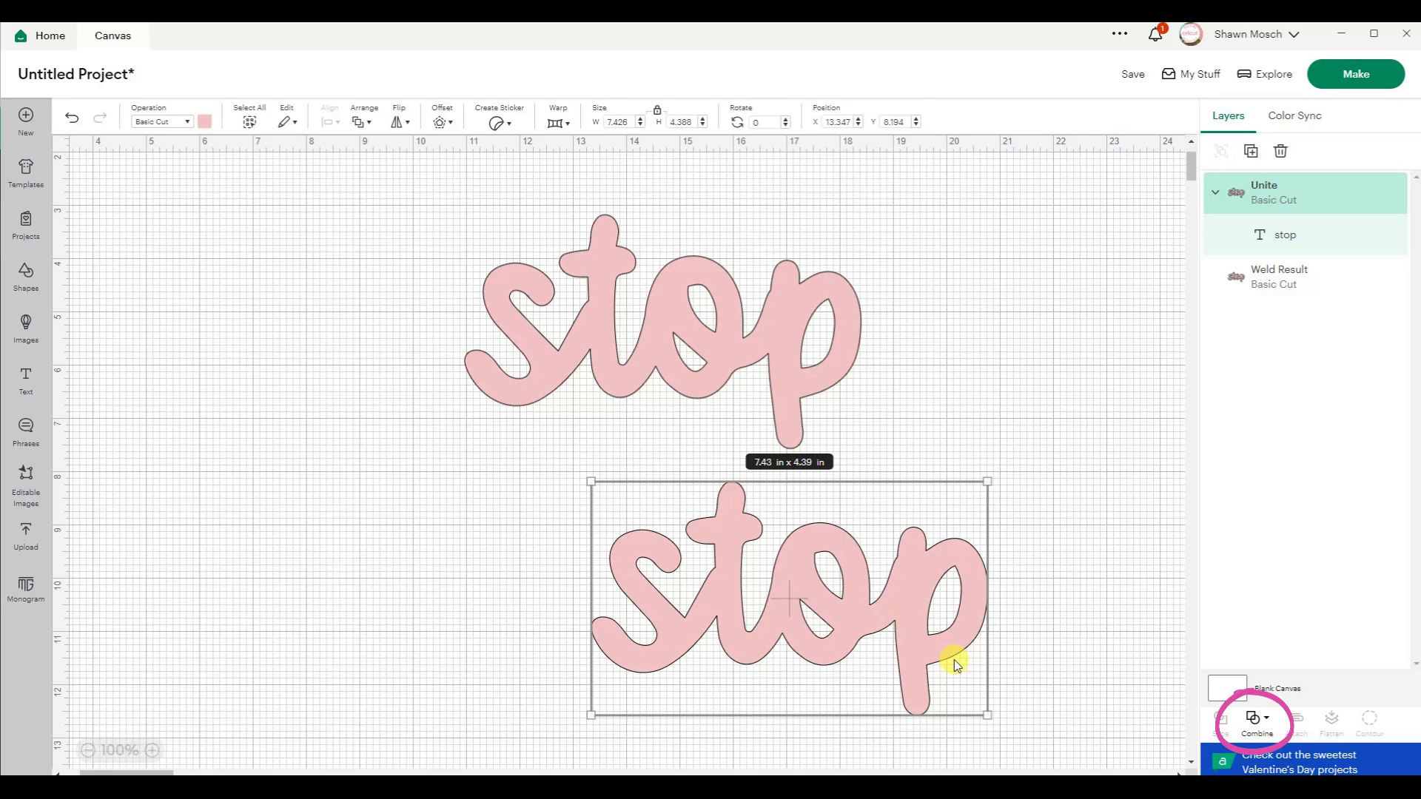
mouse_move(743, 615)
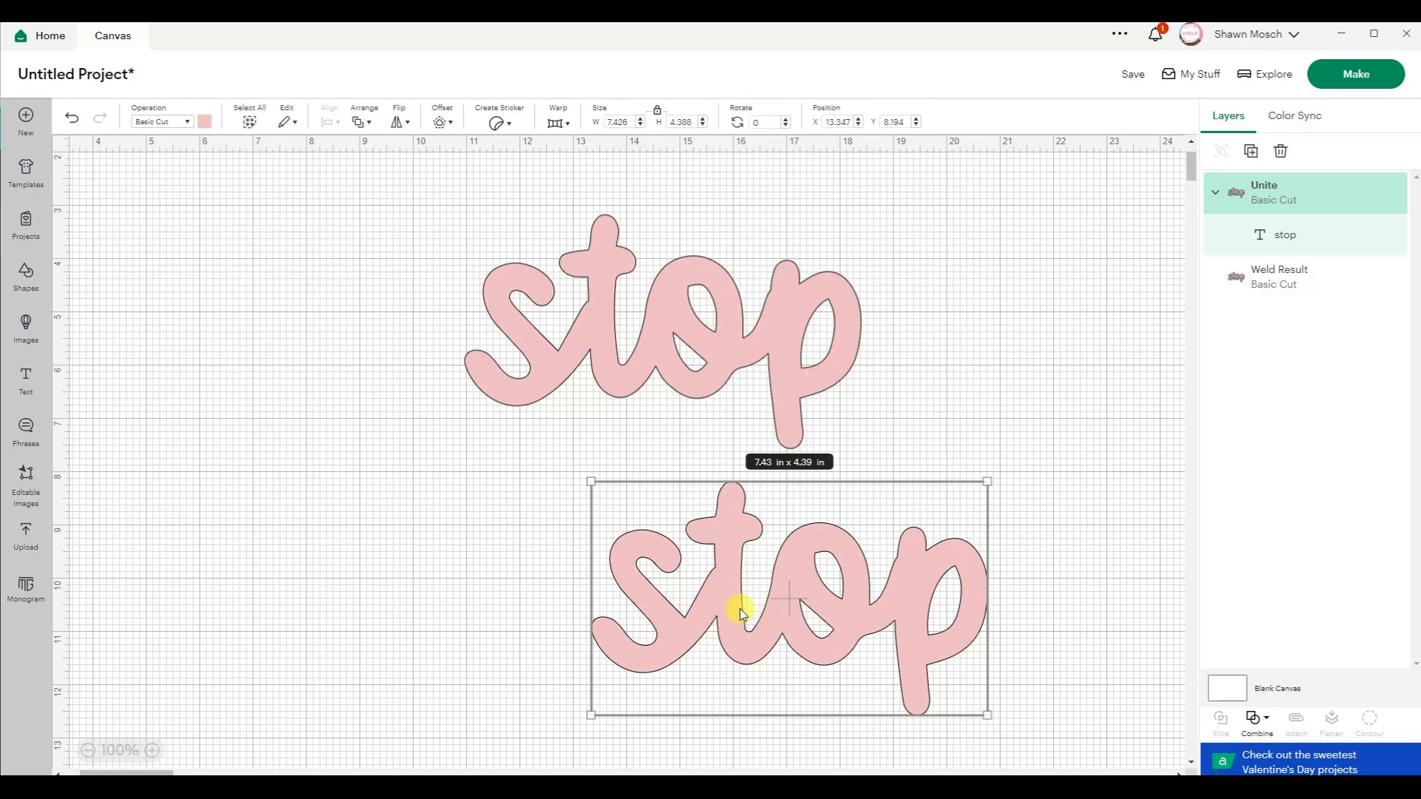
mouse_move(745, 609)
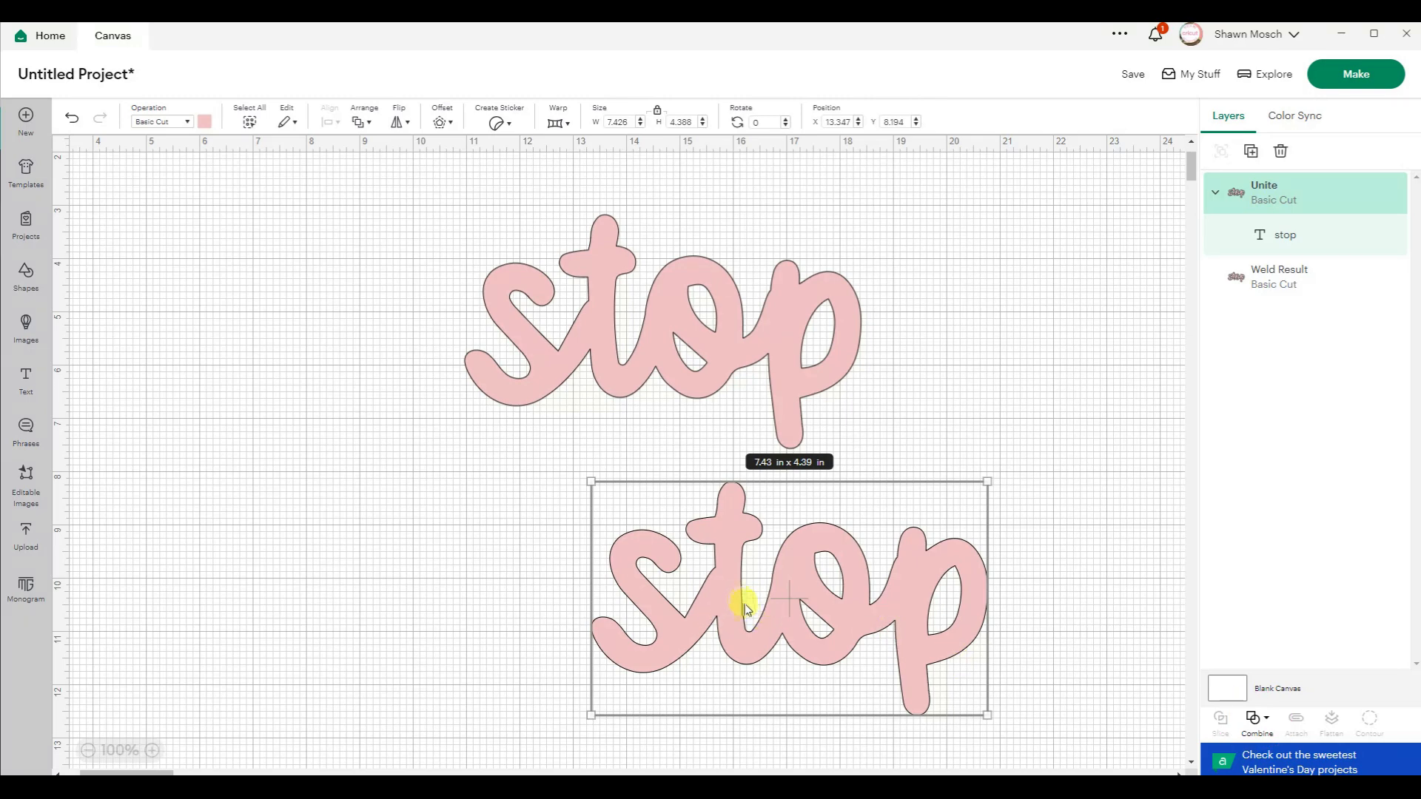
mouse_move(754, 600)
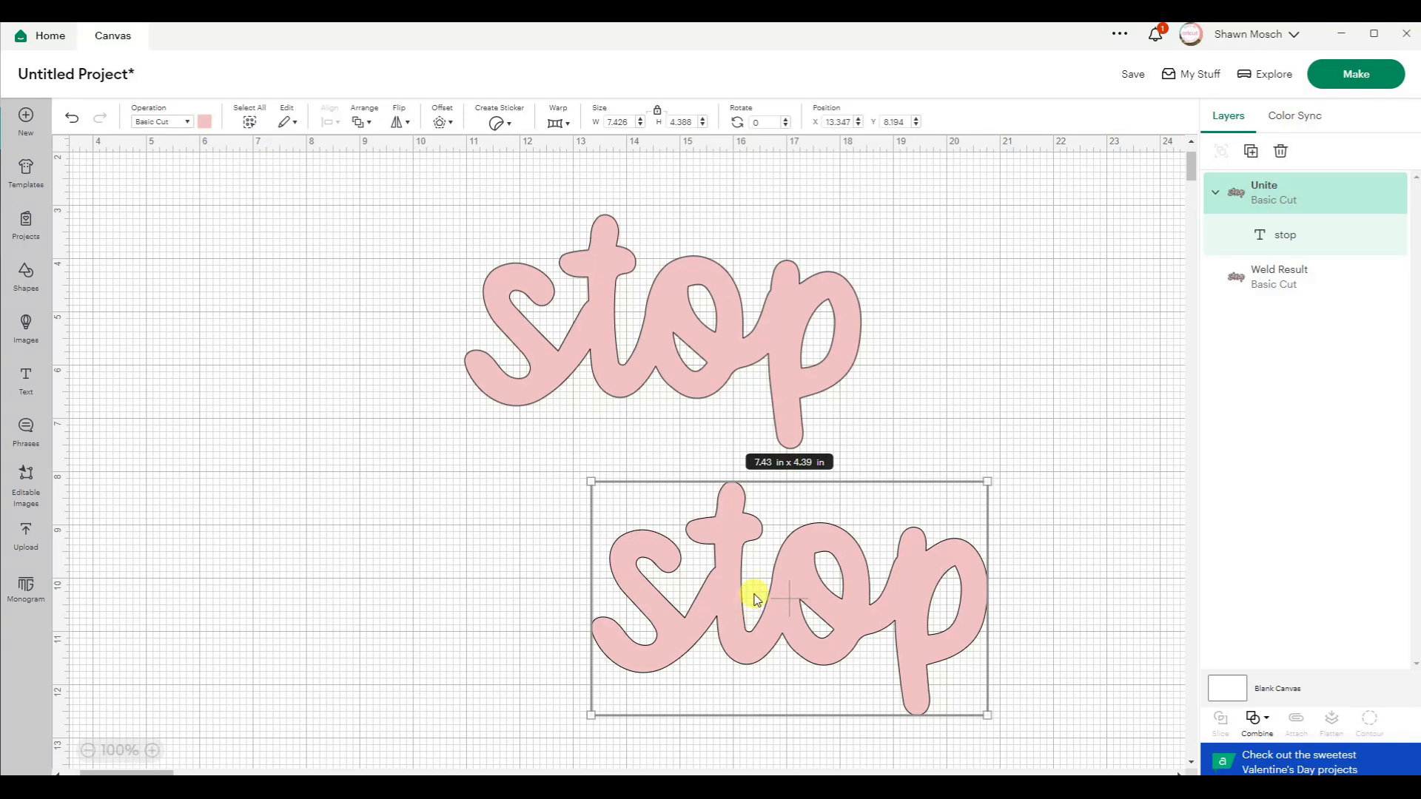
mouse_move(714, 465)
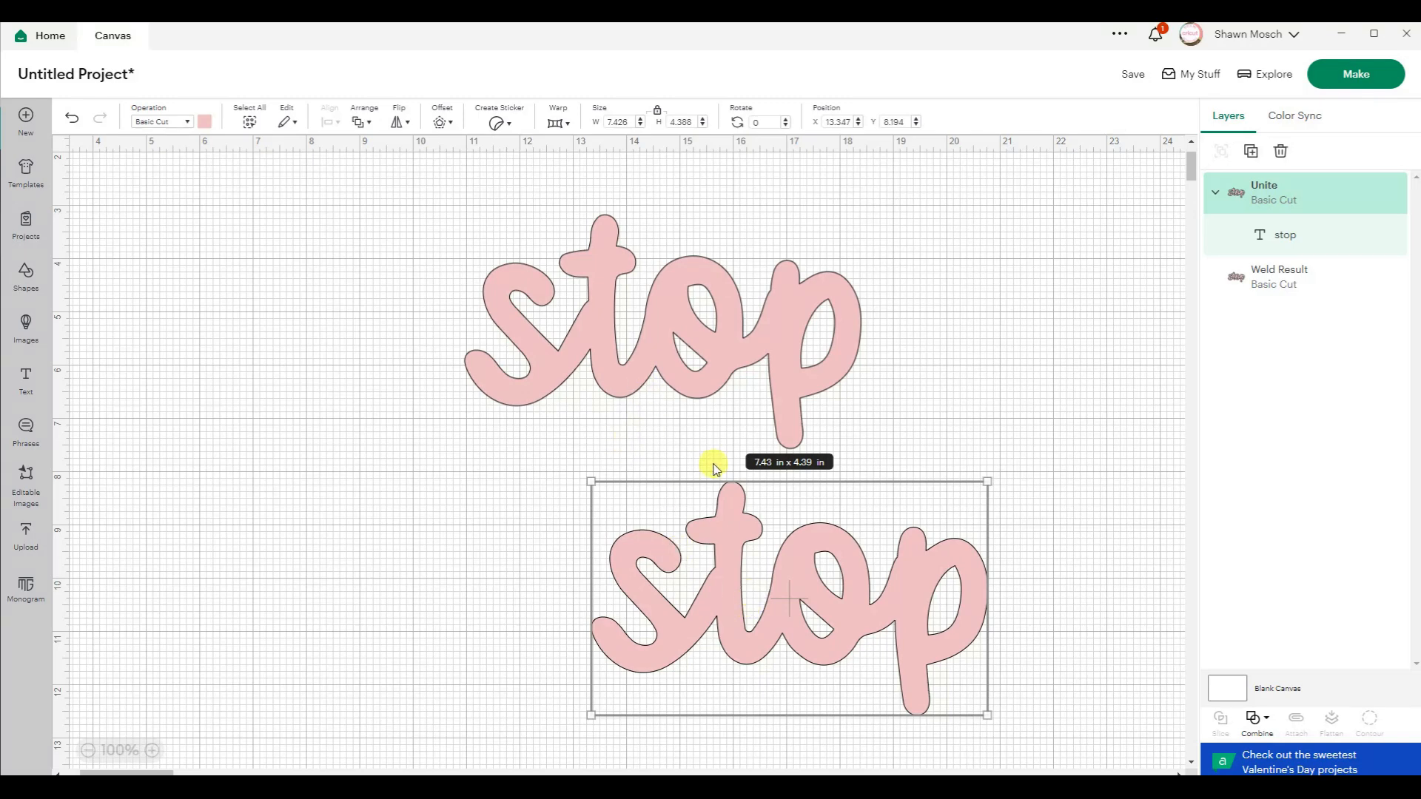
mouse_move(911, 412)
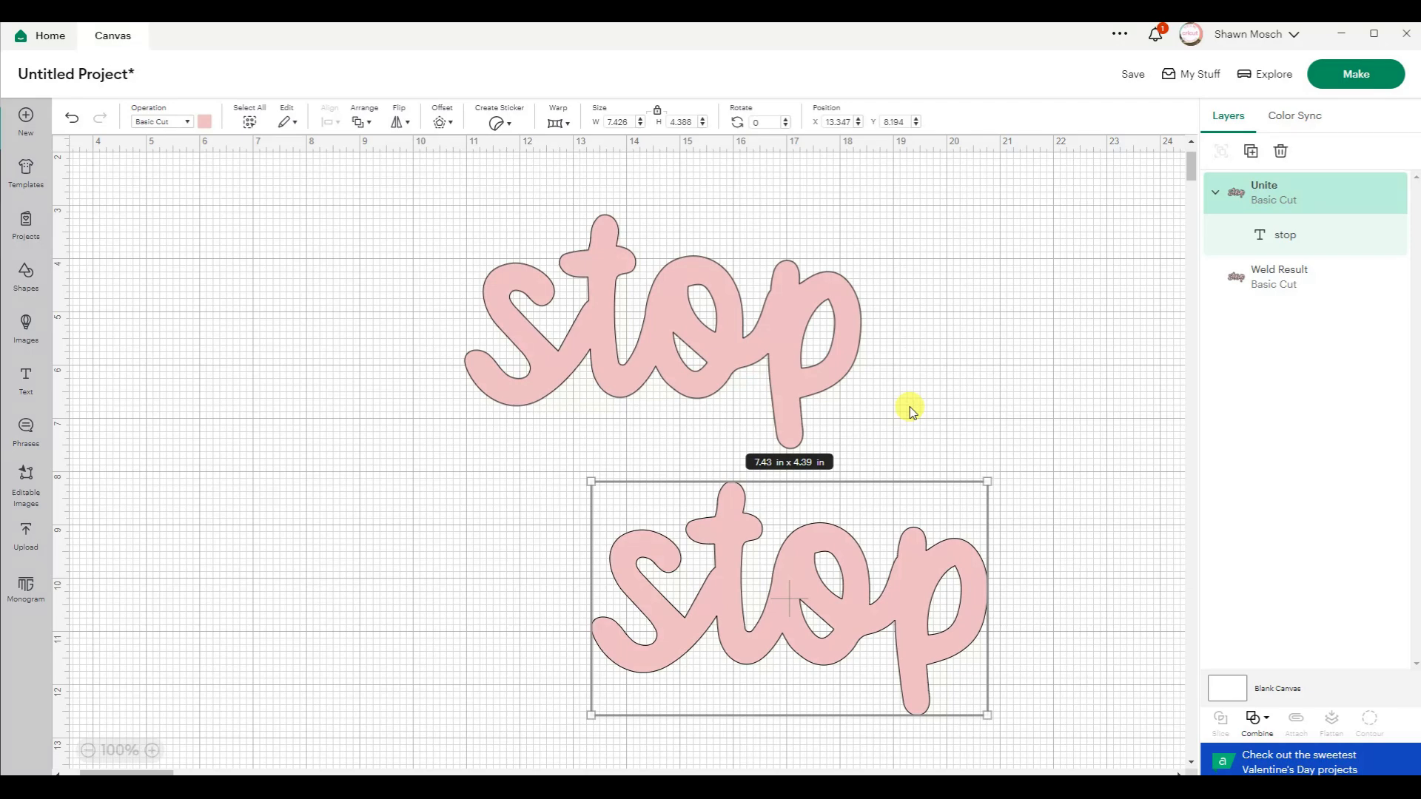
mouse_move(732, 323)
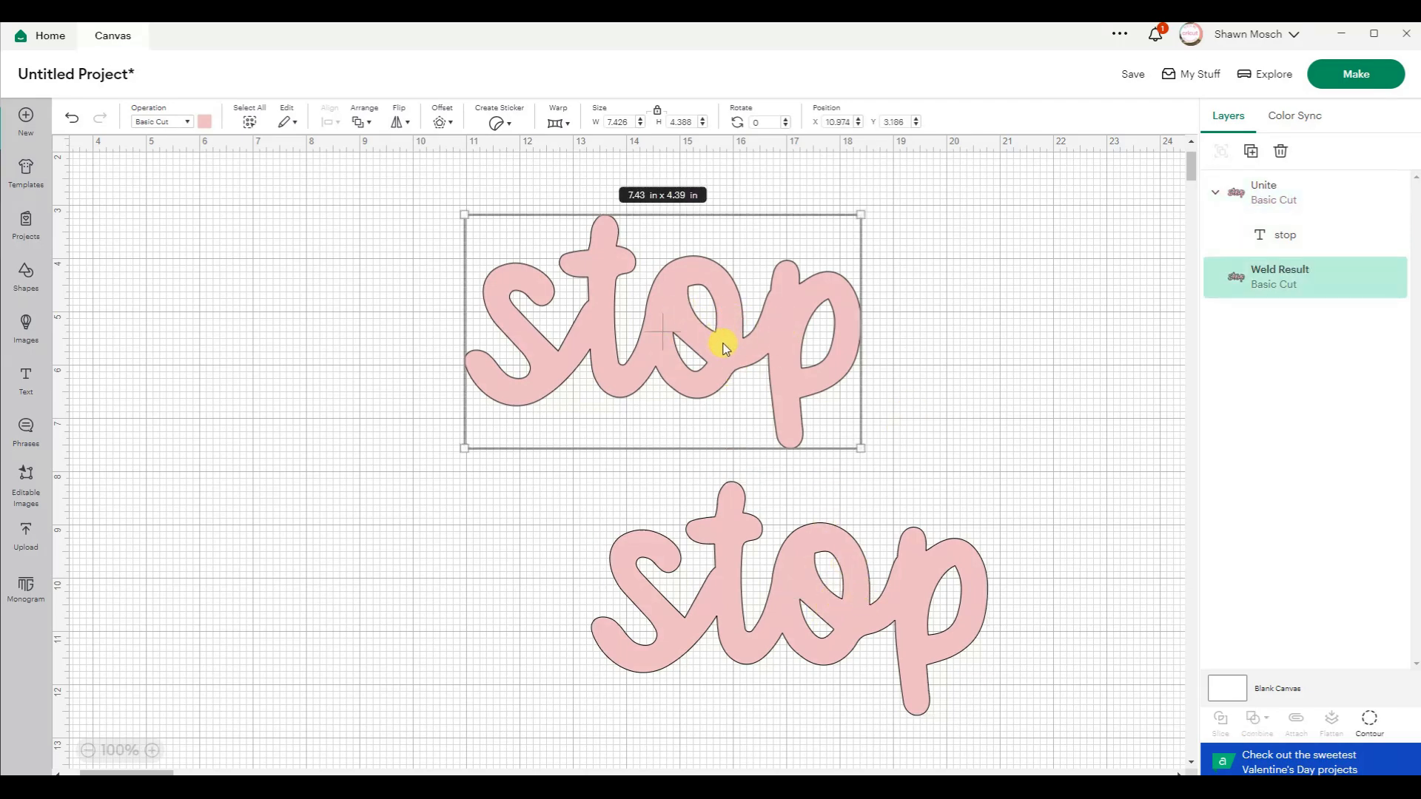
mouse_move(762, 345)
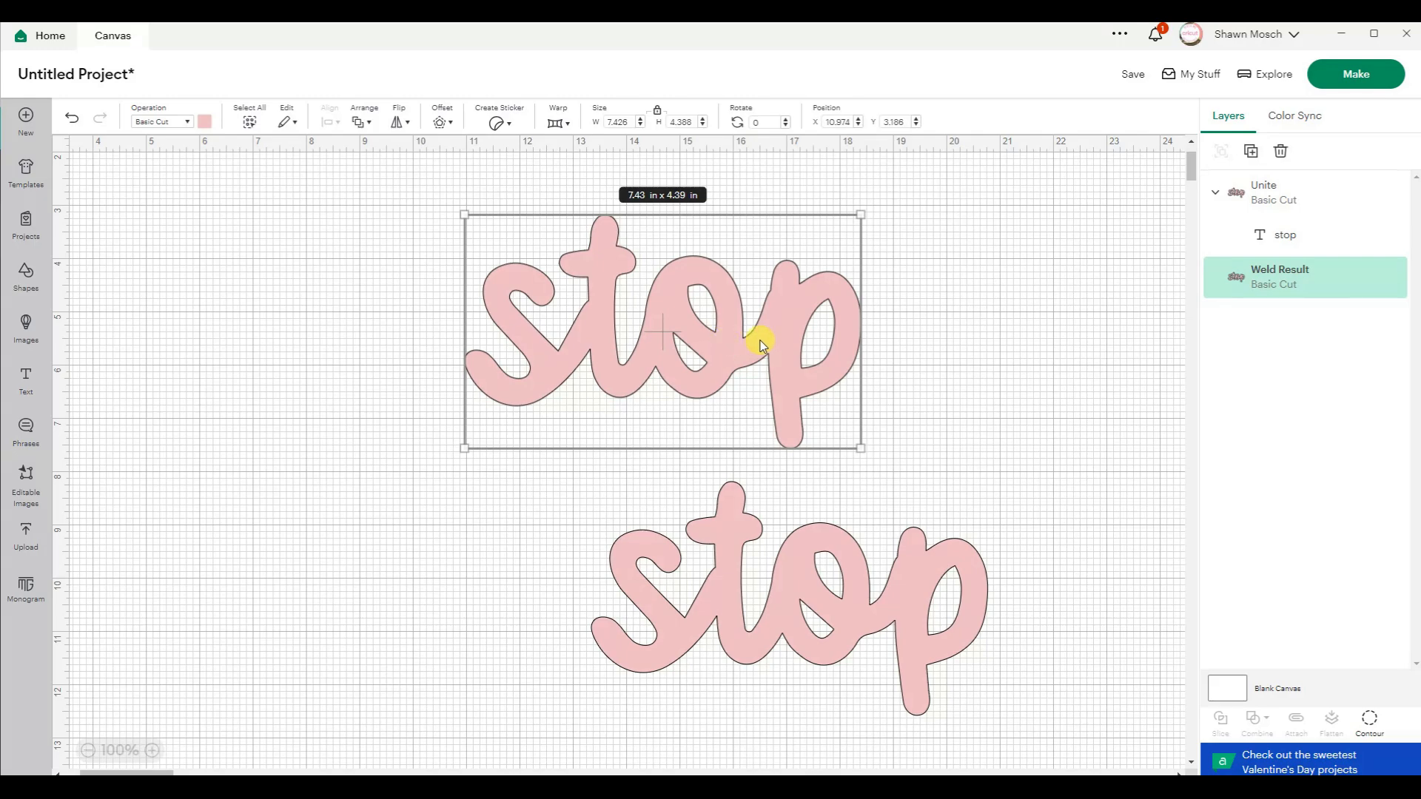
mouse_move(782, 348)
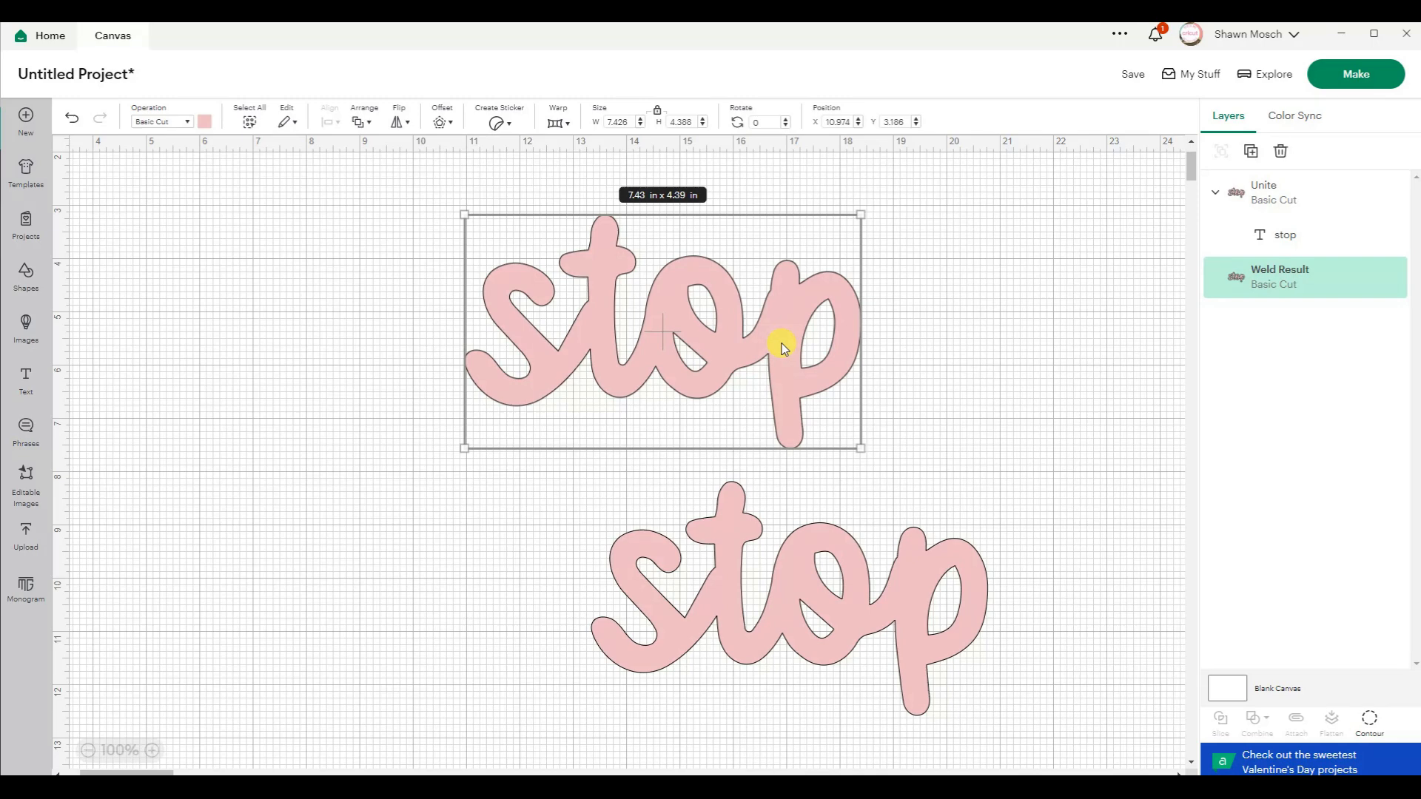
mouse_move(775, 433)
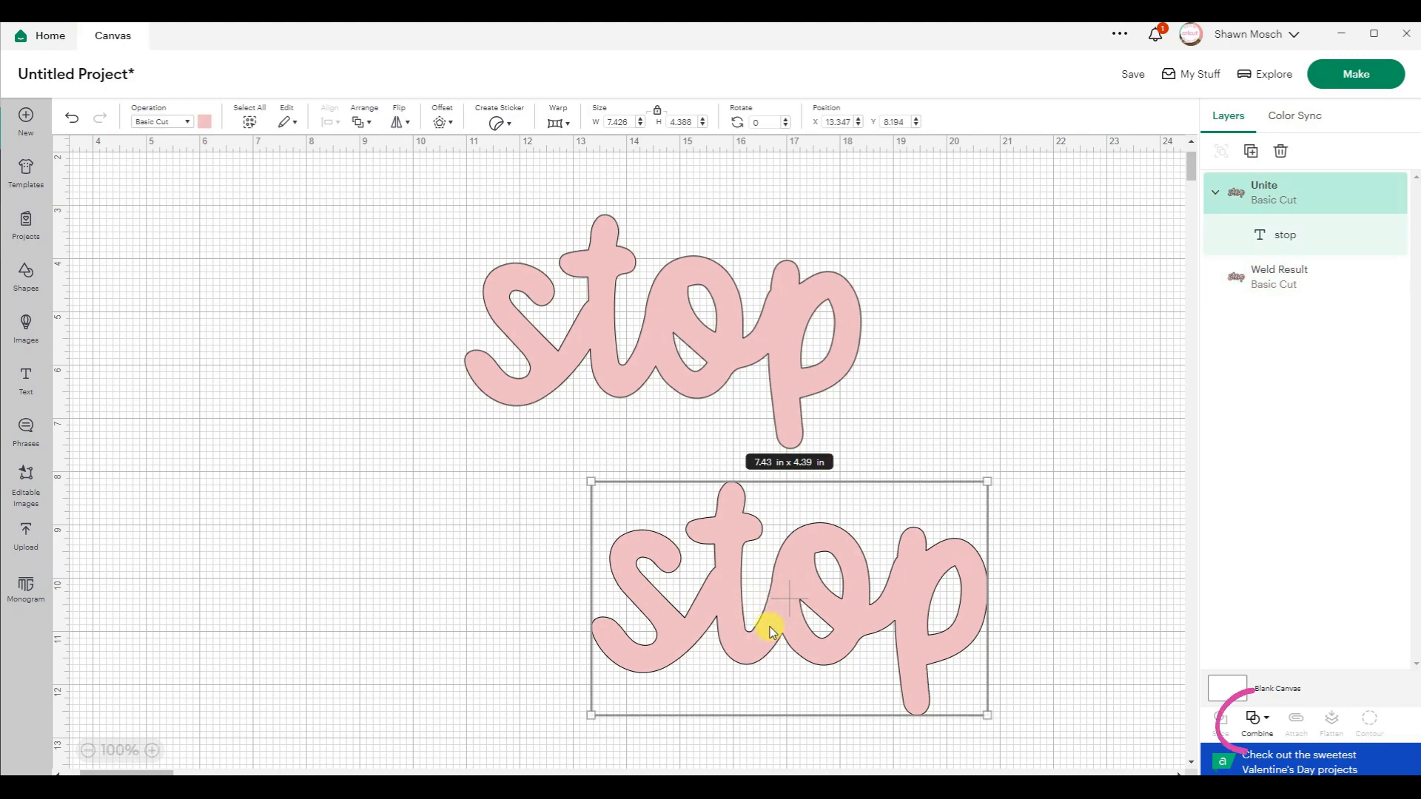
mouse_move(945, 660)
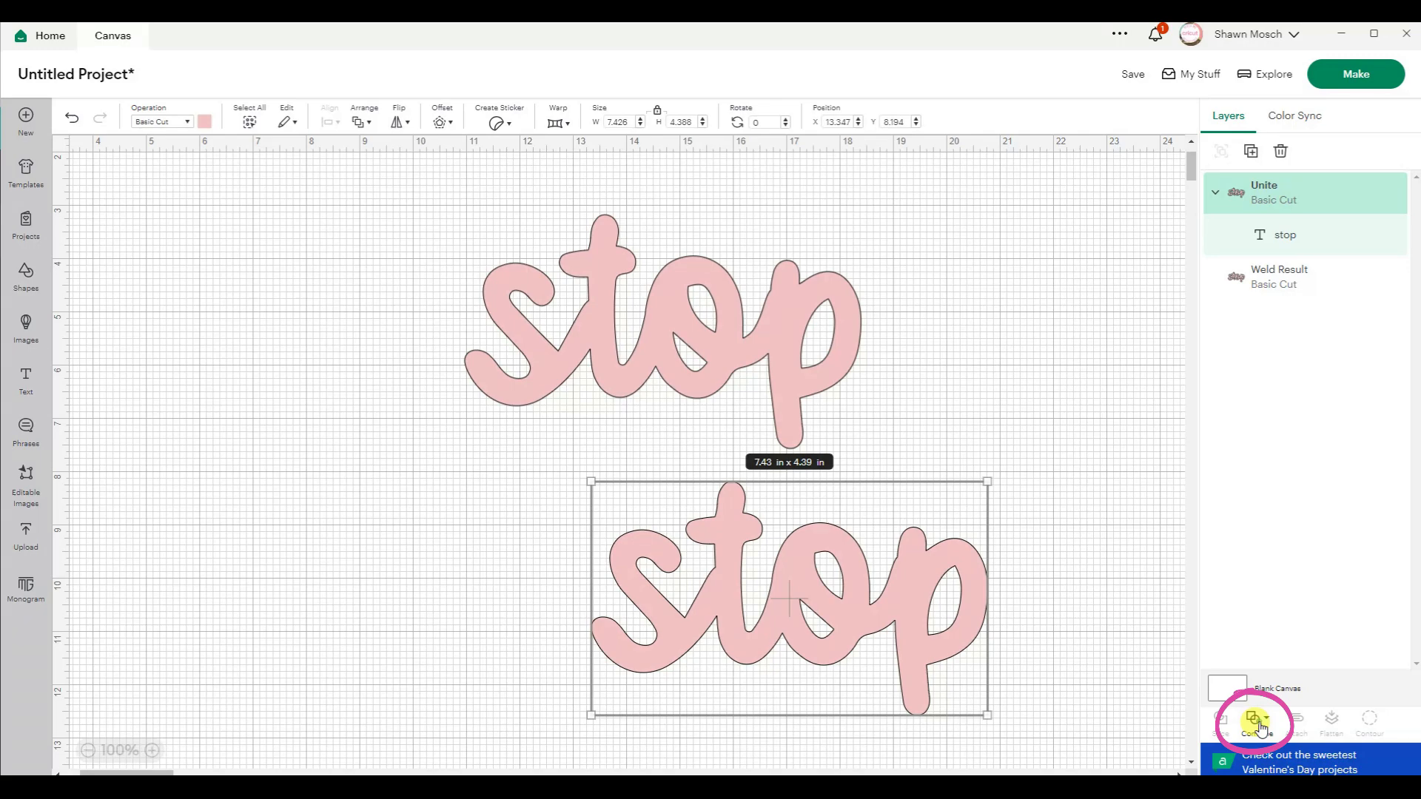
Undo Unite on the lower 'stop' word so it is editable text again.
click(1255, 721)
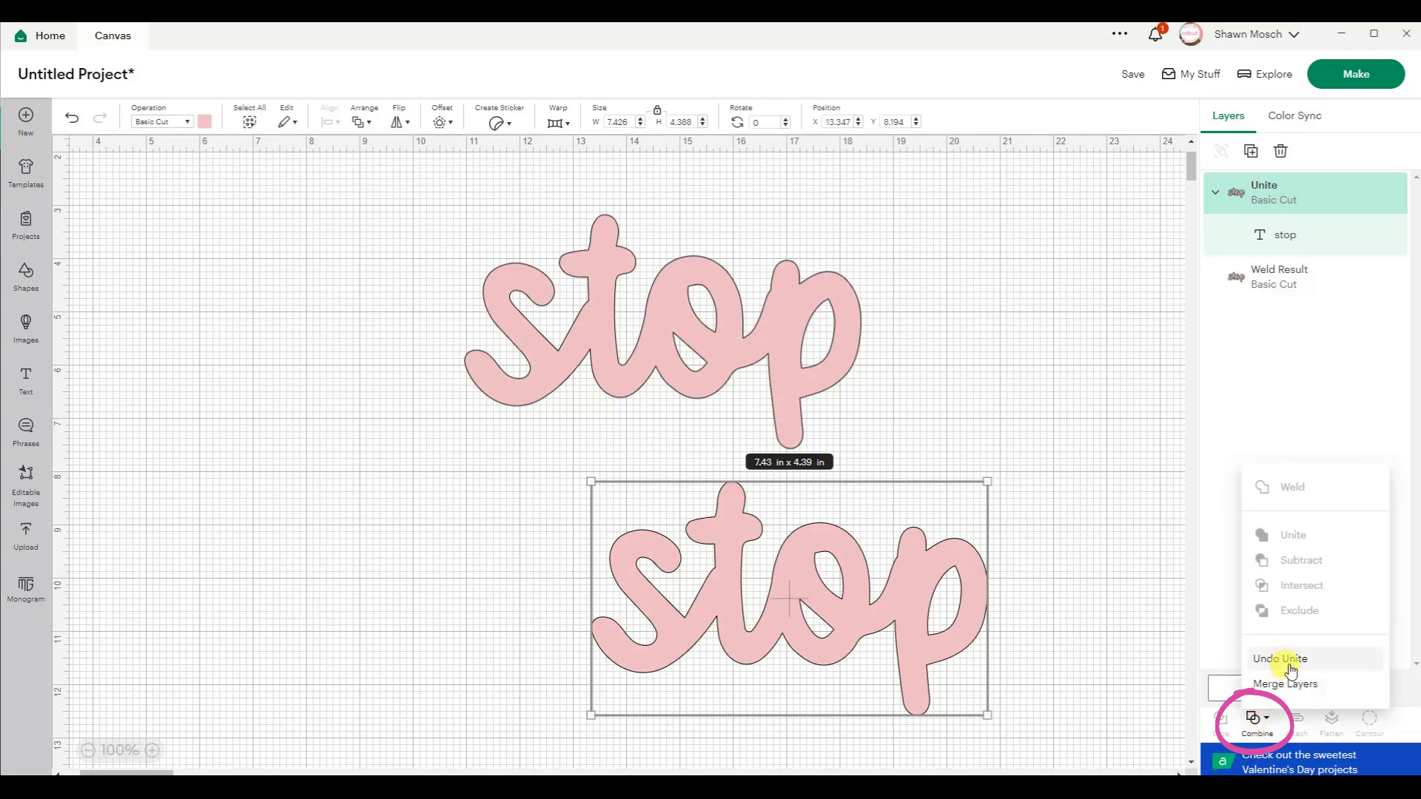
click(1278, 659)
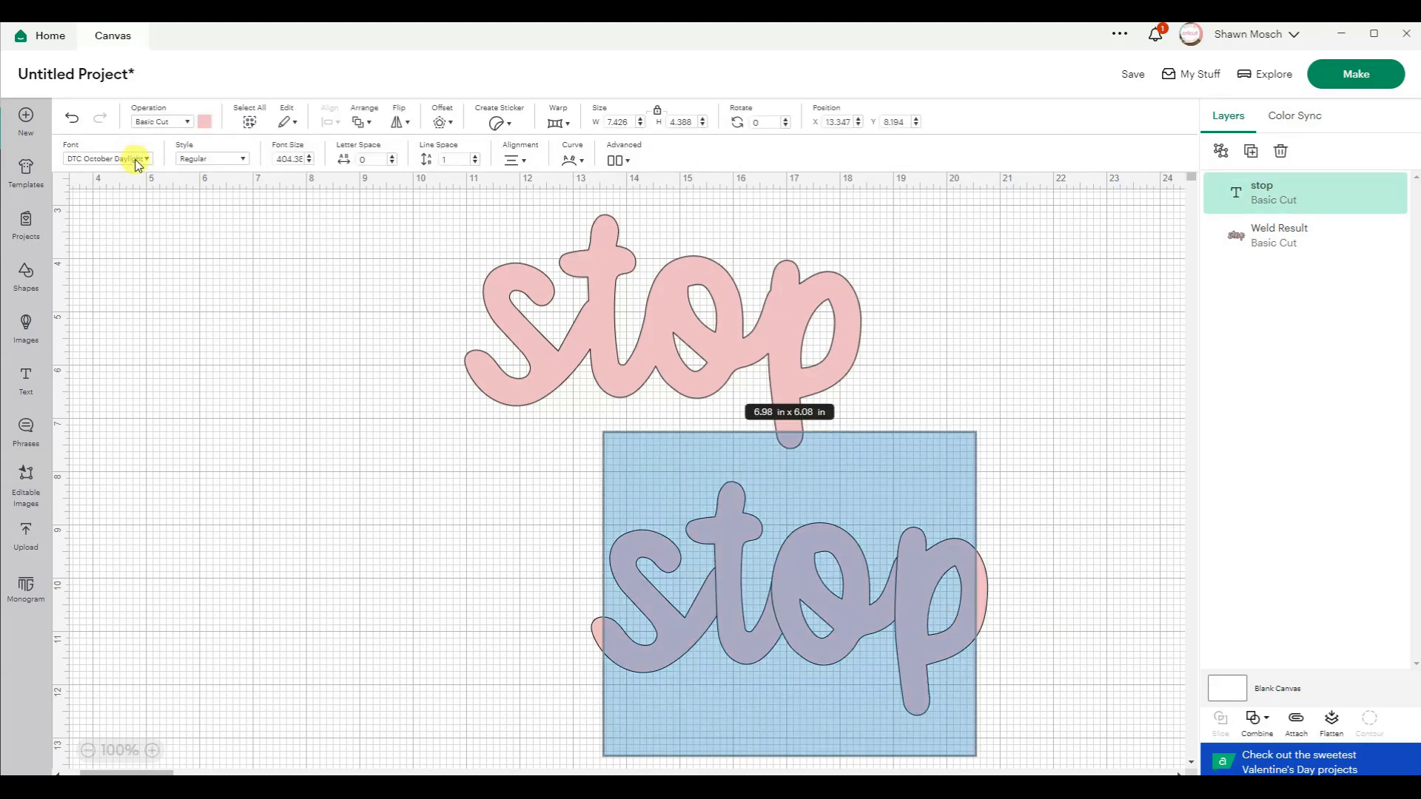
Try the Elegant Cake, Eliot Script and Emiline fonts on the lower 'stop' word.
click(106, 158)
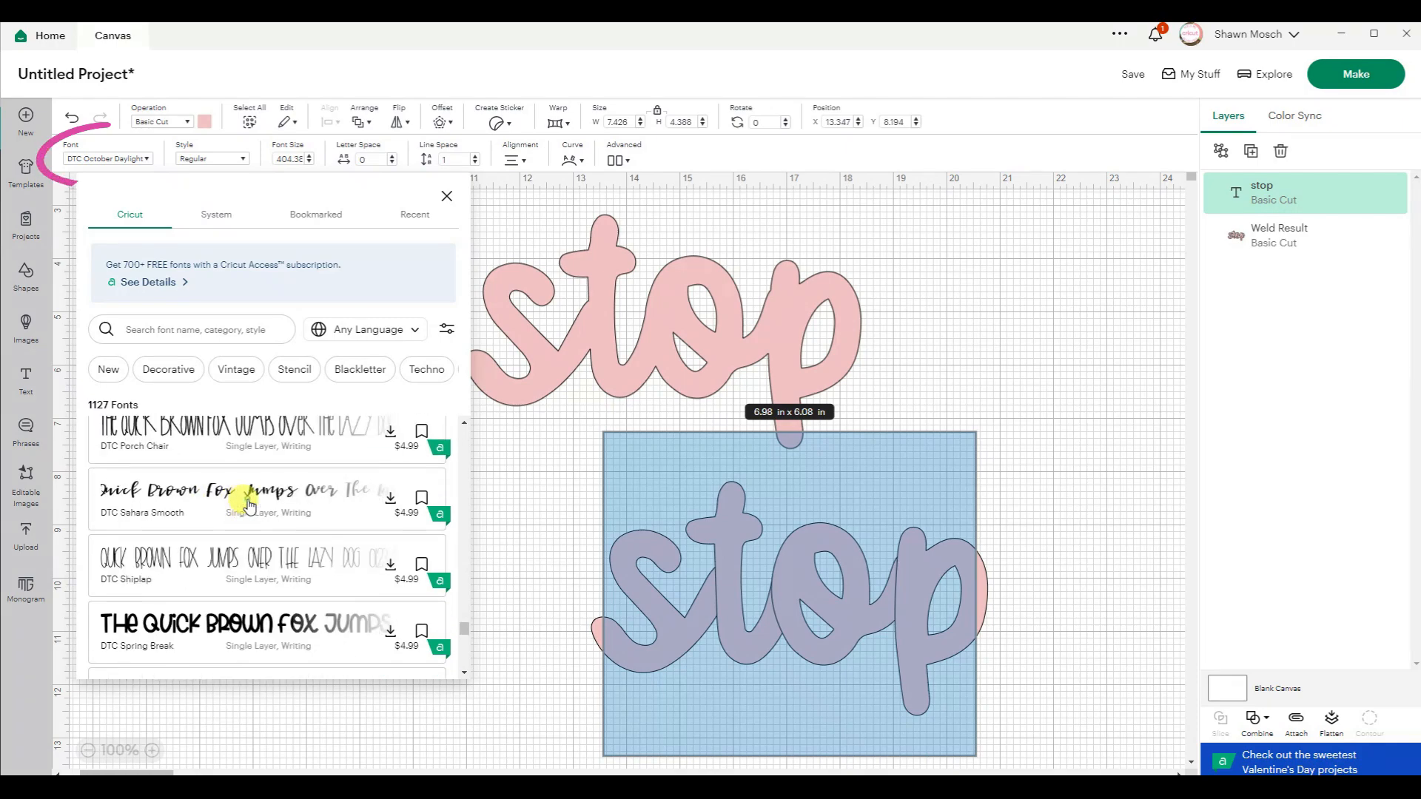
click(240, 483)
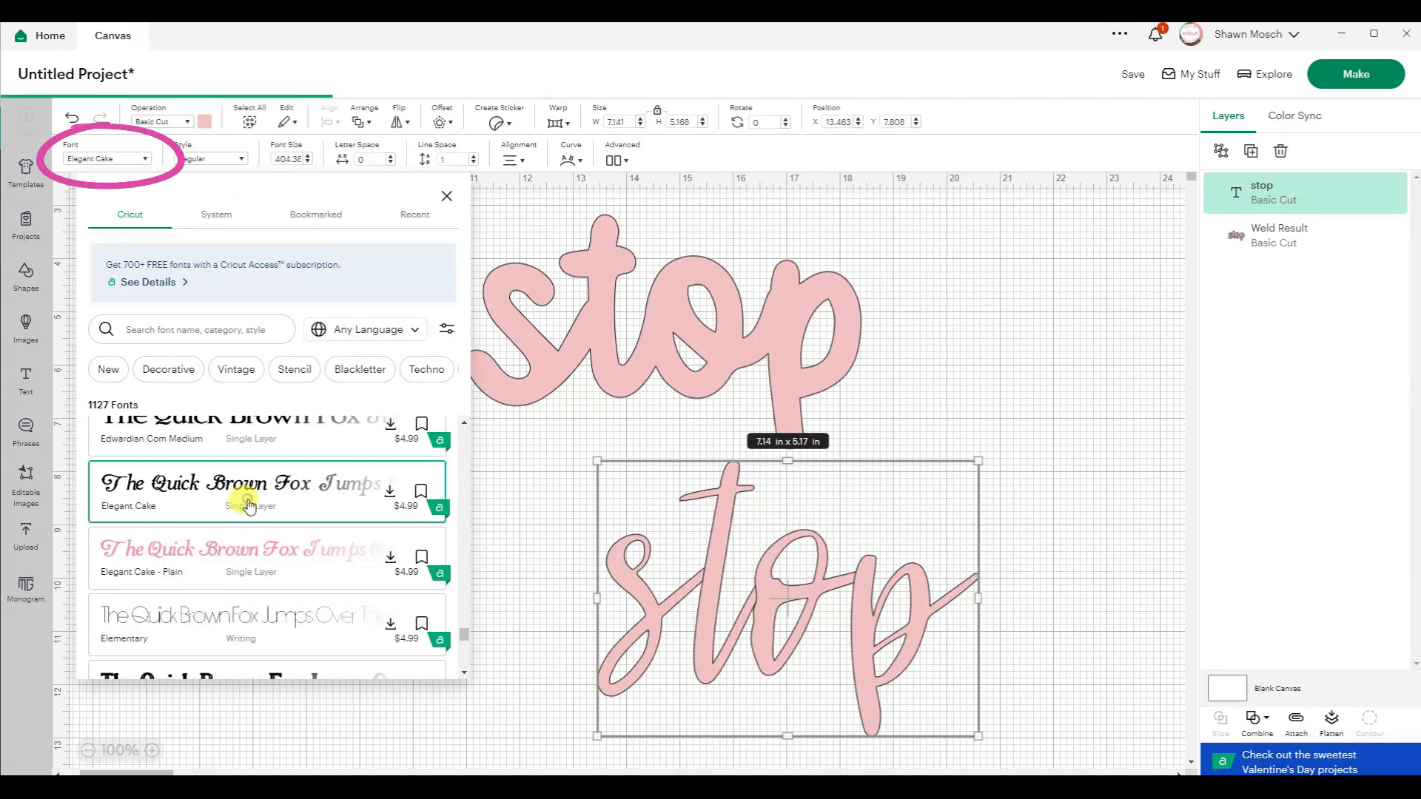
click(263, 602)
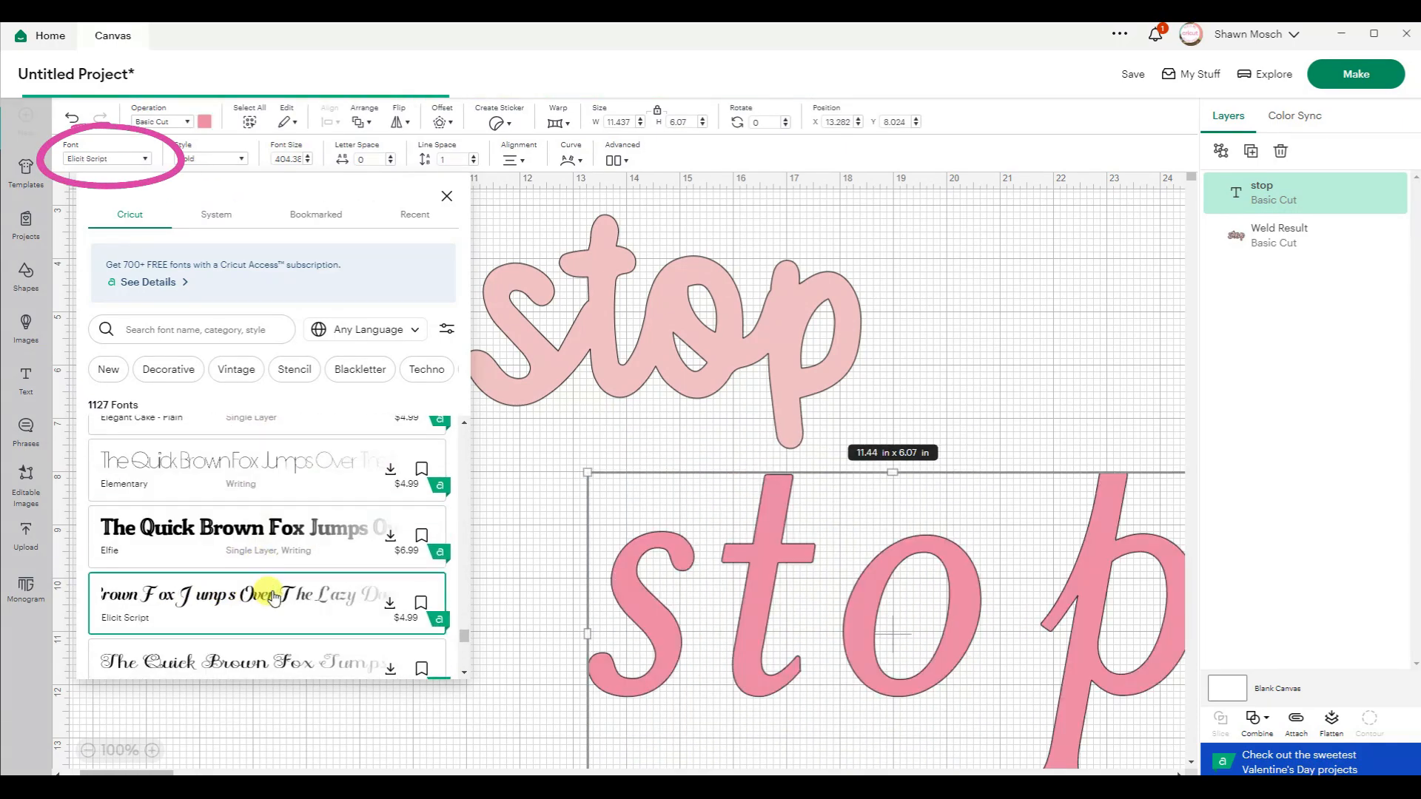
click(263, 661)
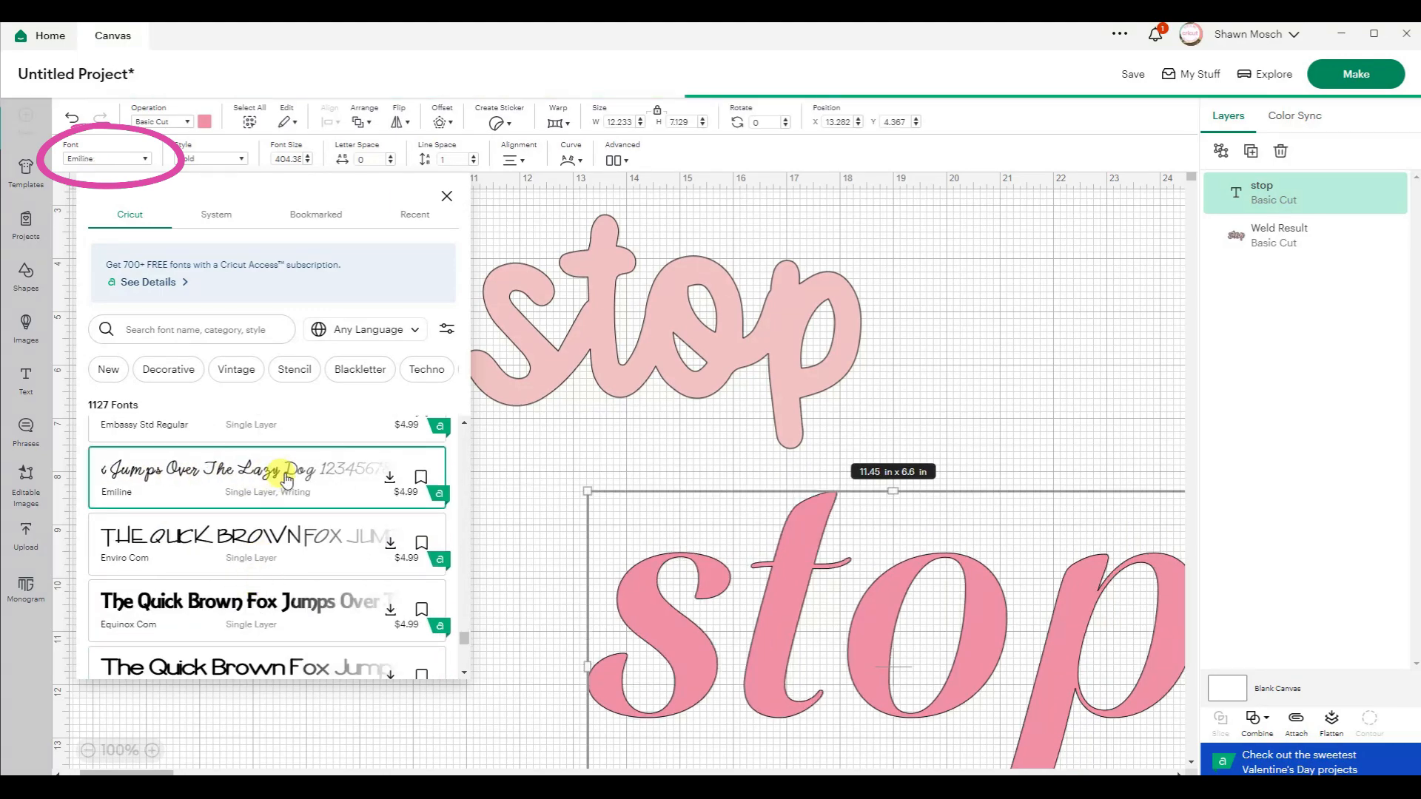
scroll(down, 3)
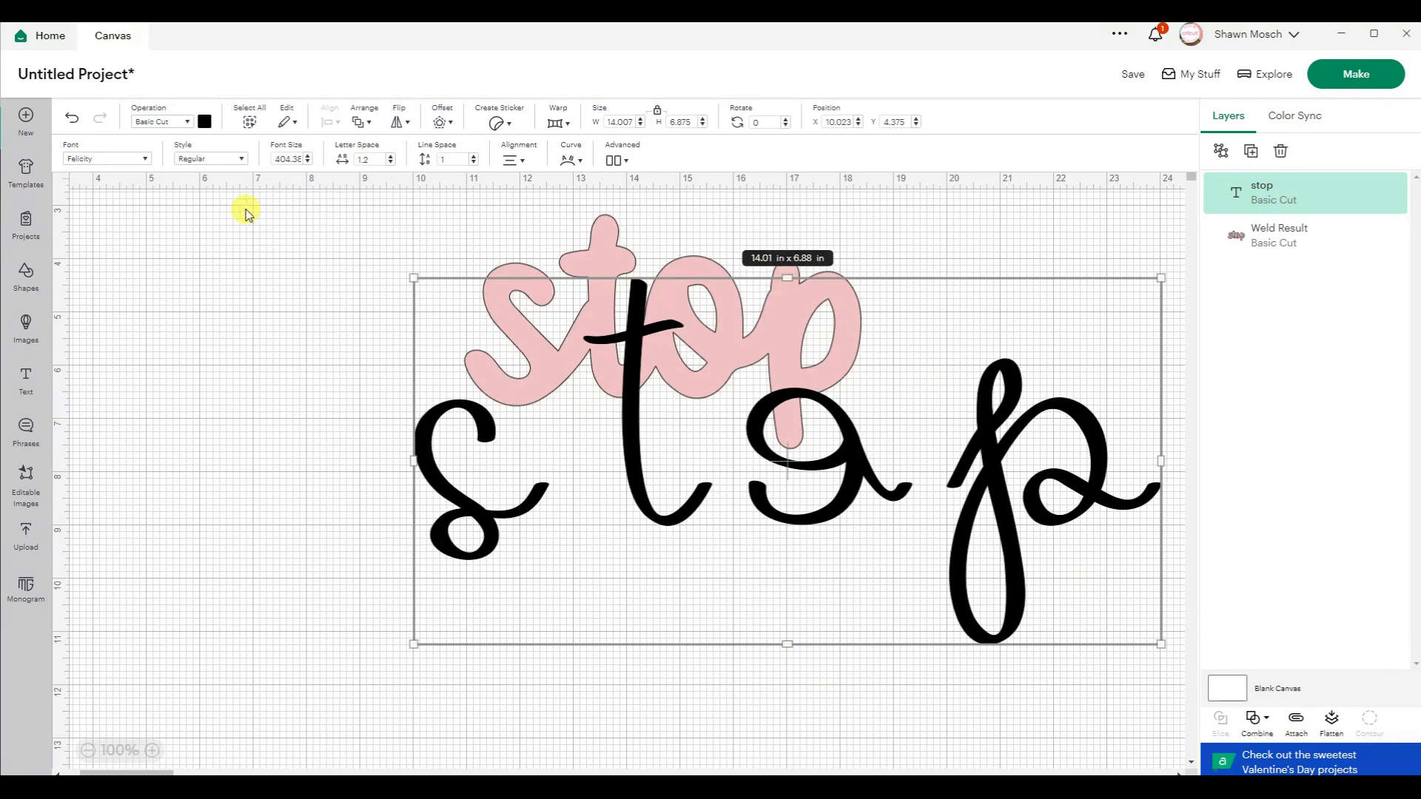
Try bookmarked script fonts including Broken Heart, then return to the full catalogue.
click(105, 158)
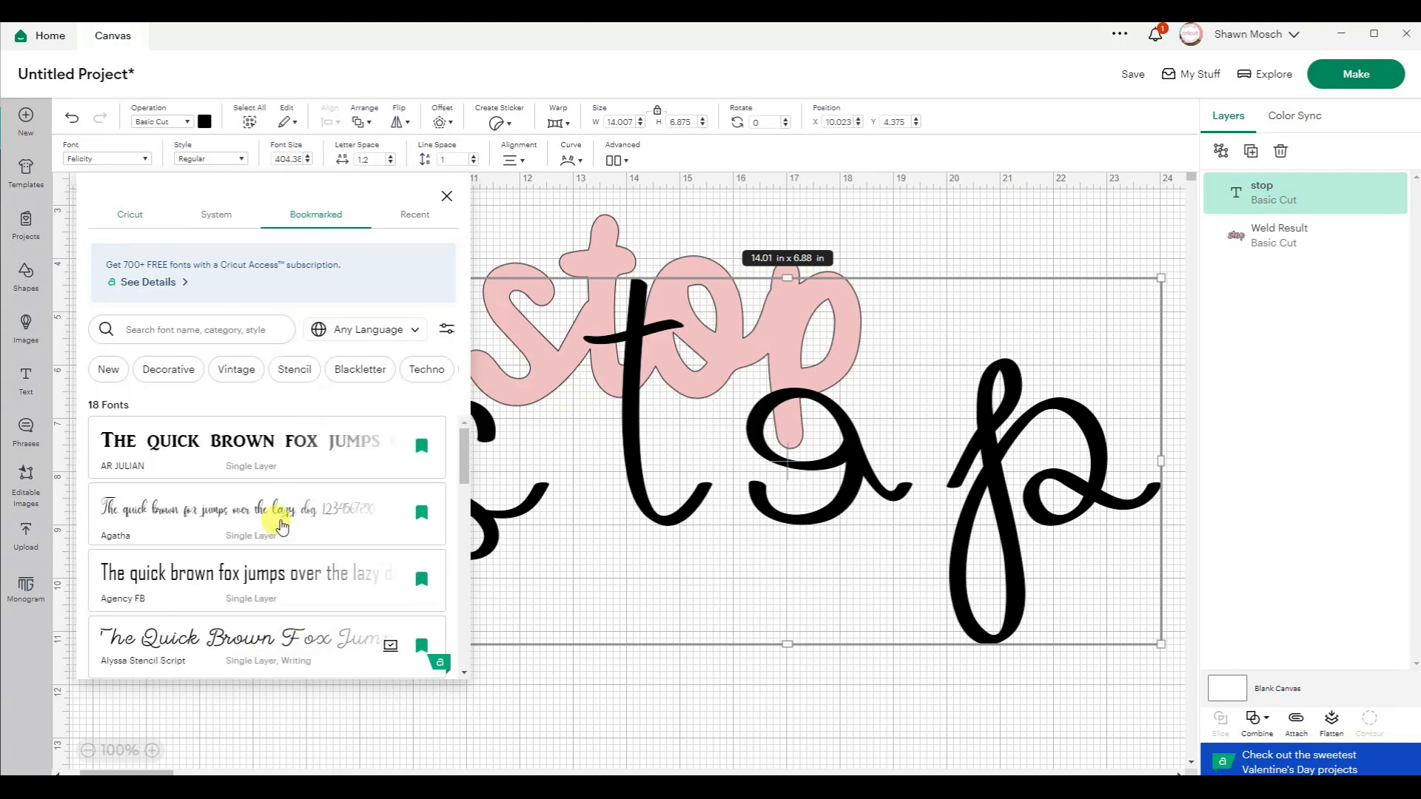
click(240, 634)
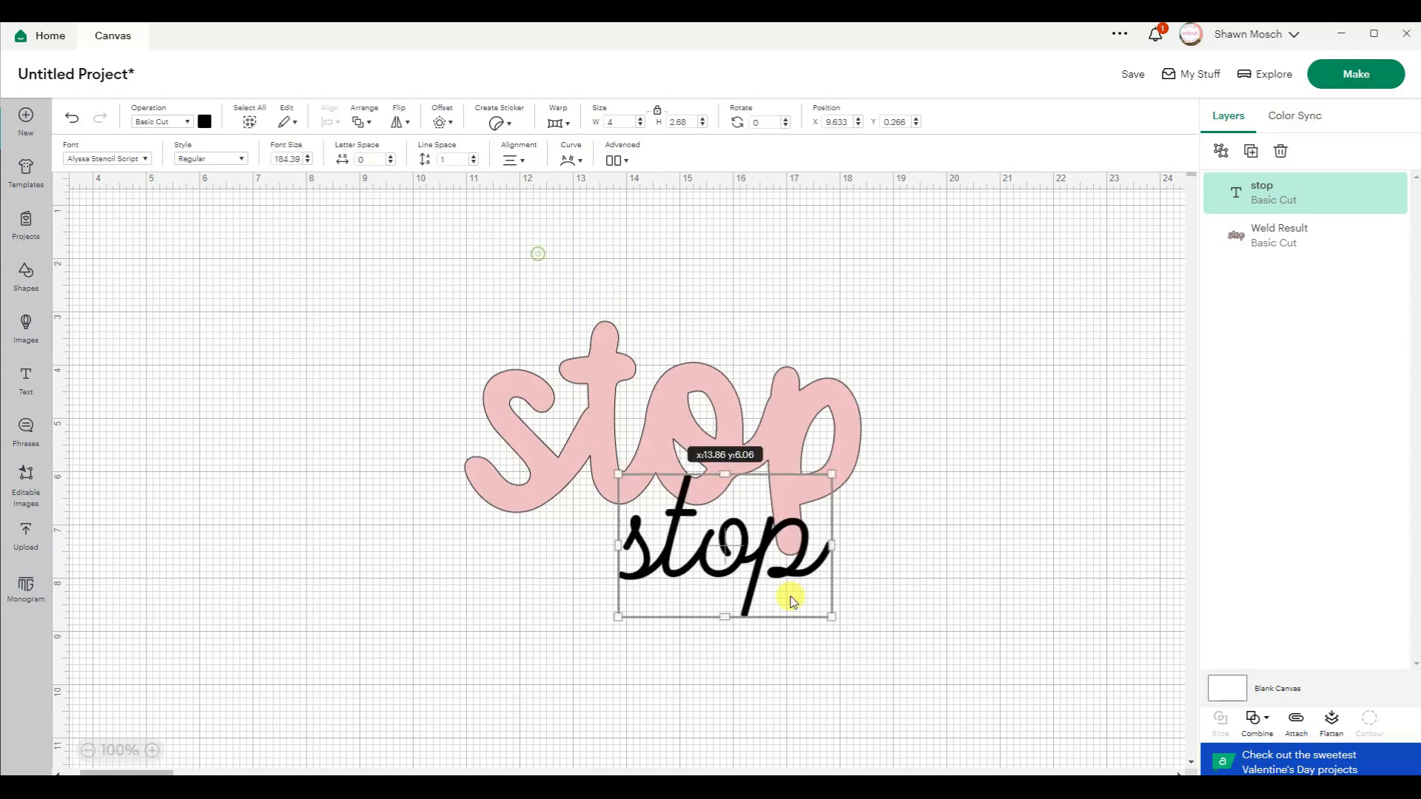
click(205, 121)
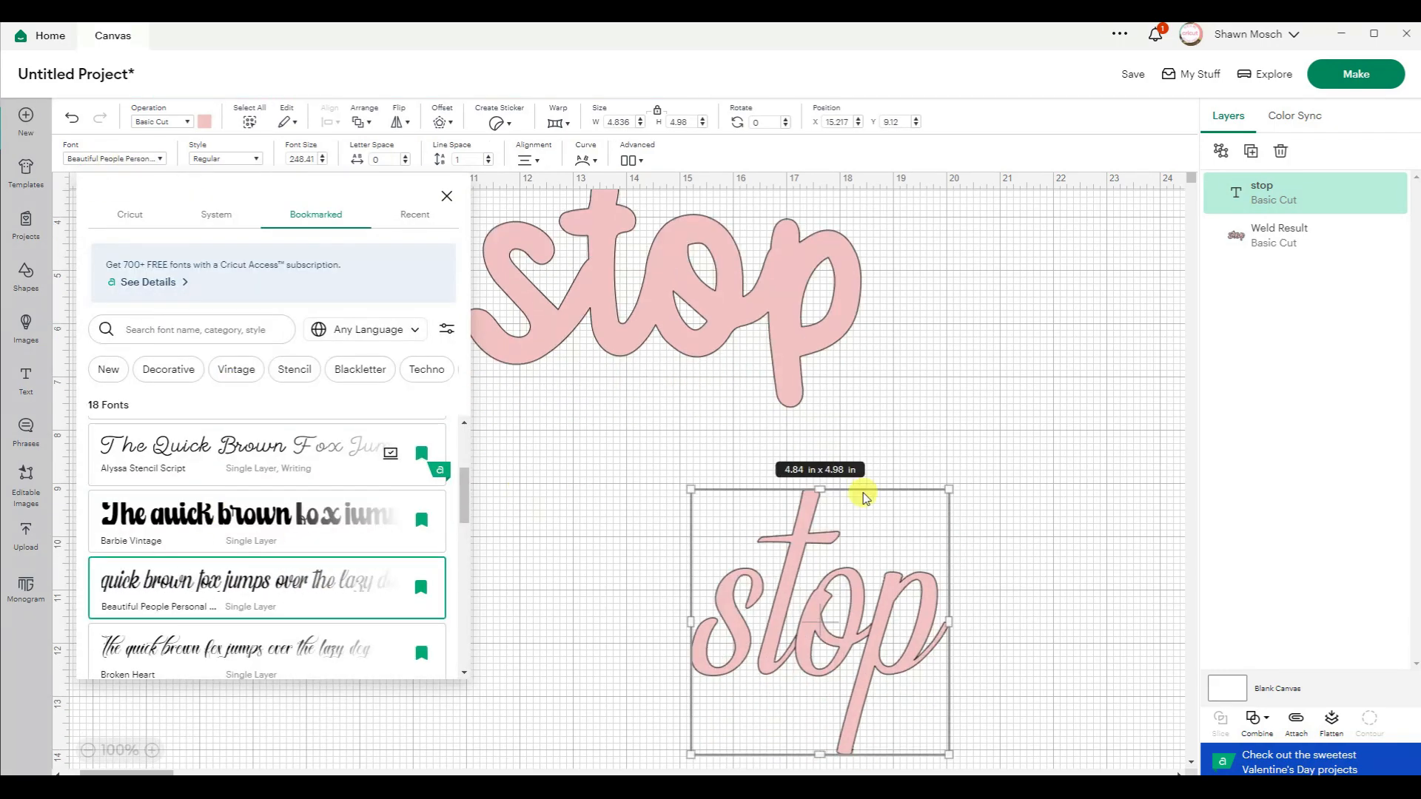
click(237, 647)
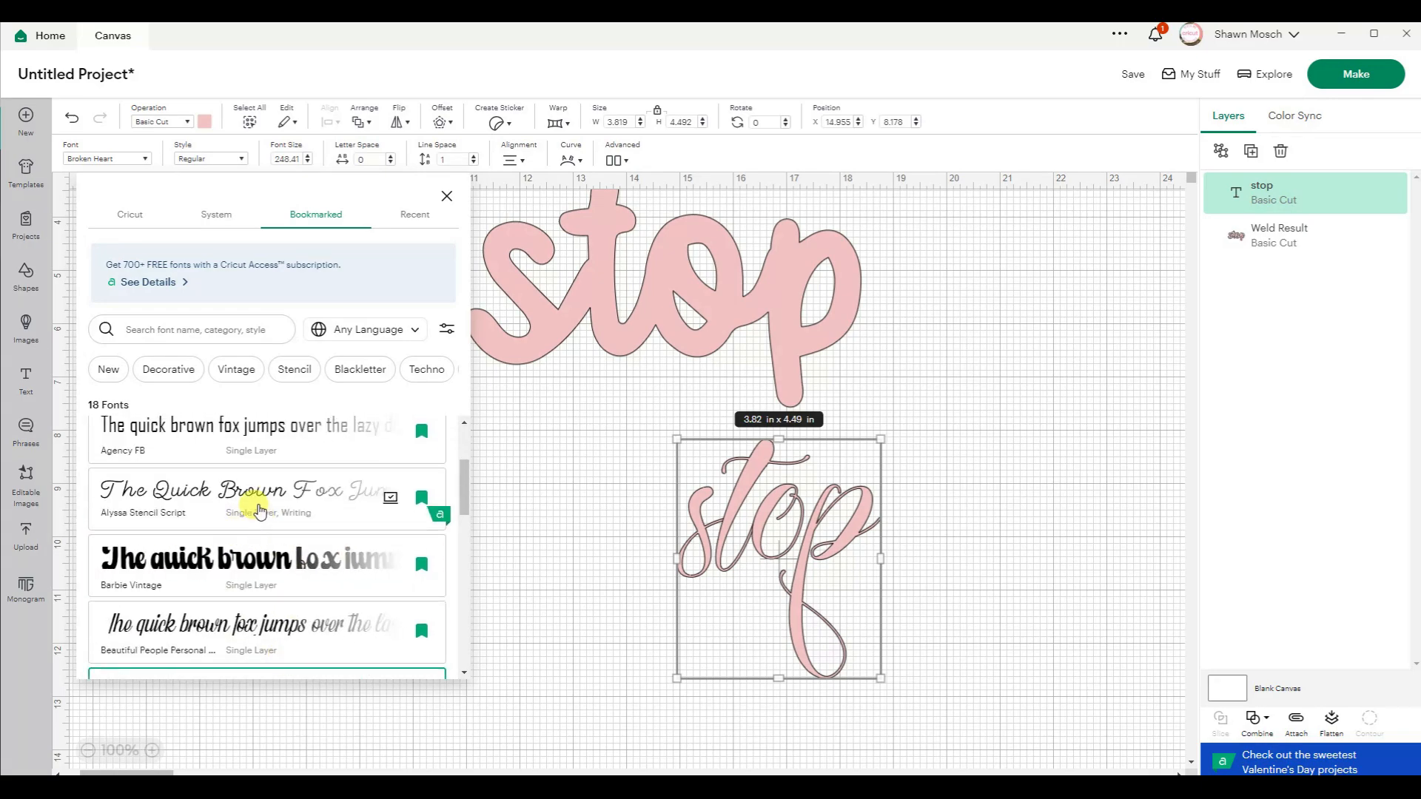
click(130, 215)
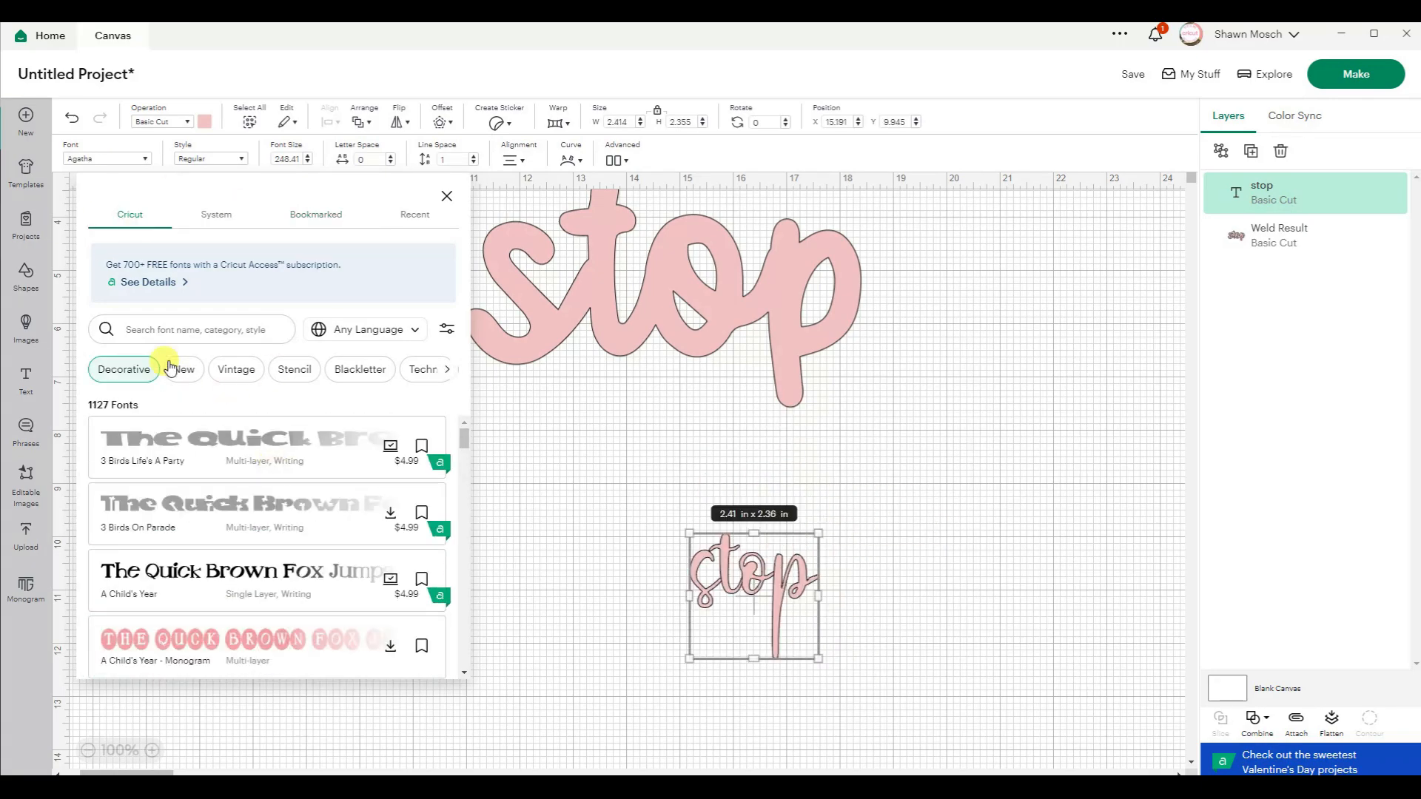
Filter to Cursive fonts, try BFC Hello Flower, and set the word in BFC Inkly.
click(124, 369)
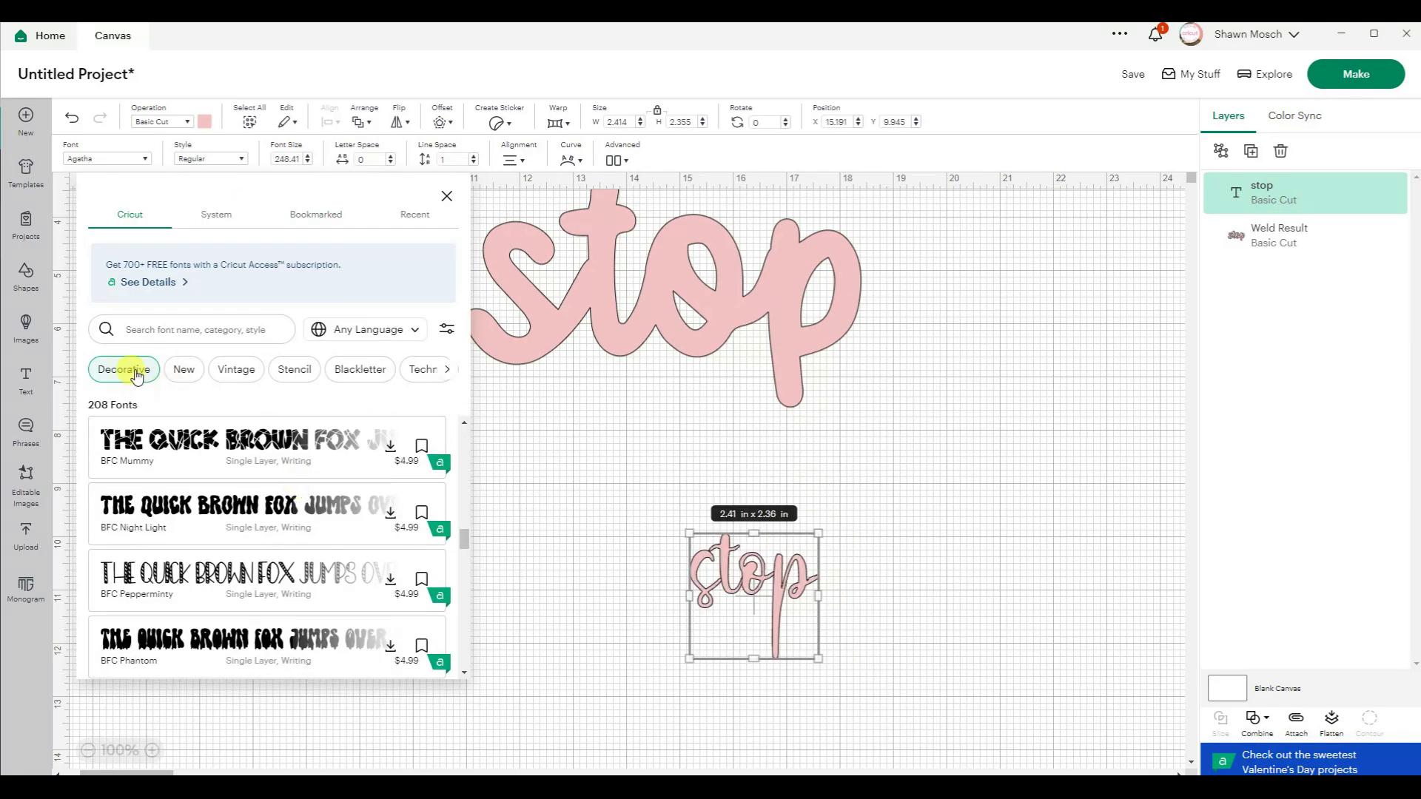
click(116, 369)
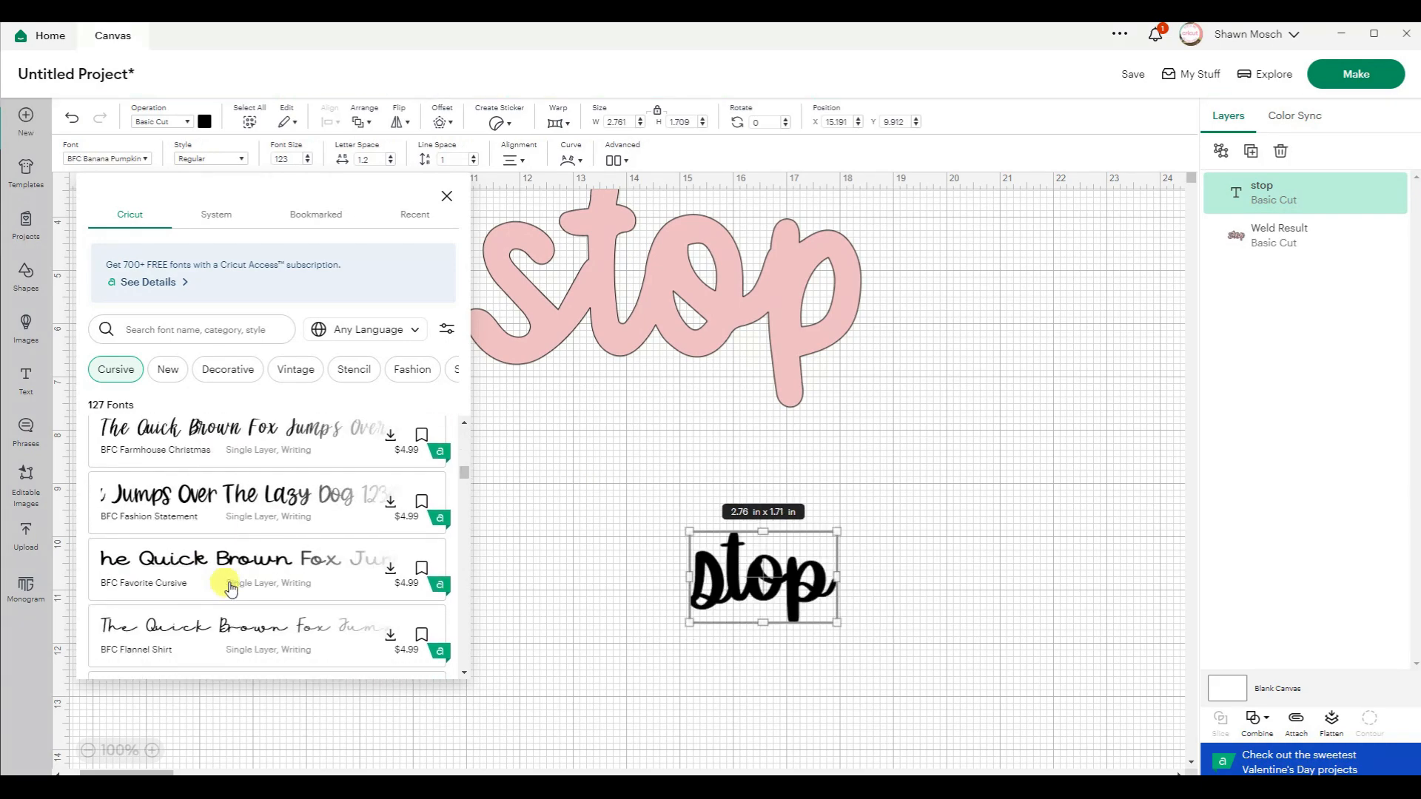
click(245, 540)
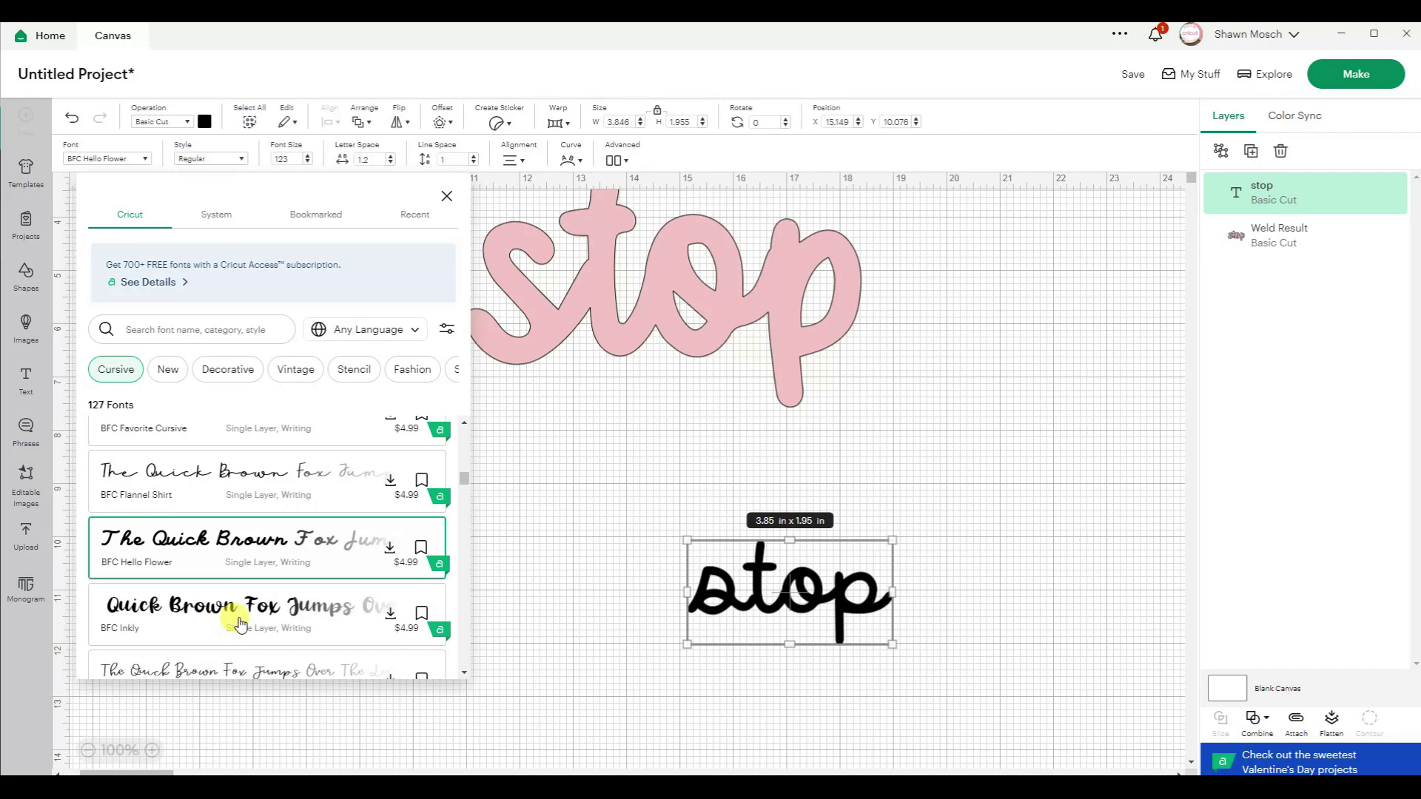
click(240, 617)
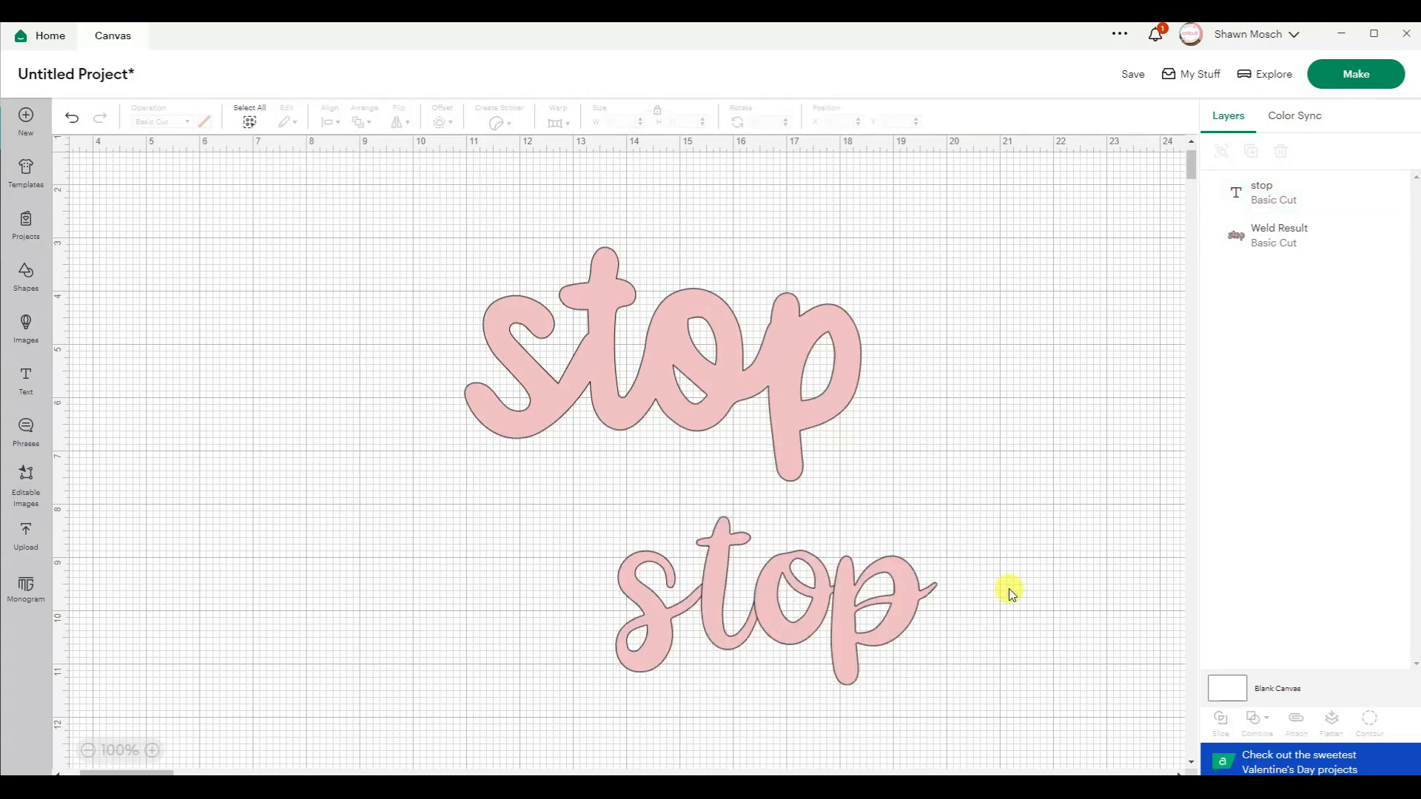
mouse_move(876, 650)
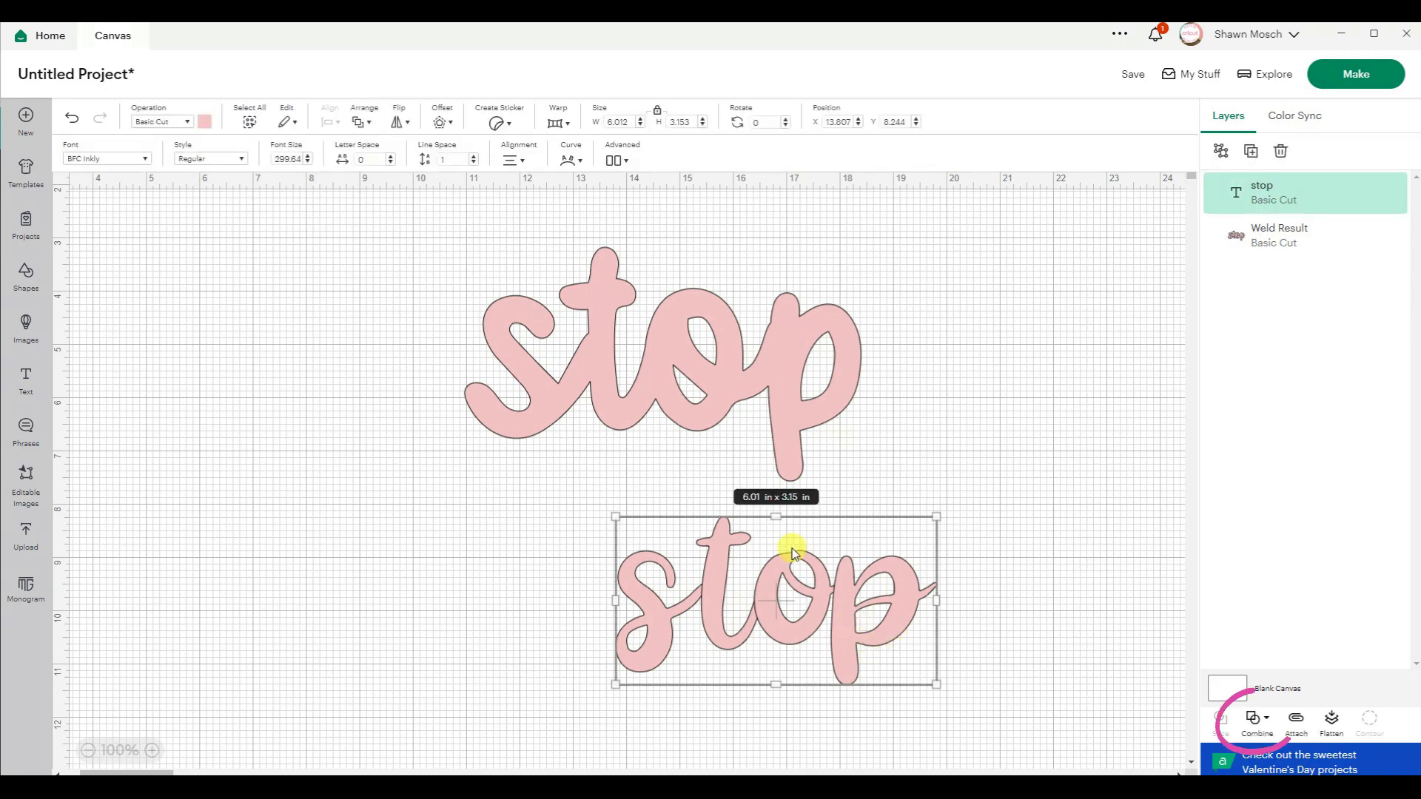
click(1257, 722)
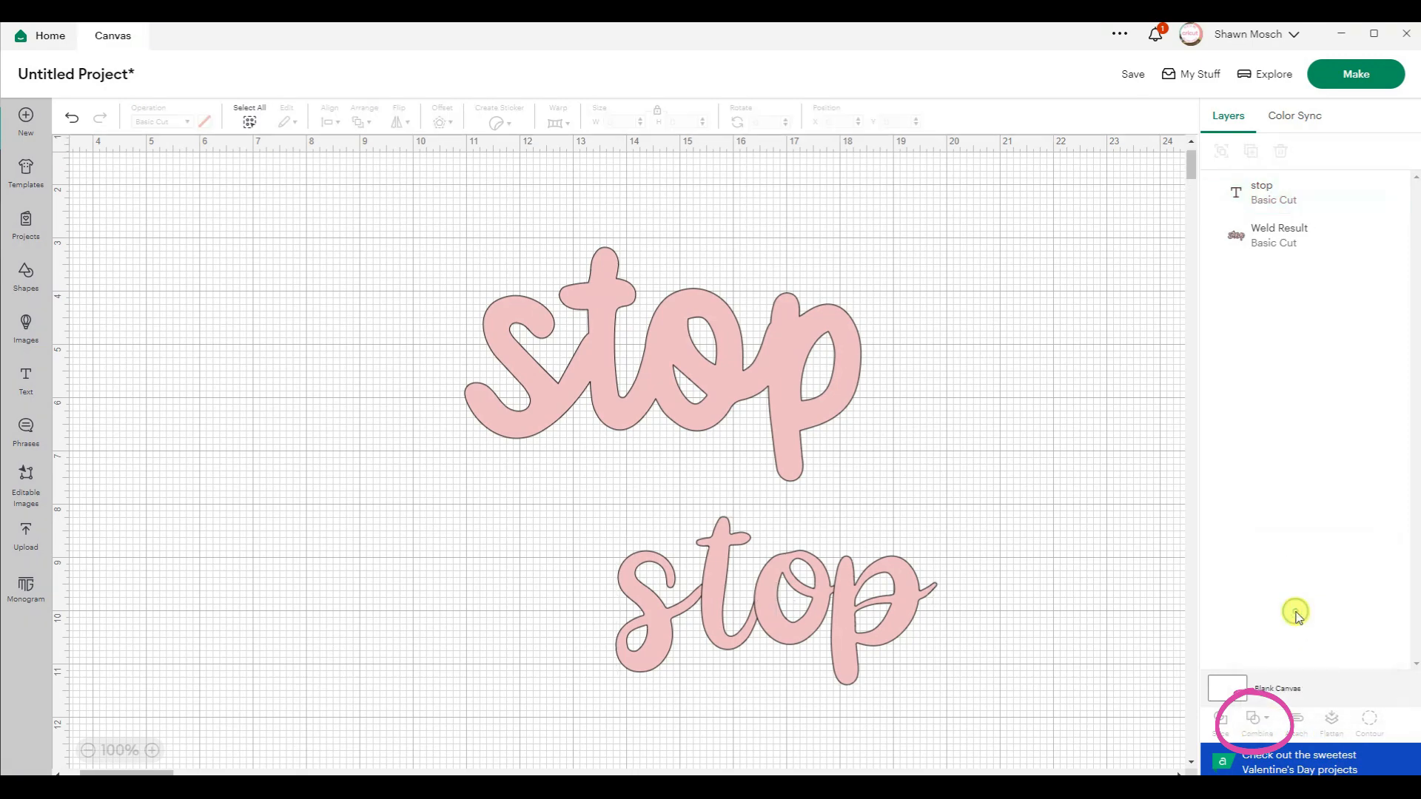
click(829, 594)
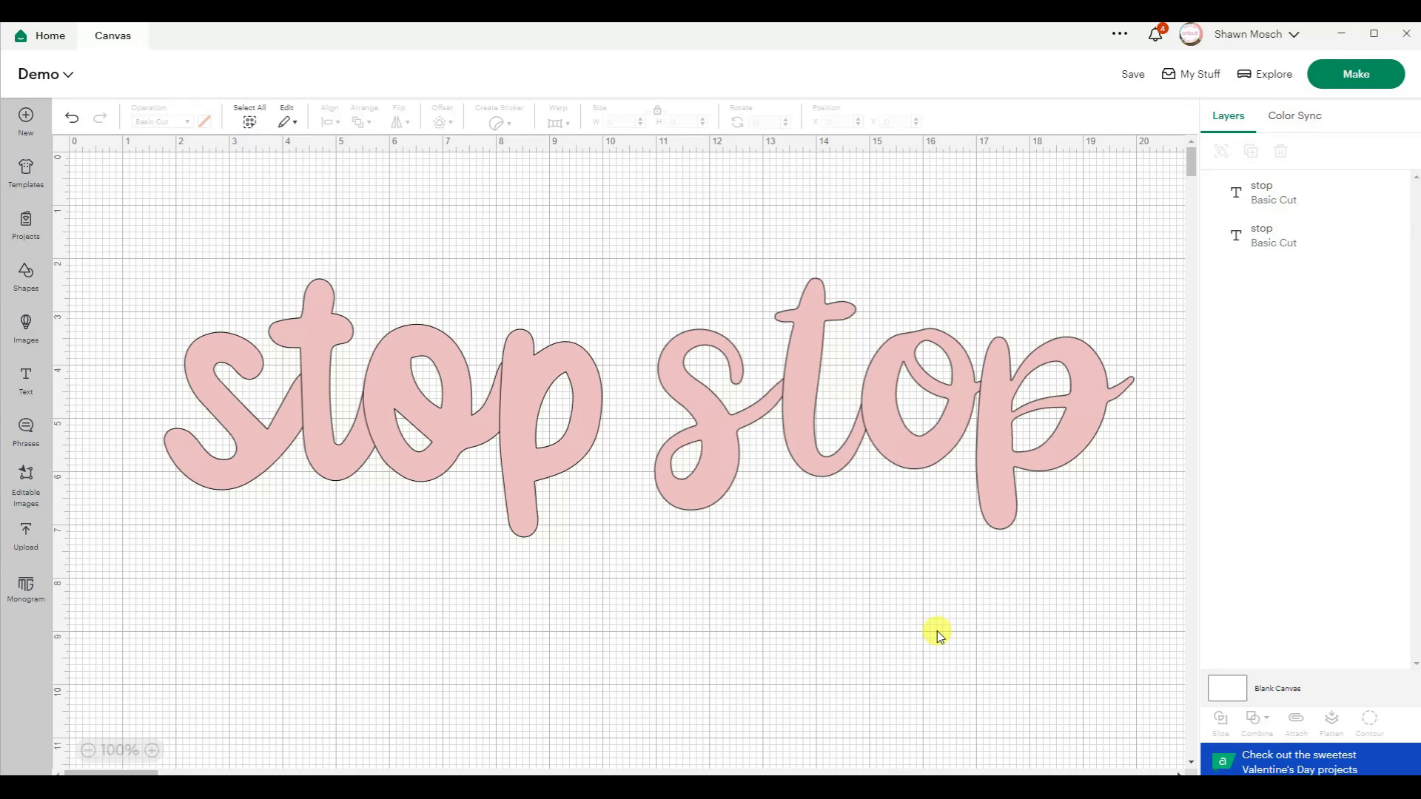
mouse_move(405, 413)
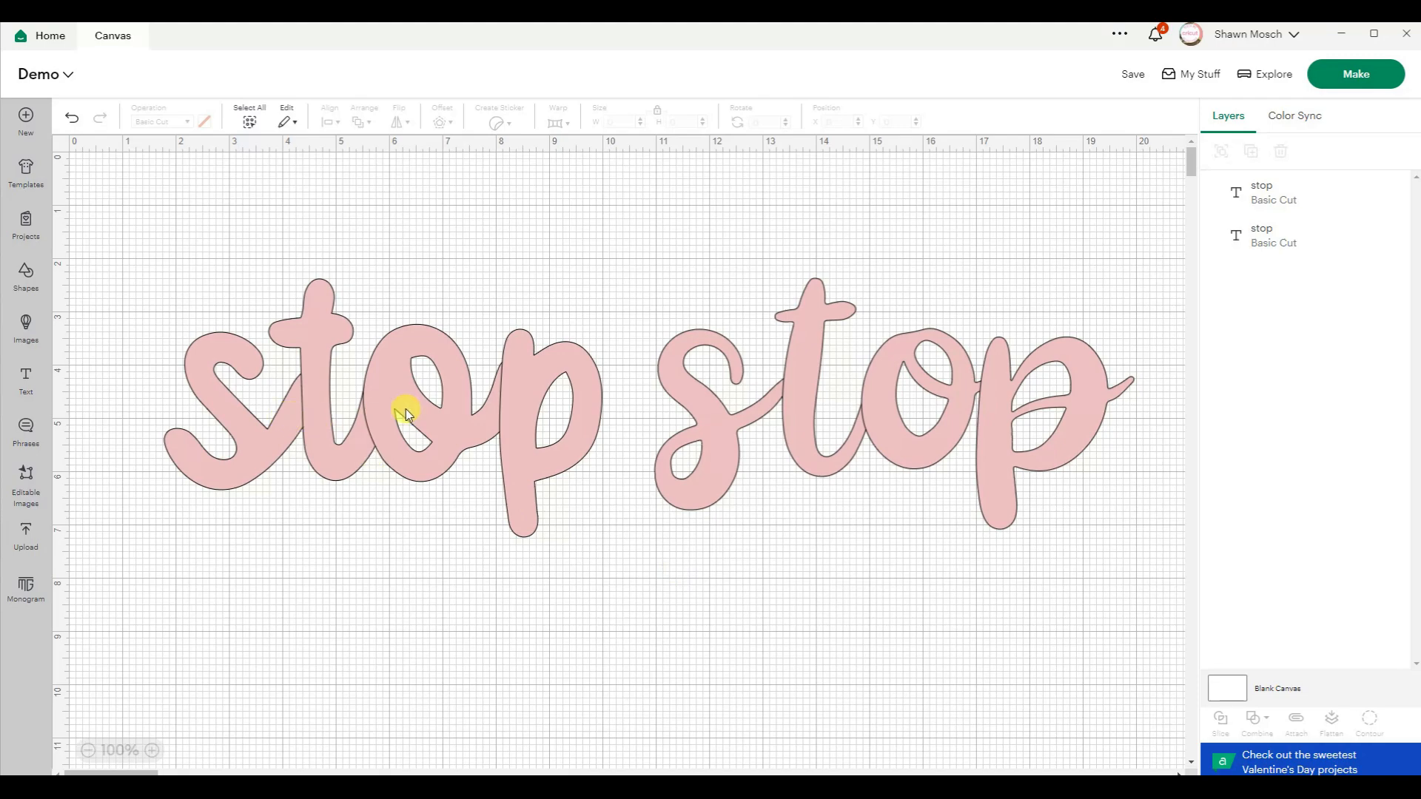
Weld the left 'stop' word in the Demo project, then undo the weld.
click(403, 412)
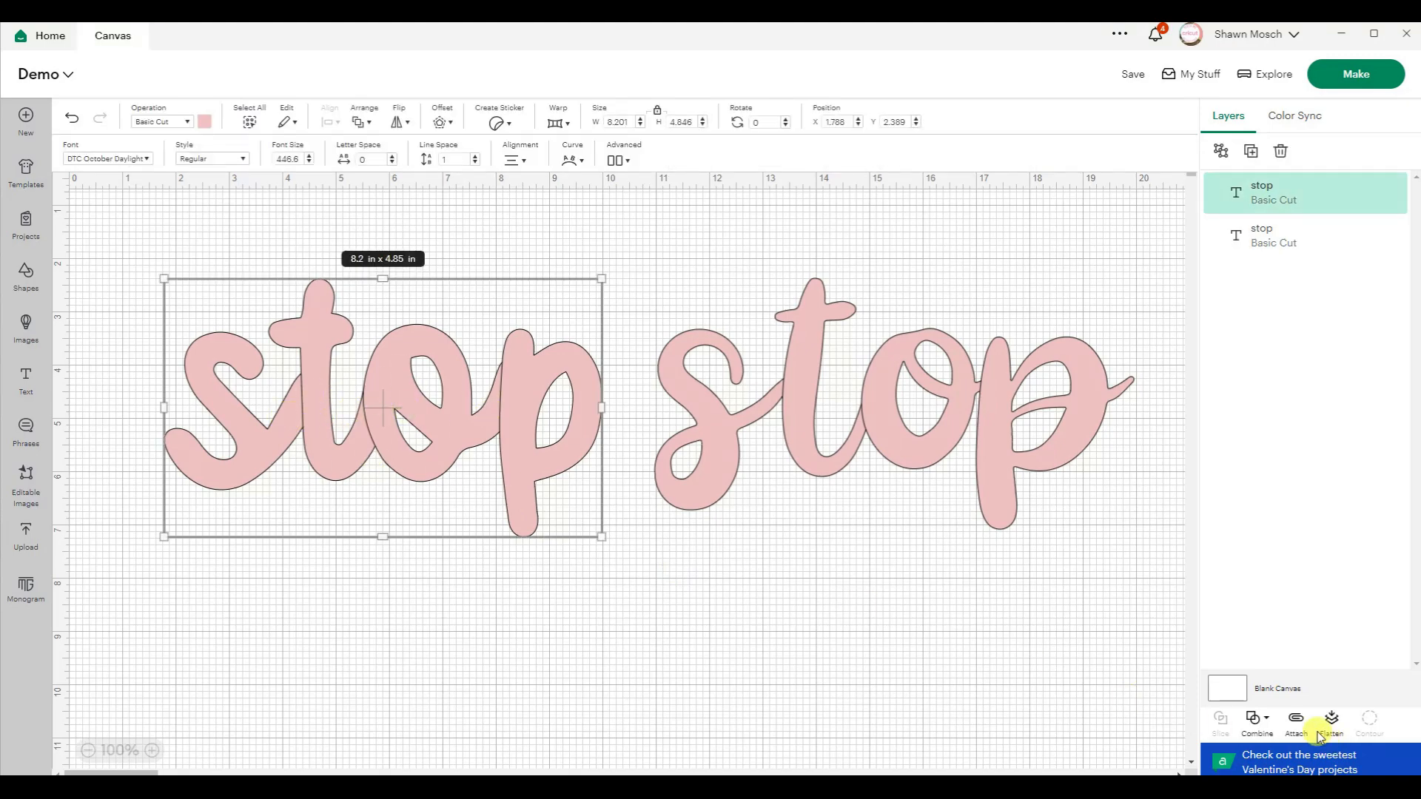
click(1256, 722)
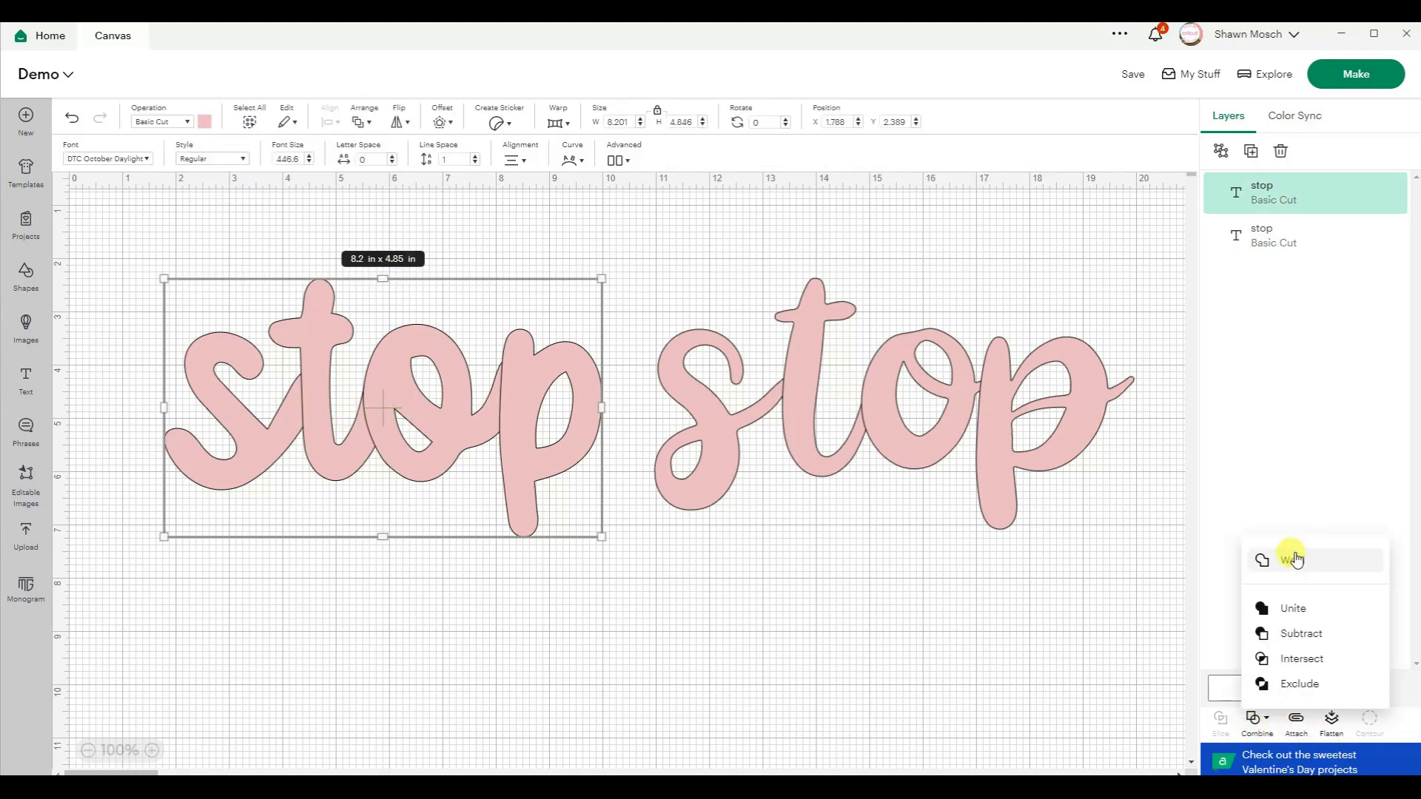
click(1291, 559)
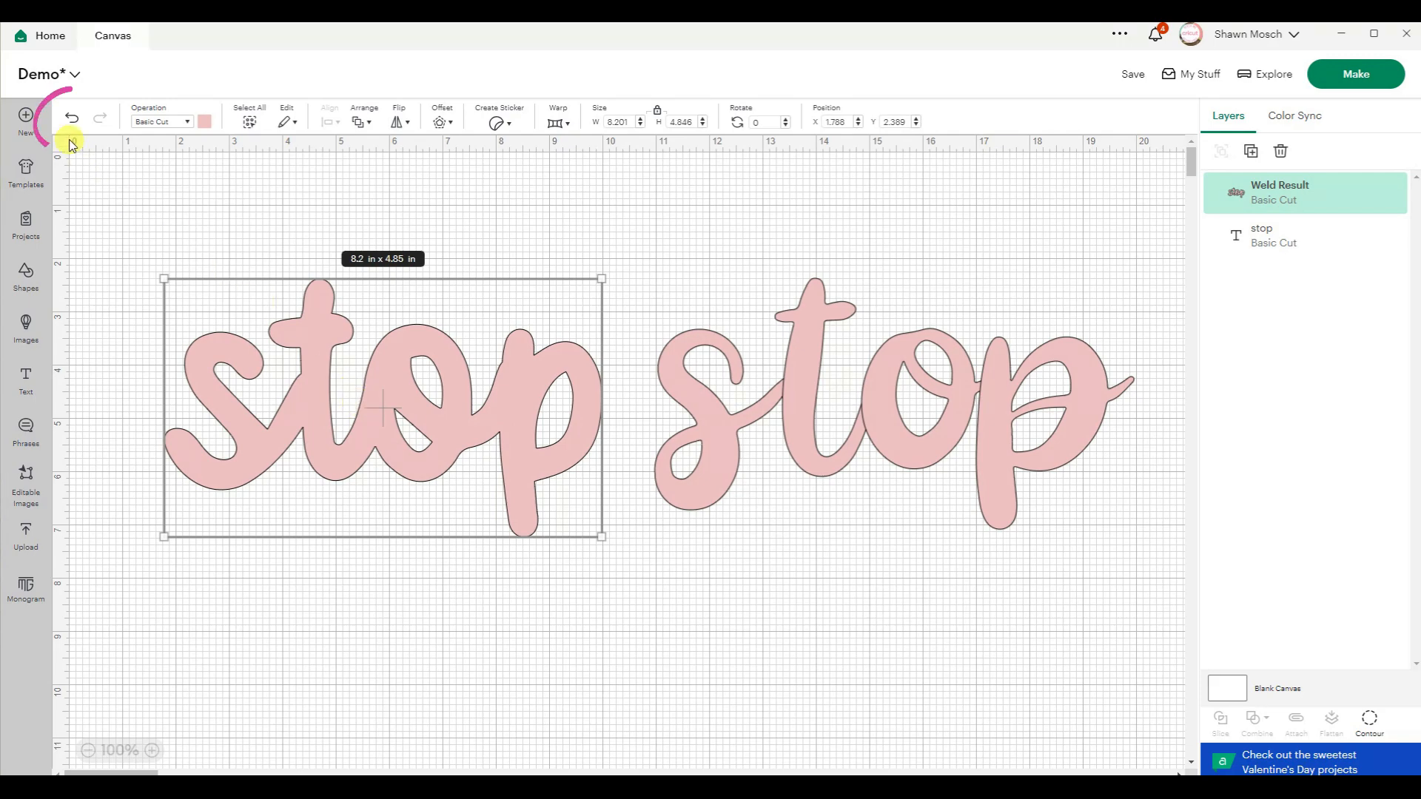
click(71, 119)
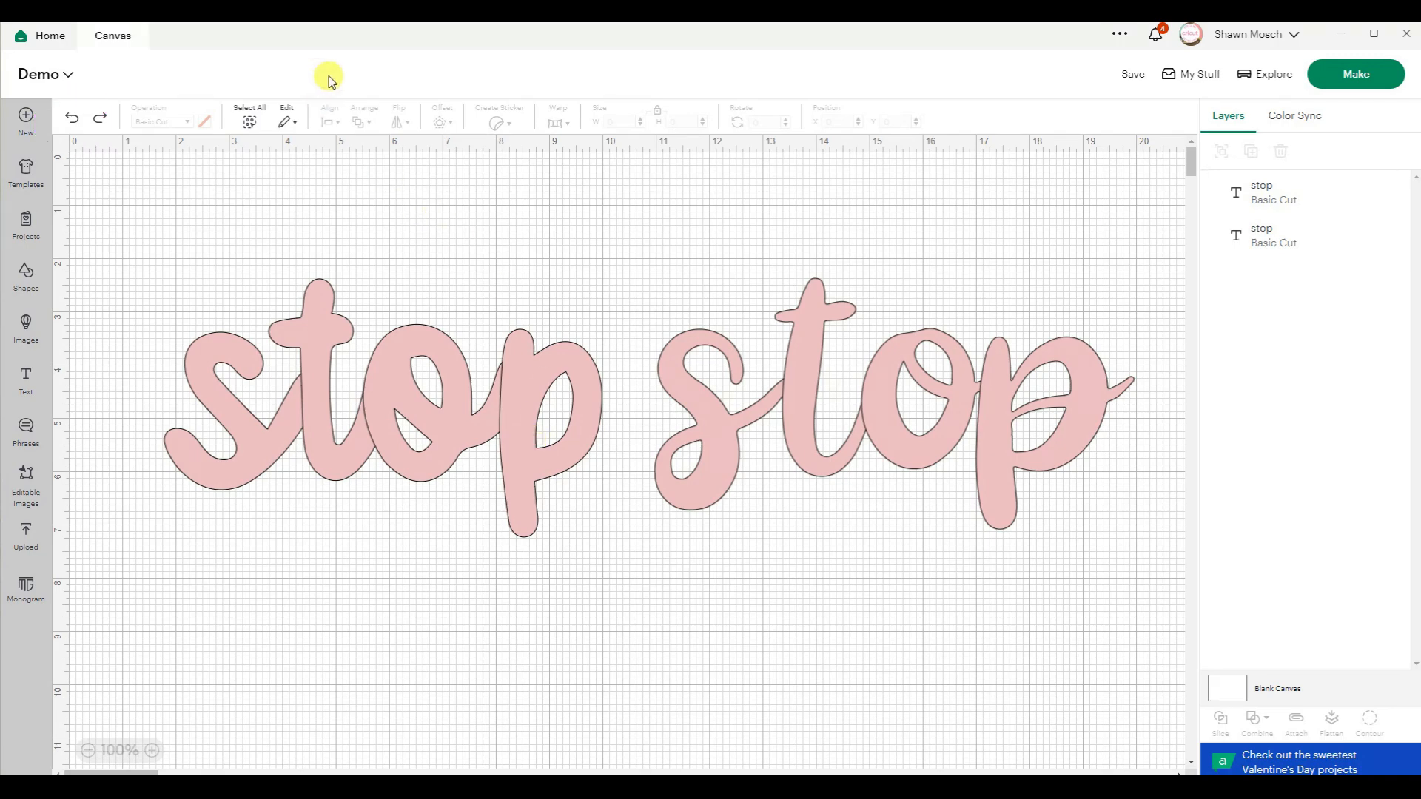
mouse_move(294, 80)
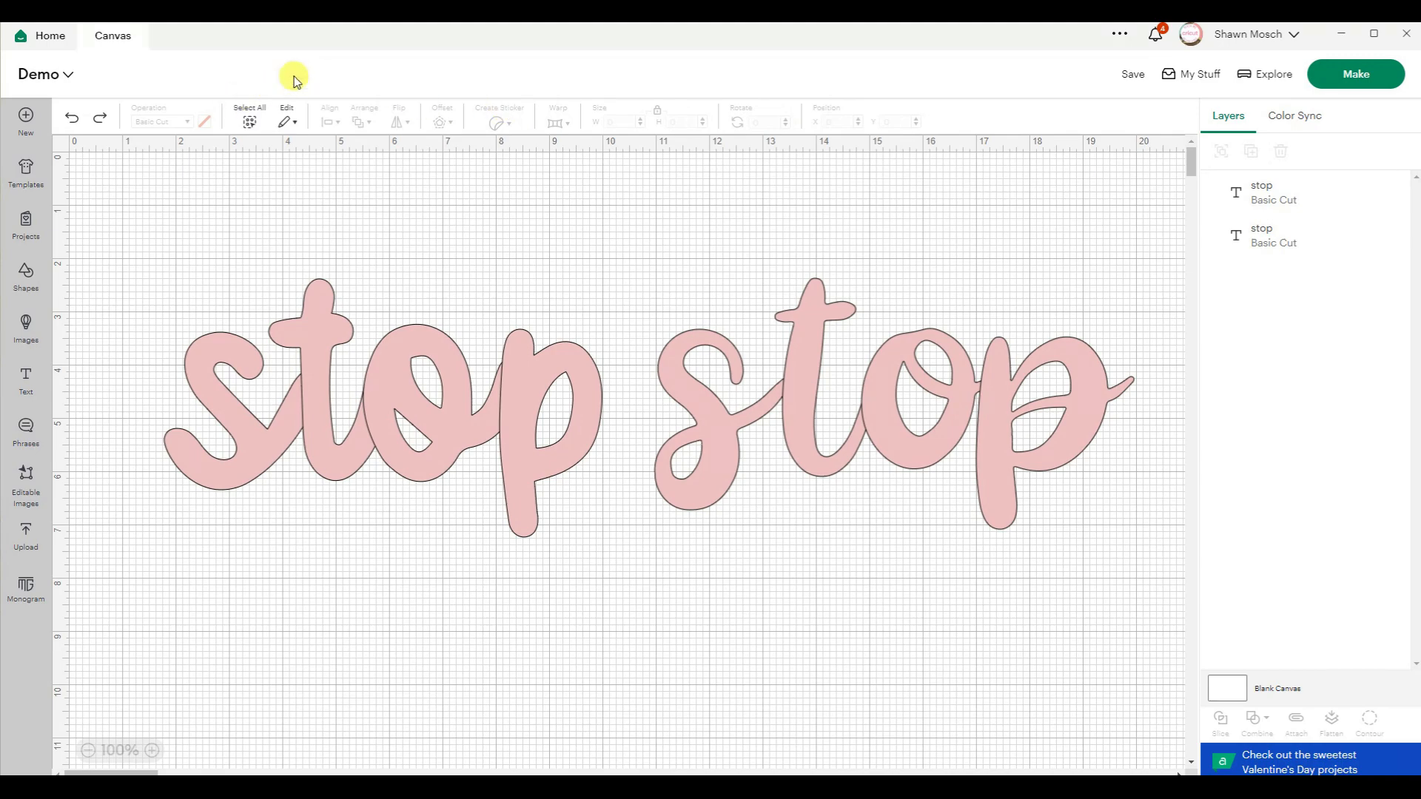
mouse_move(795, 198)
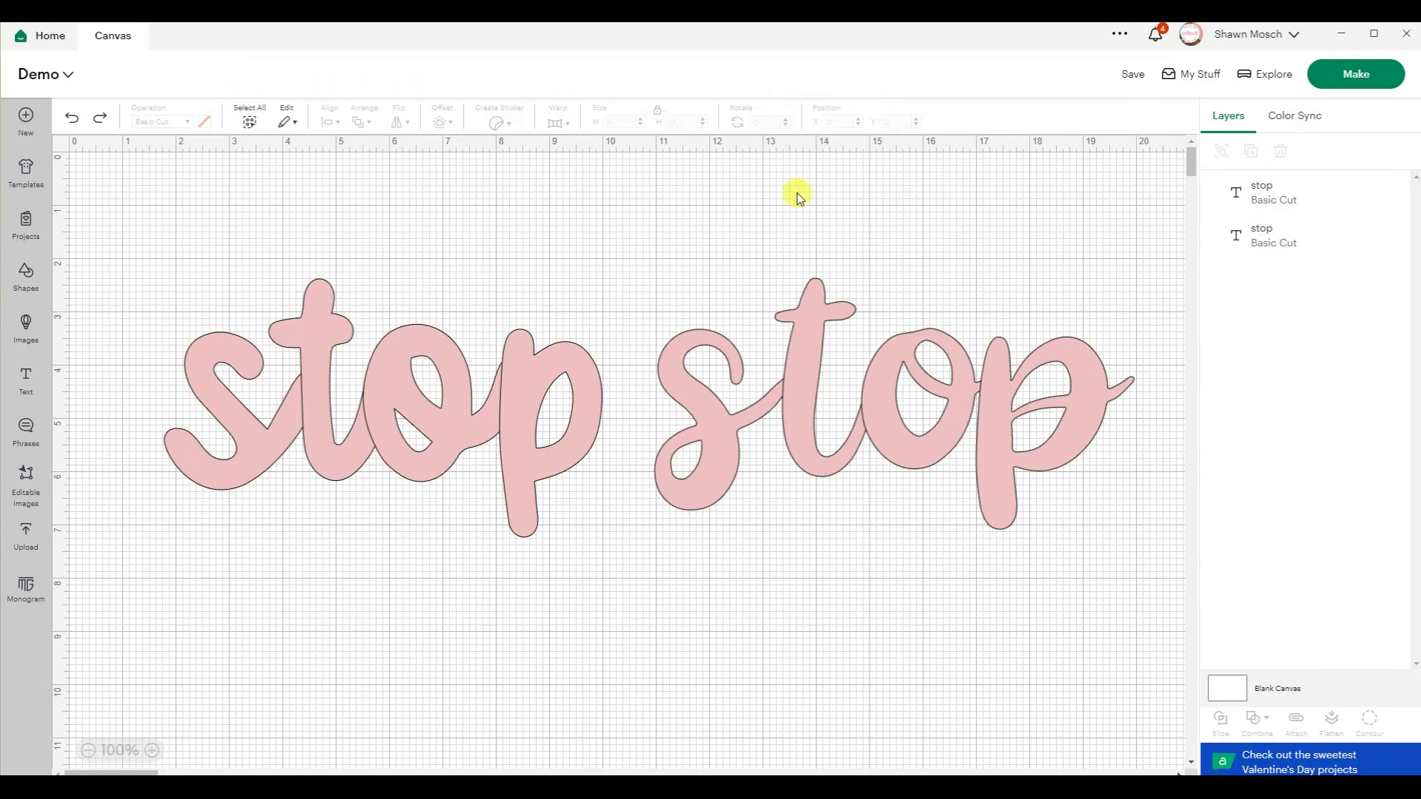
mouse_move(926, 165)
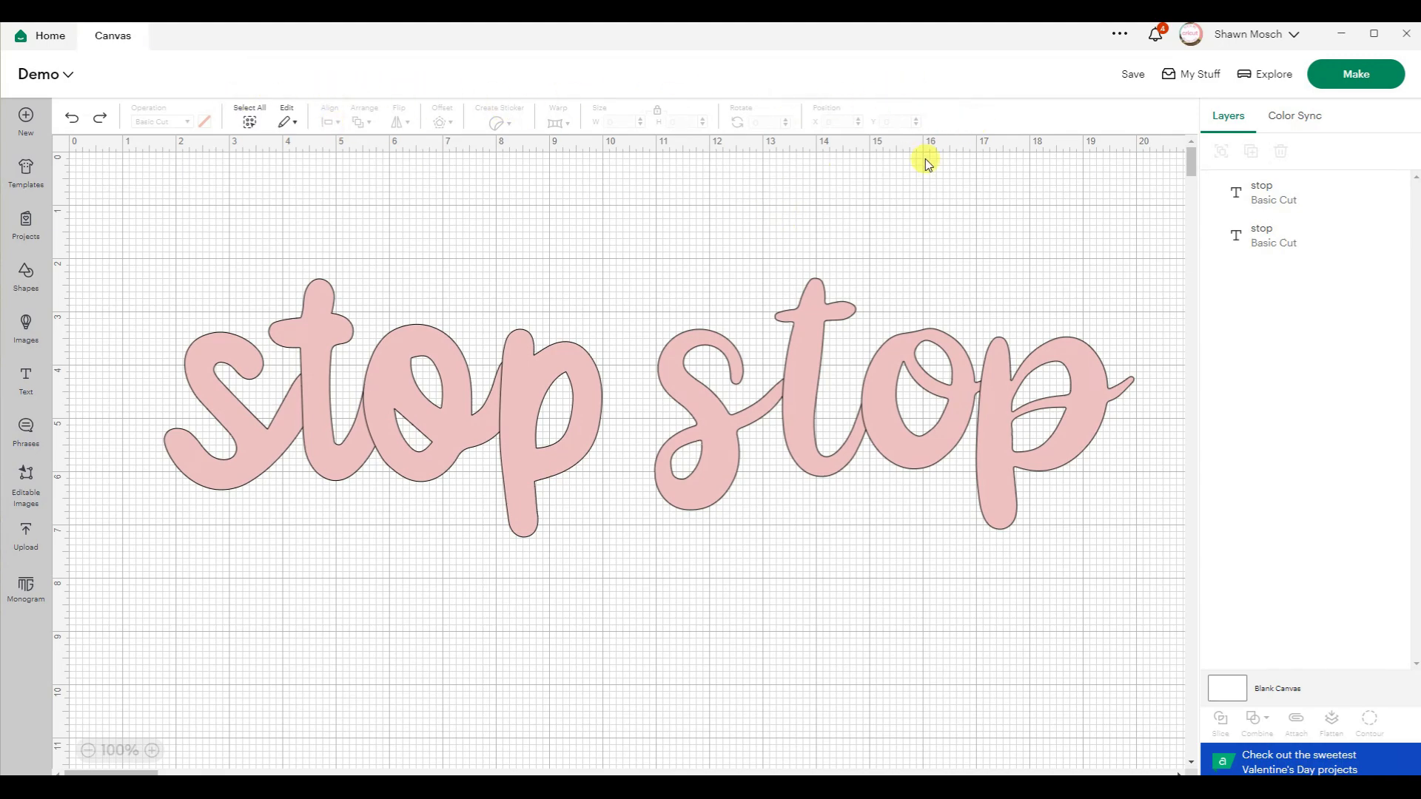
mouse_move(850, 190)
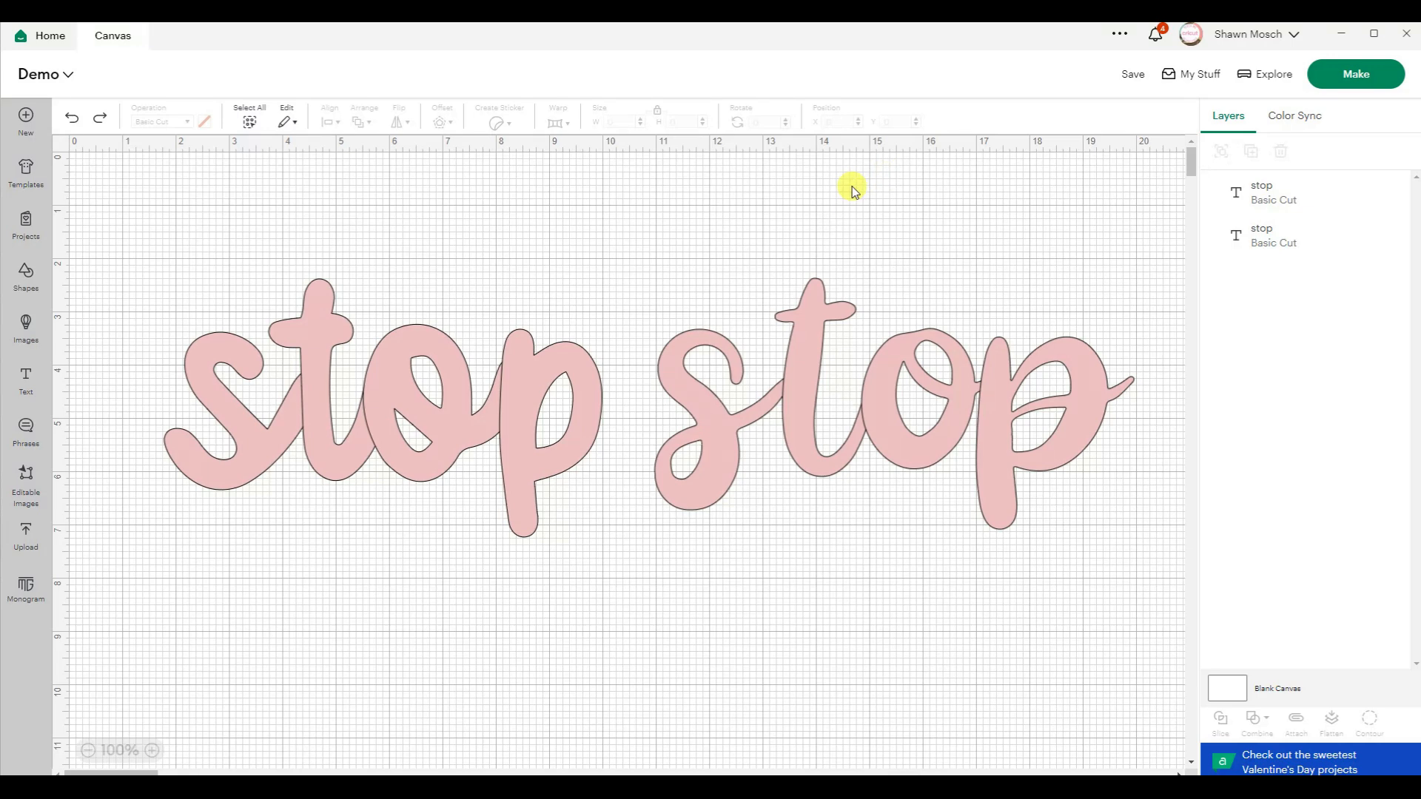
mouse_move(855, 178)
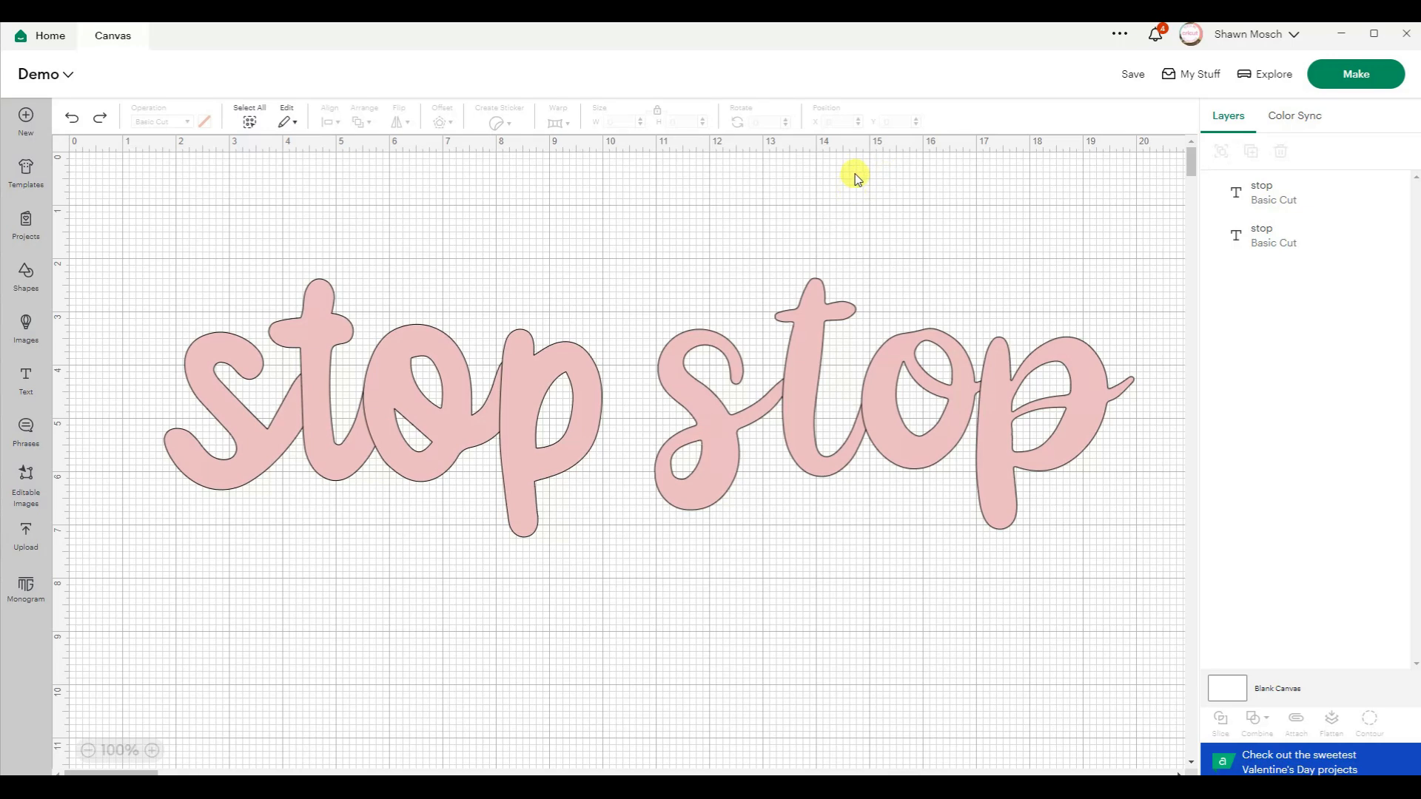
mouse_move(212, 351)
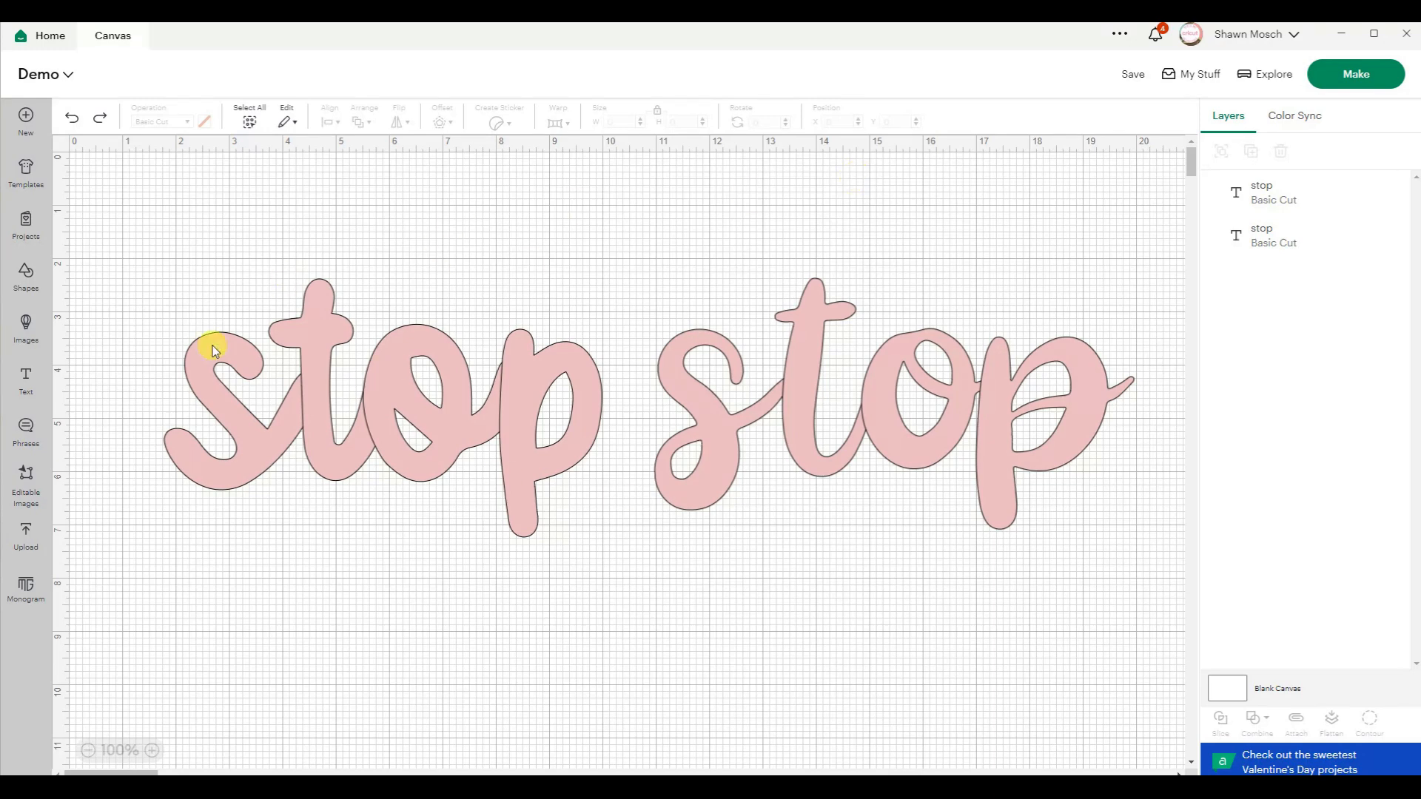
mouse_move(309, 417)
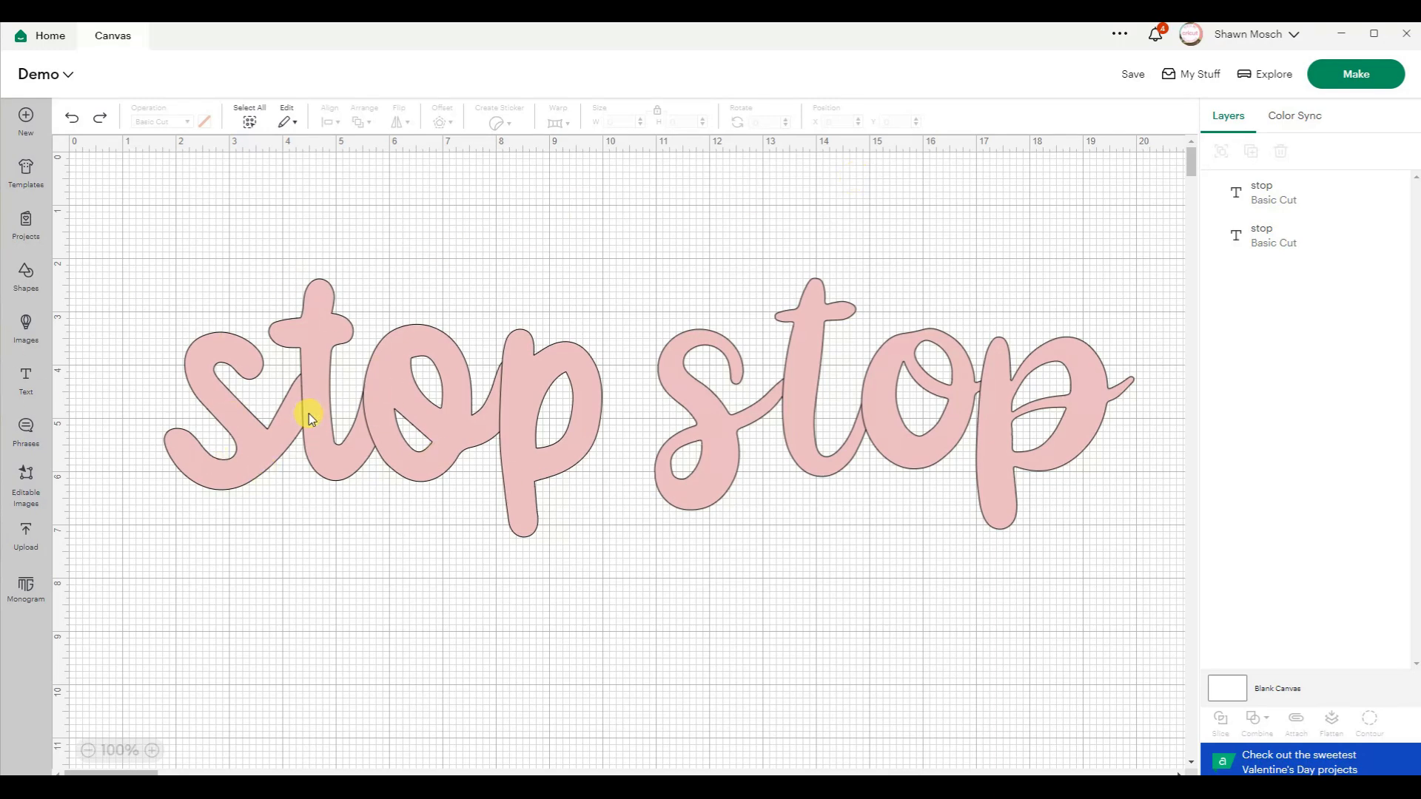
click(803, 424)
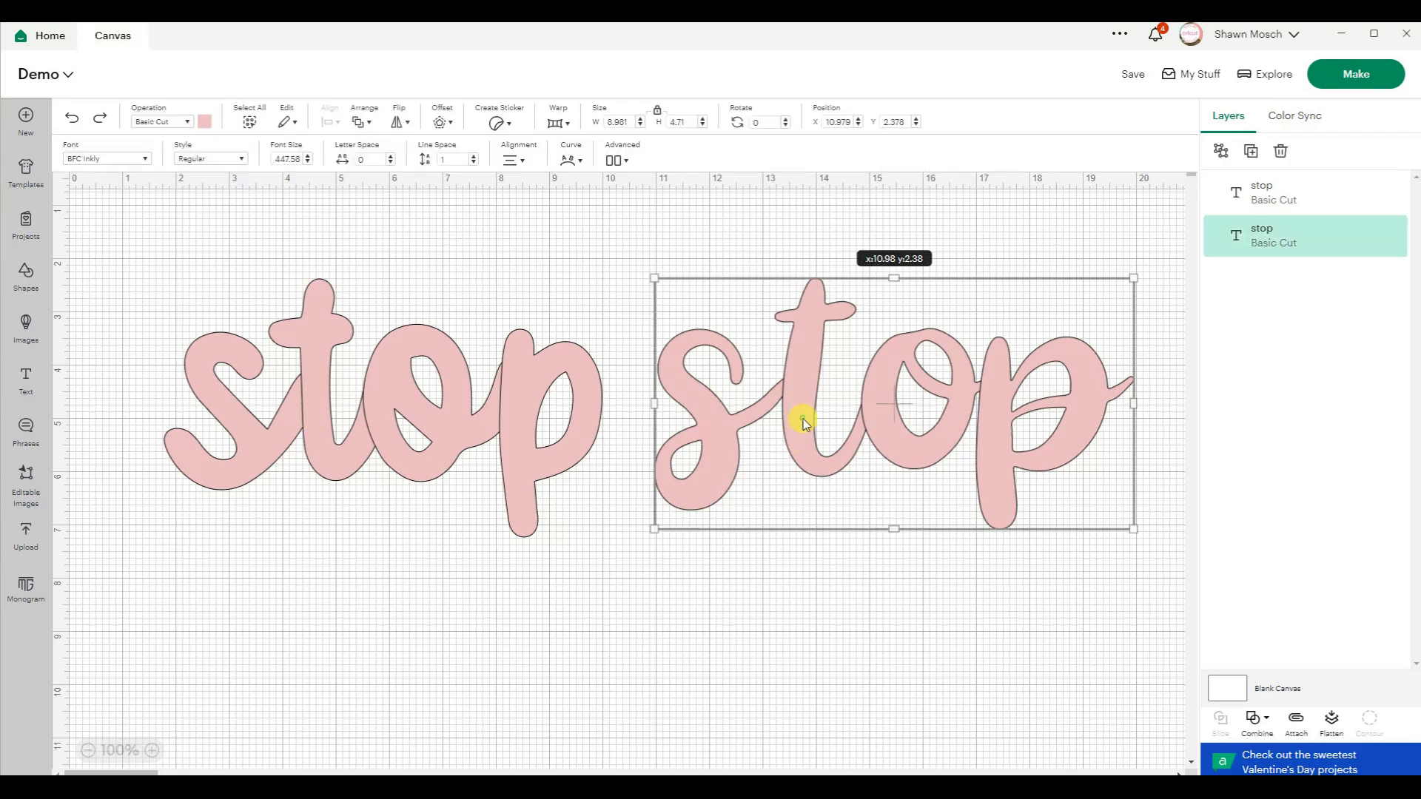
Show the Combine options (Weld, Unite, Subtract, Intersect, Exclude) for the right 'stop' word.
click(1259, 720)
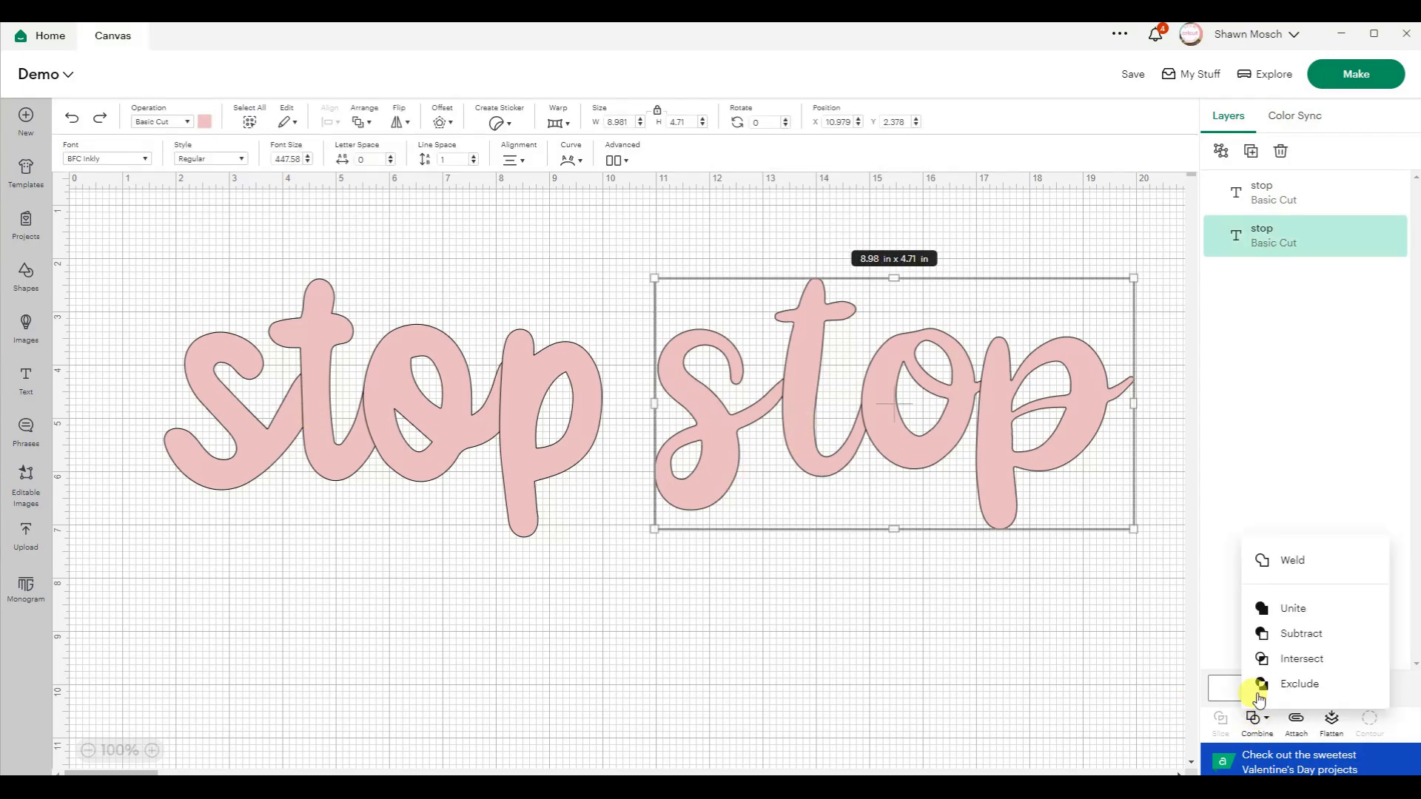
click(1292, 608)
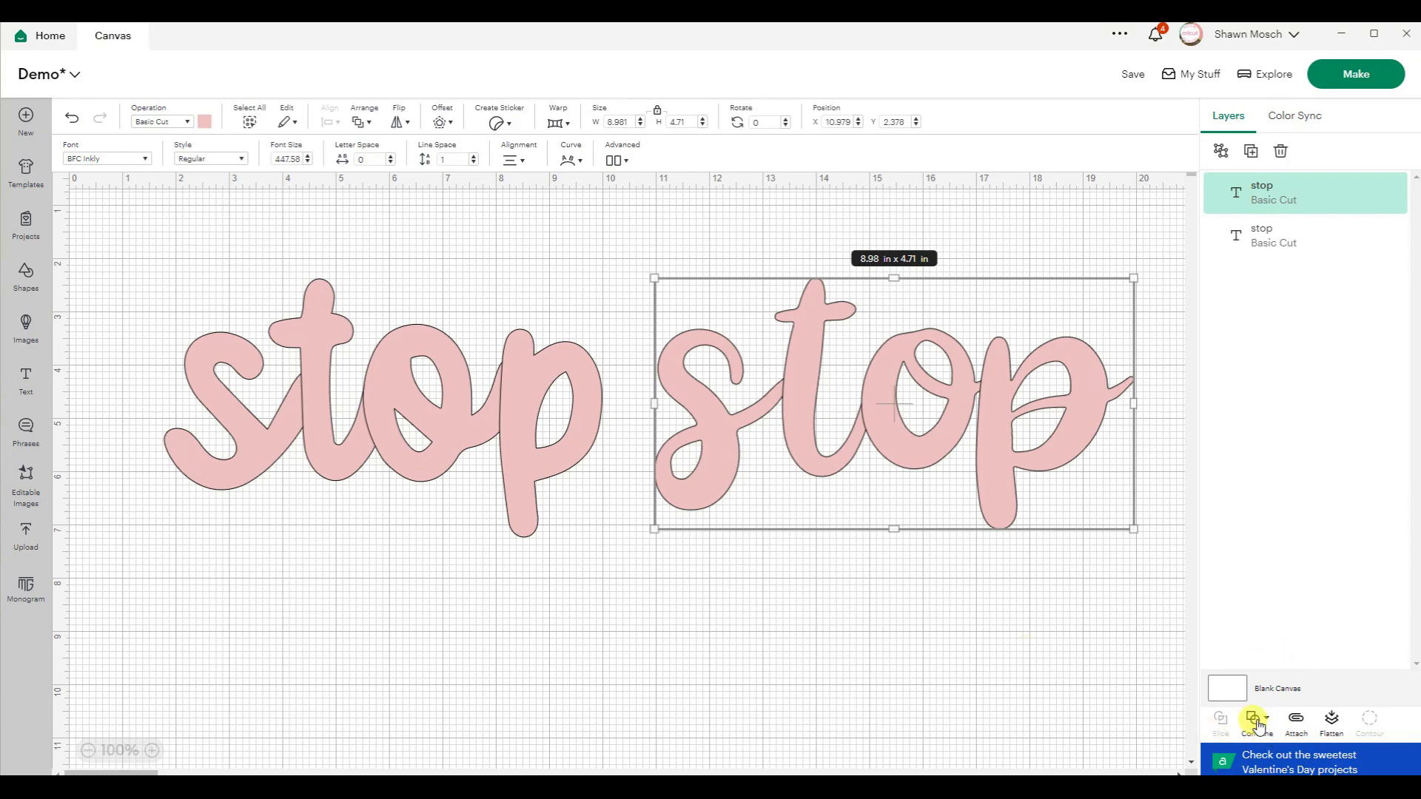
click(1256, 721)
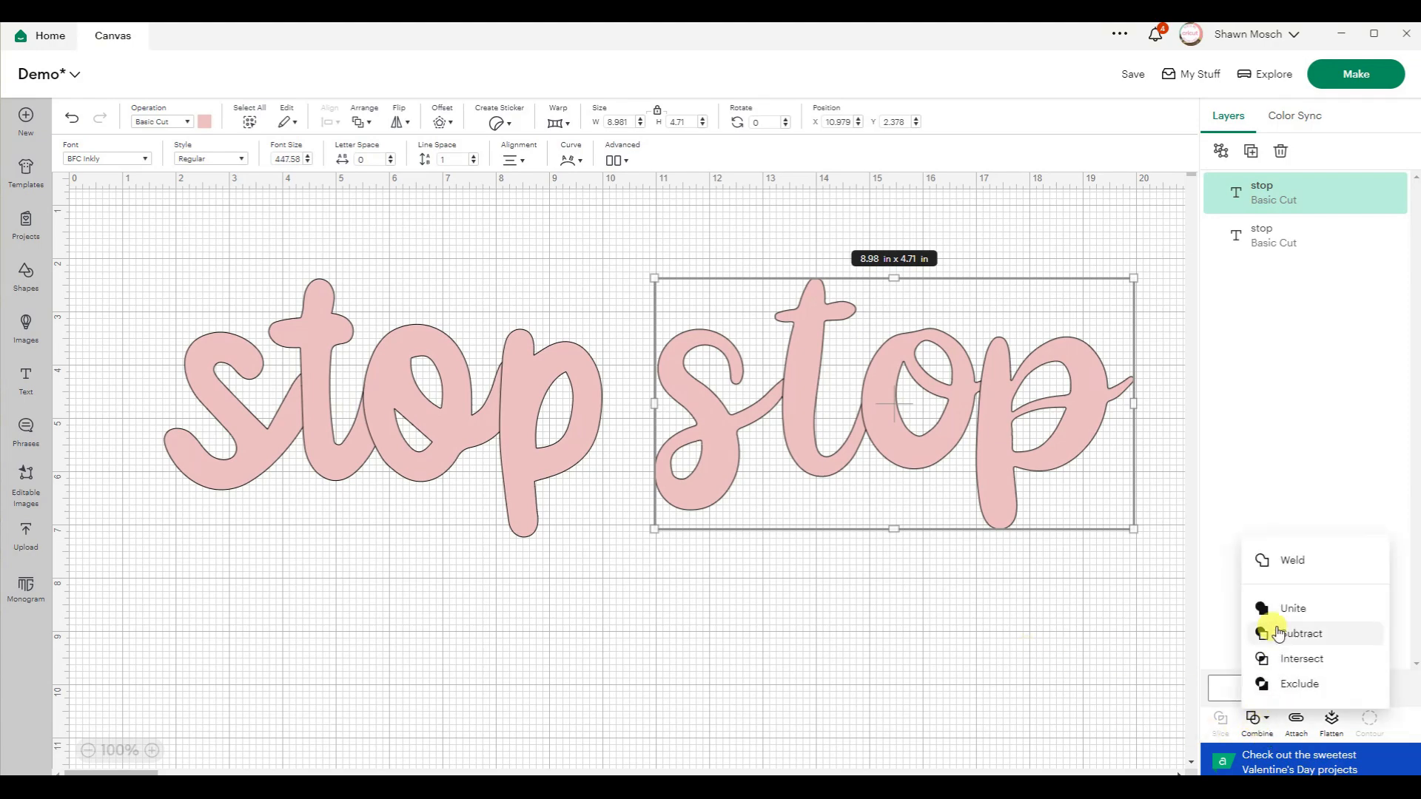
Unite the right 'stop' word and weld the left 'stop' word.
click(1292, 609)
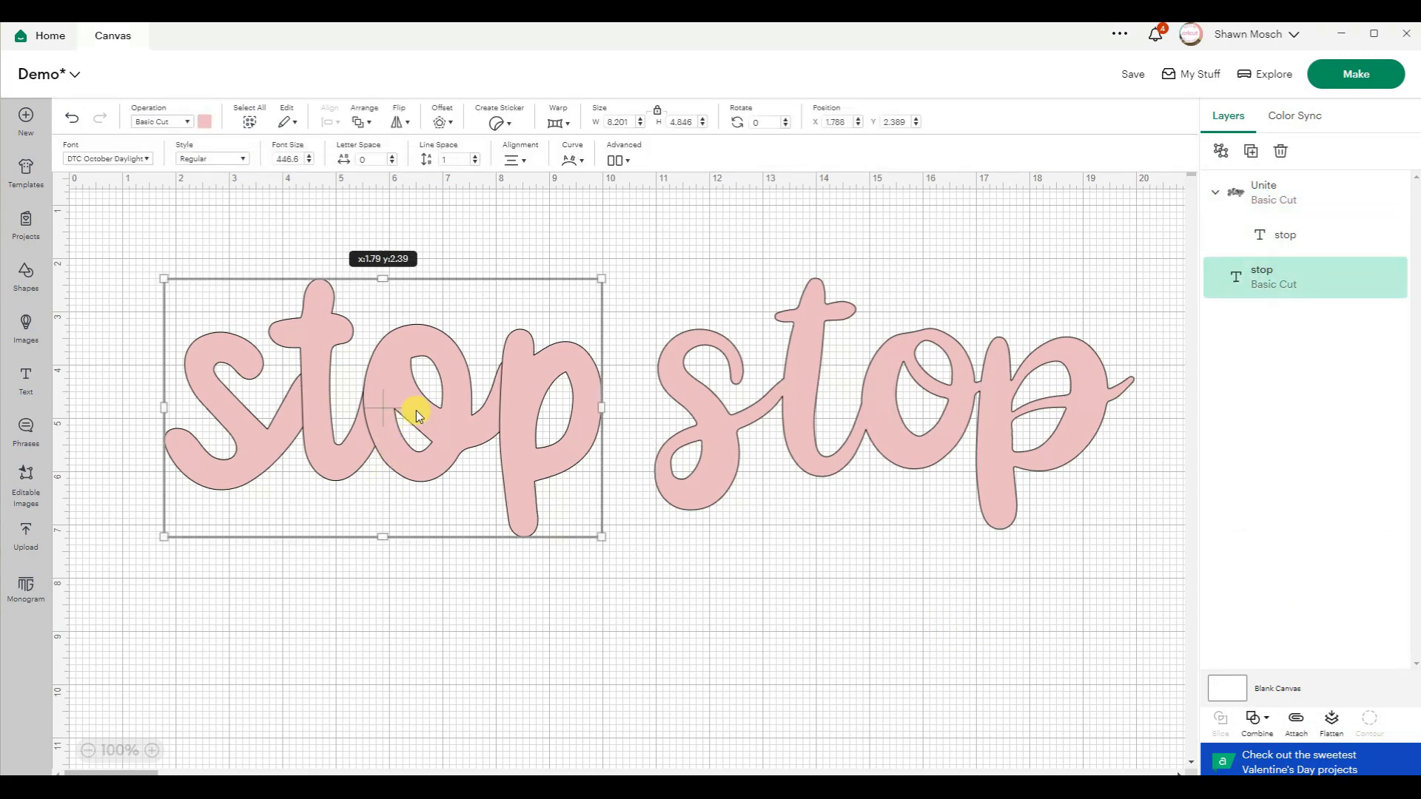
click(1256, 720)
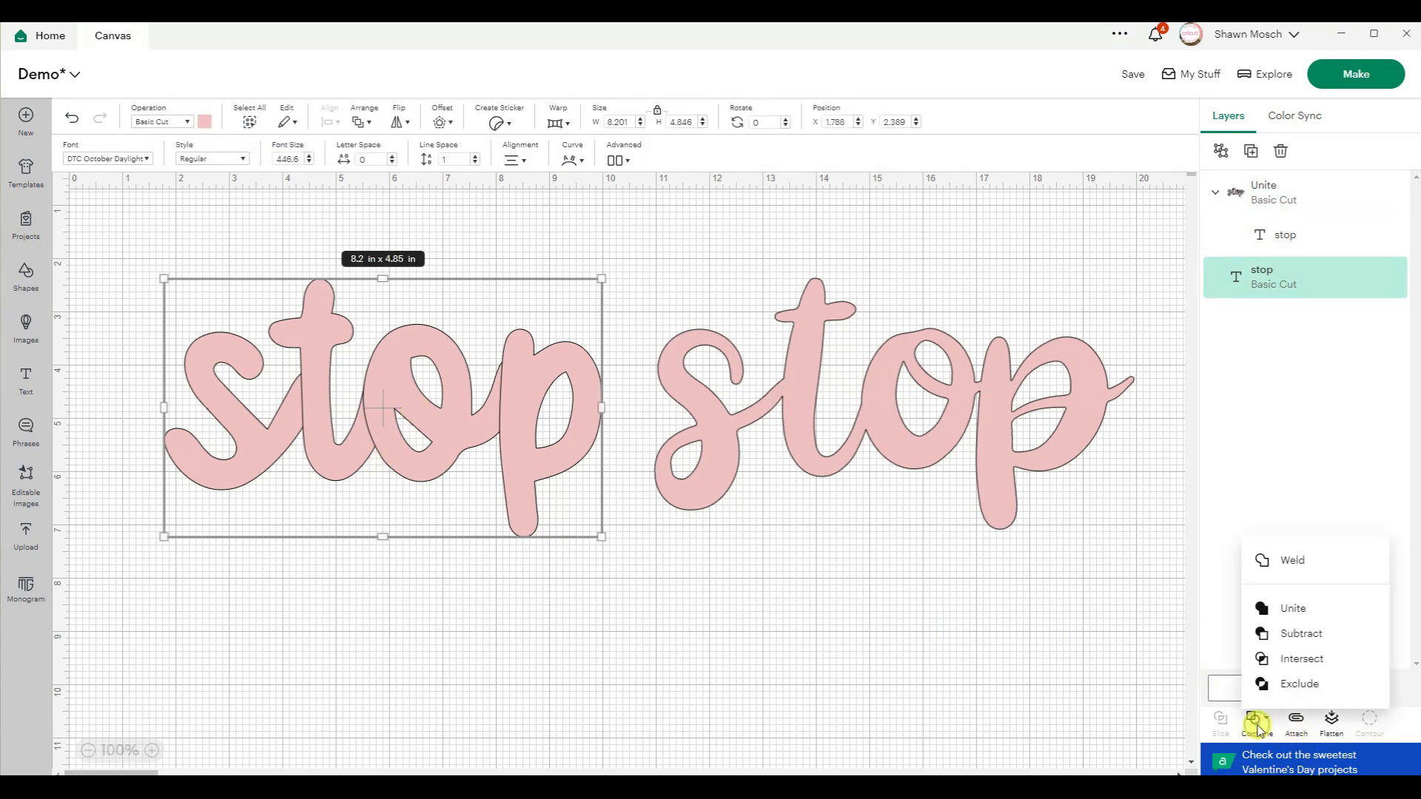
click(1291, 560)
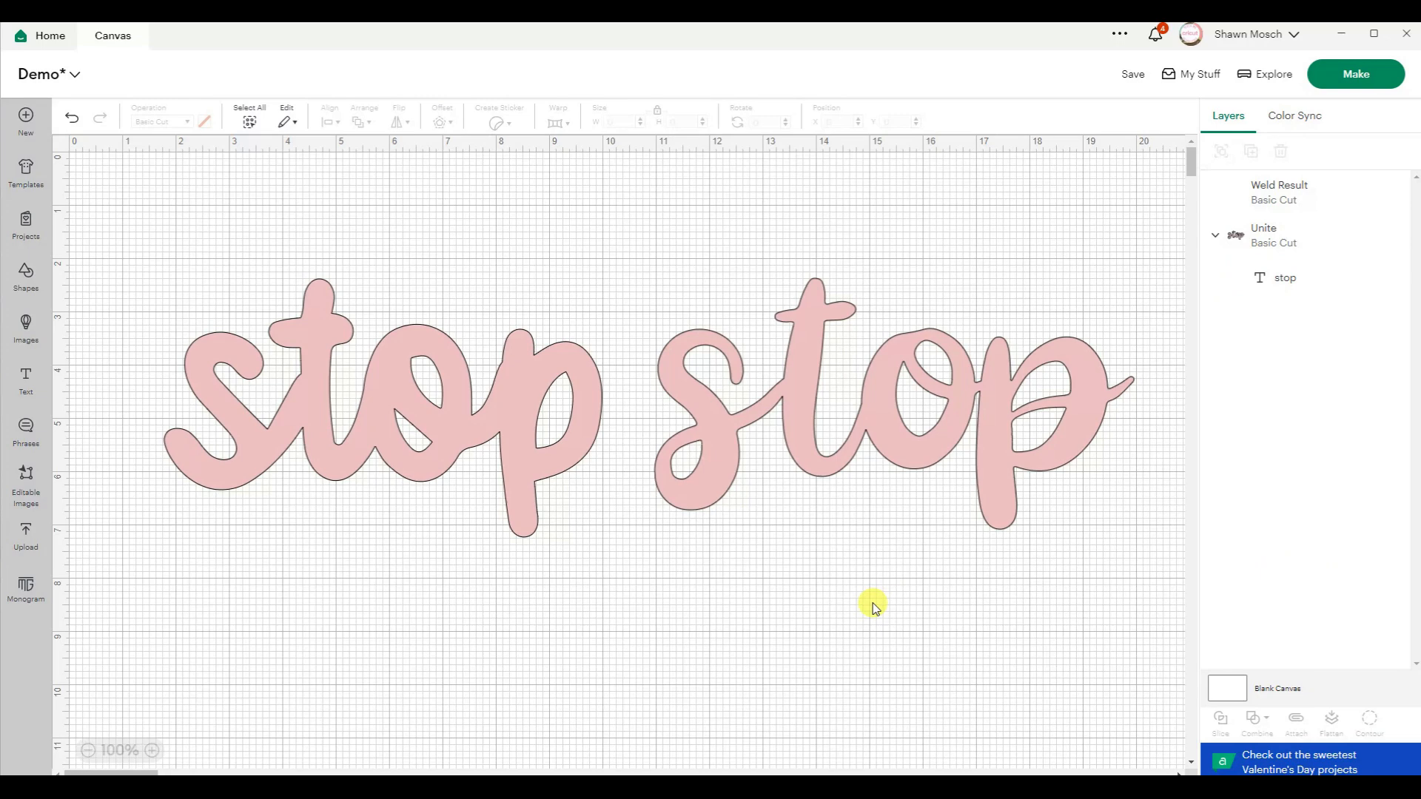
Undo the left word's weld, then weld it again into a Weld Result.
click(381, 408)
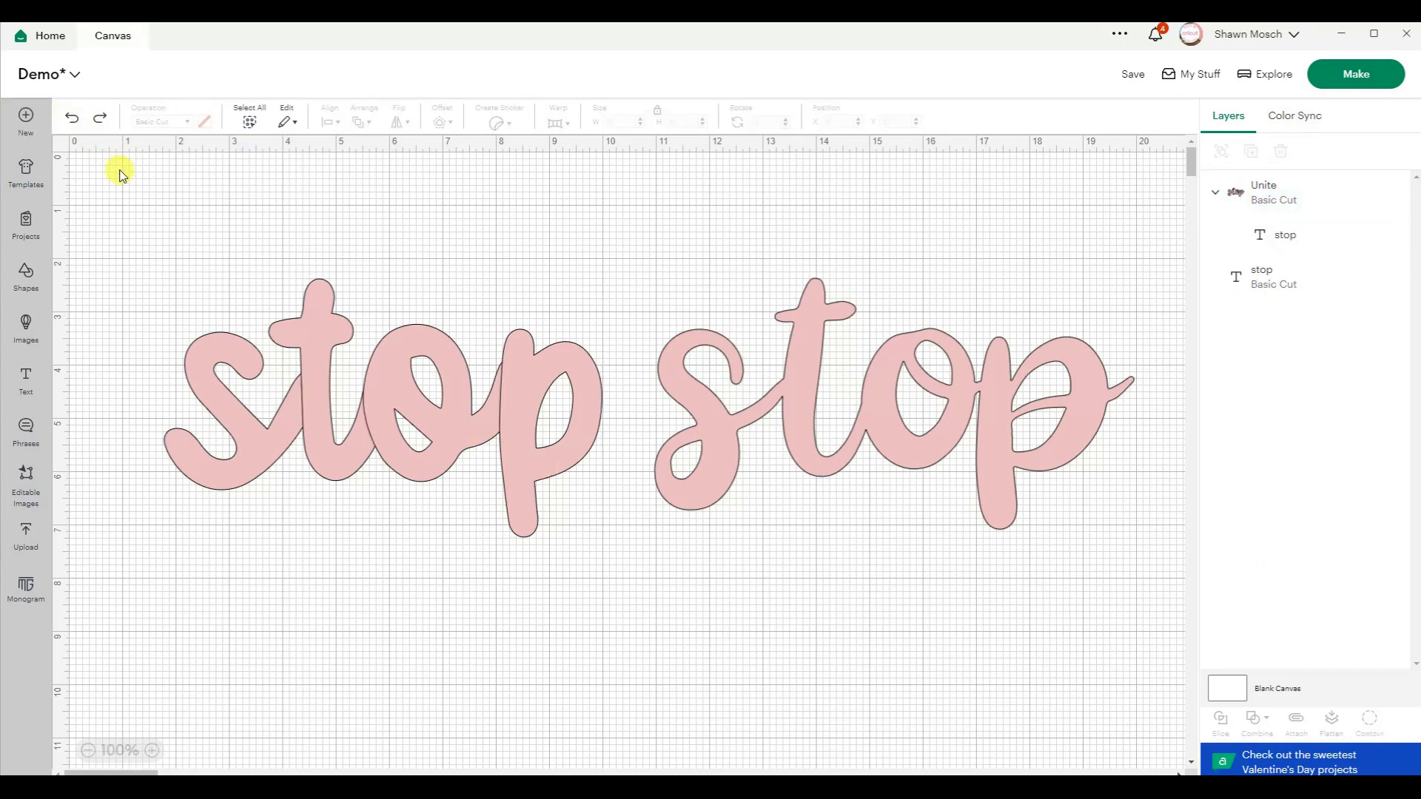
mouse_move(513, 431)
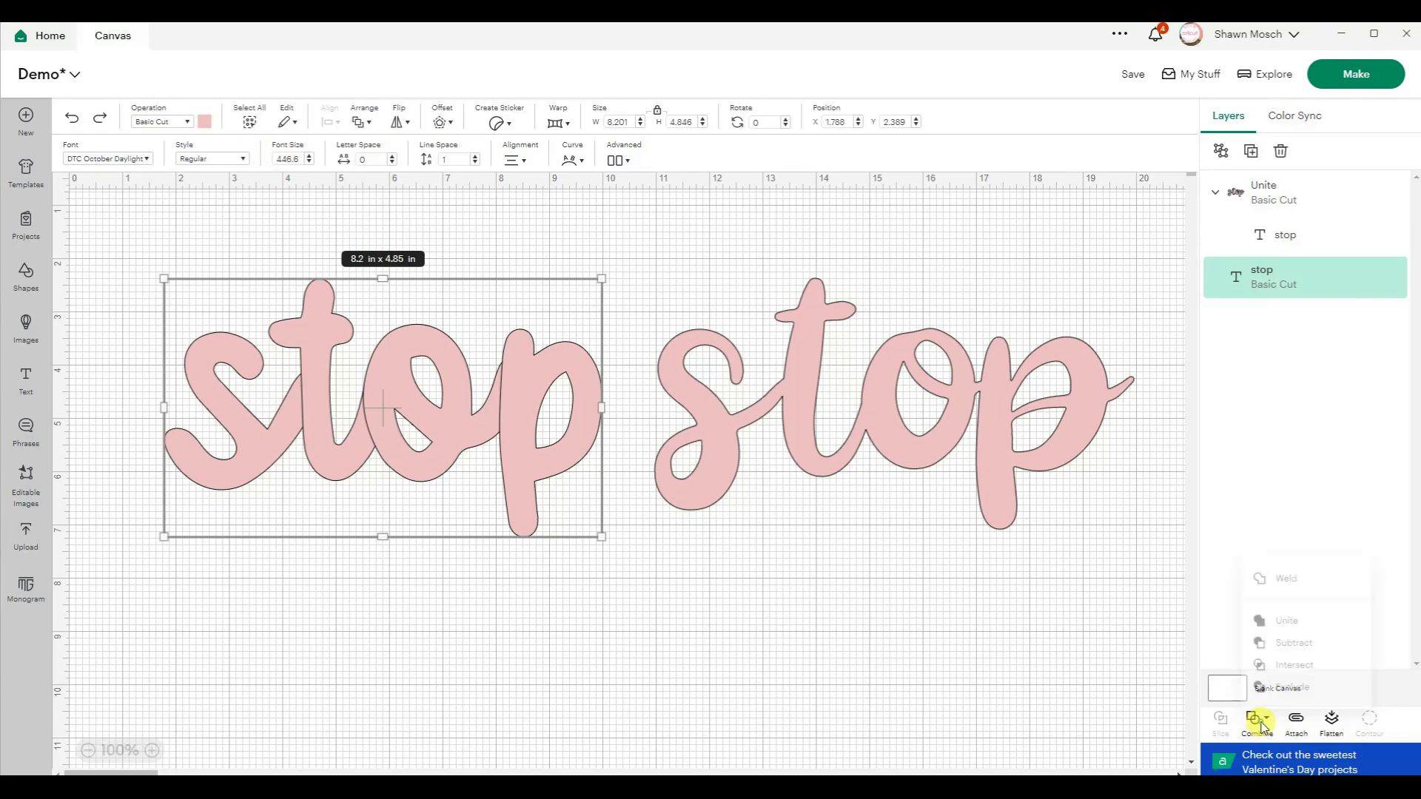
click(1284, 578)
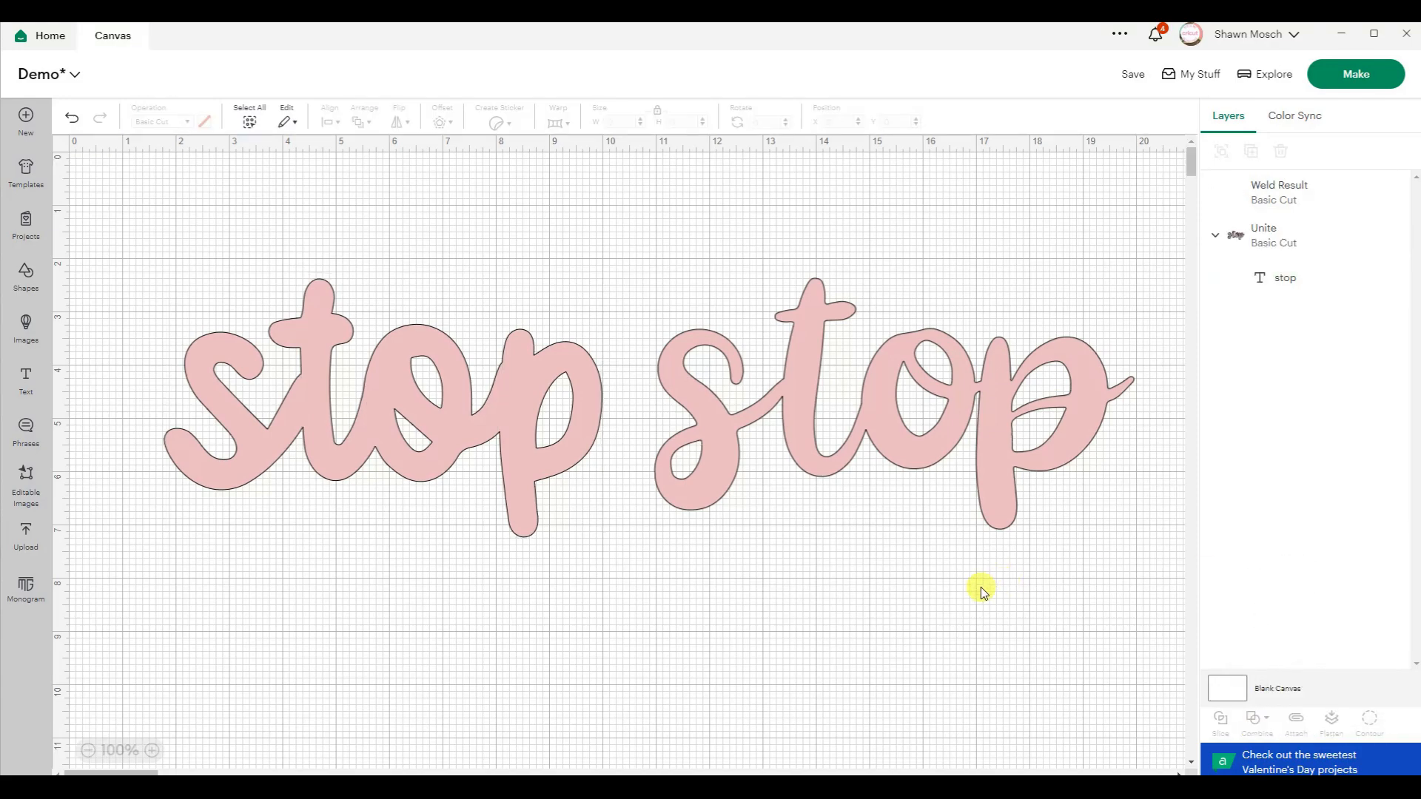
click(1132, 73)
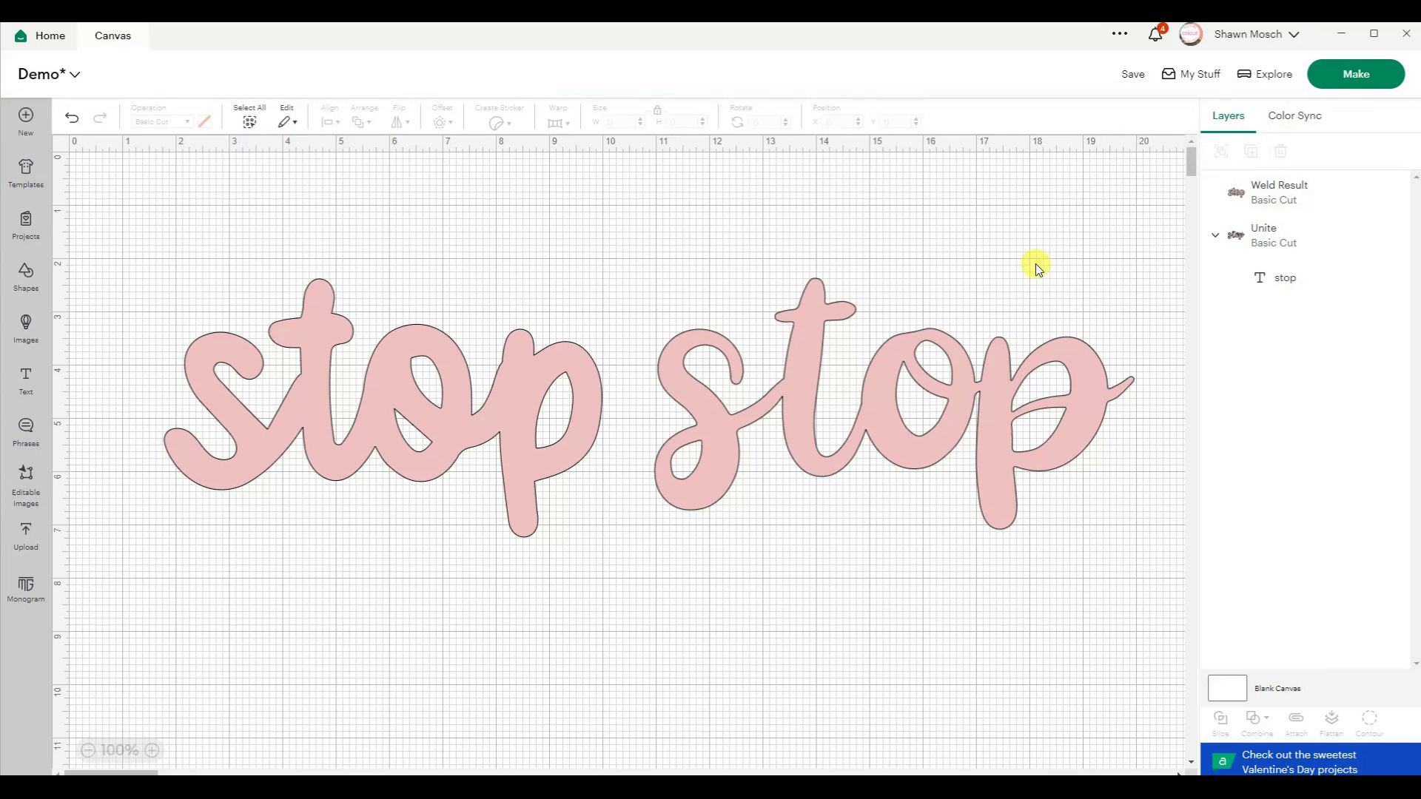
click(1131, 74)
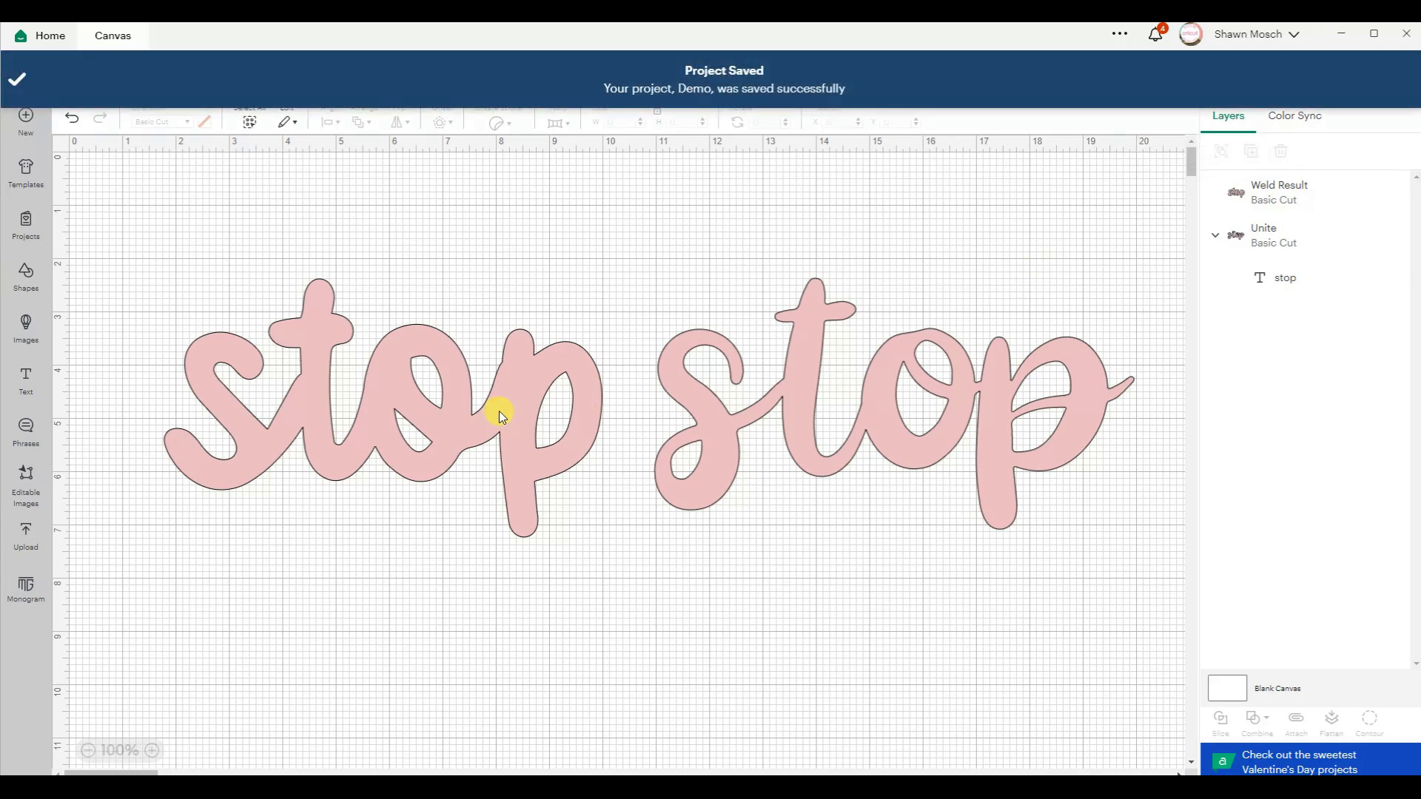
click(500, 412)
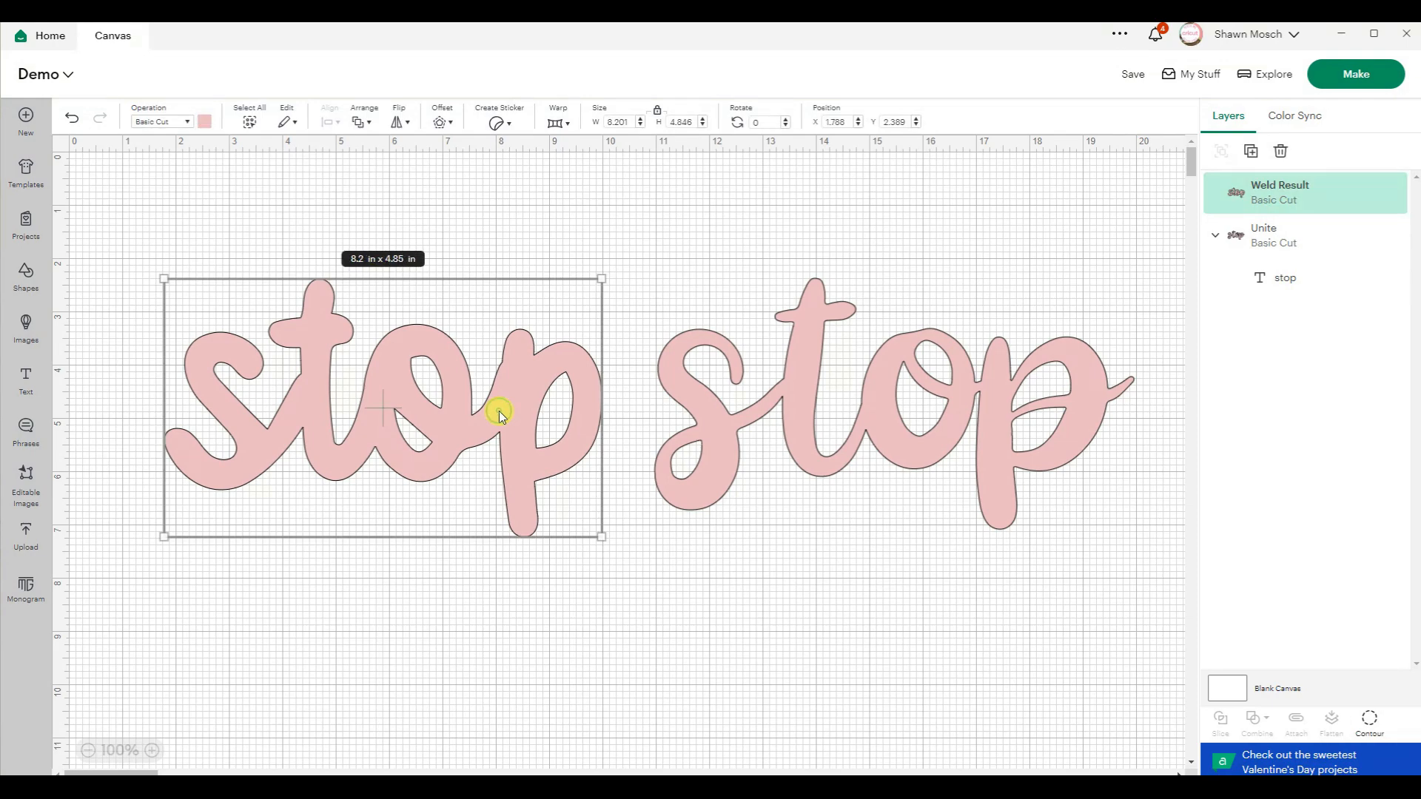
click(72, 118)
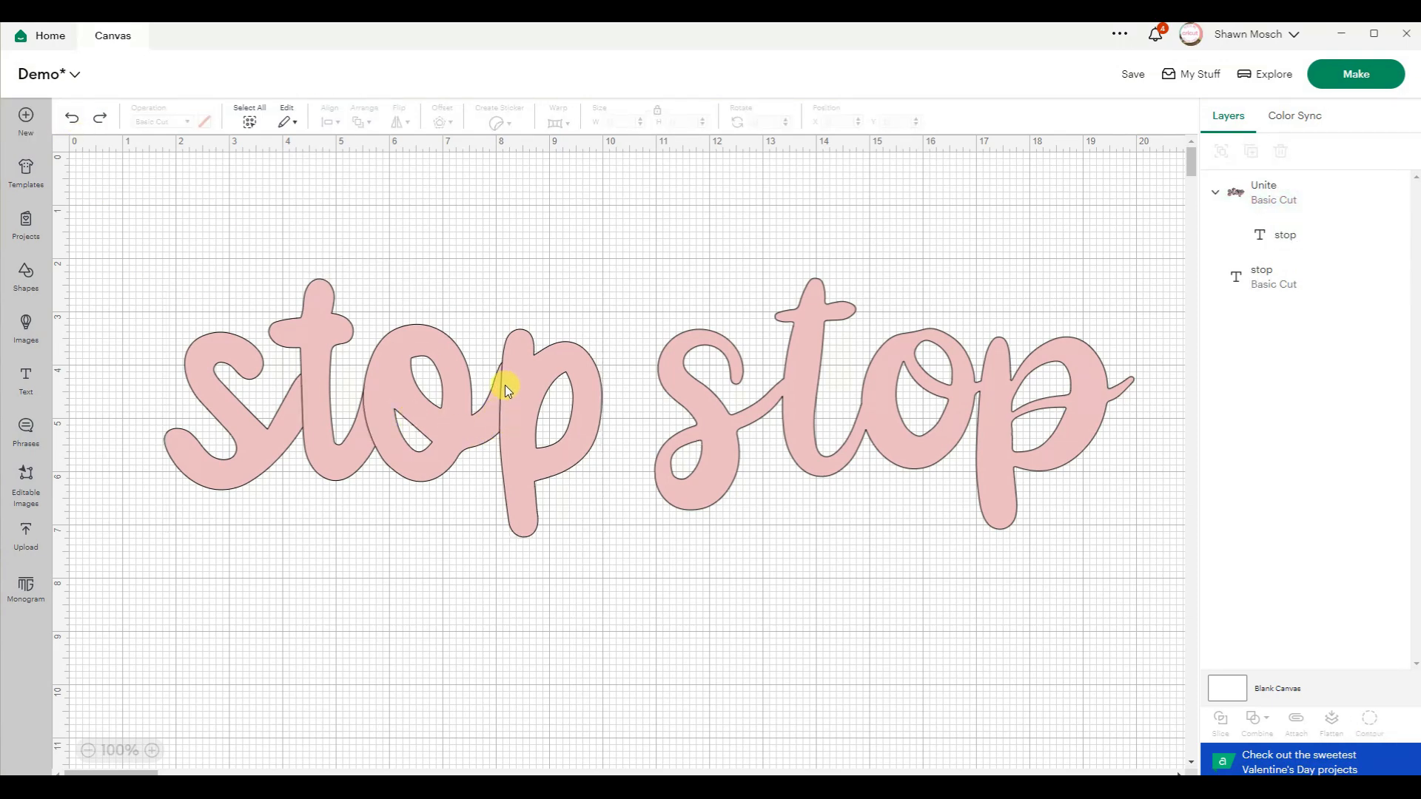
mouse_move(723, 427)
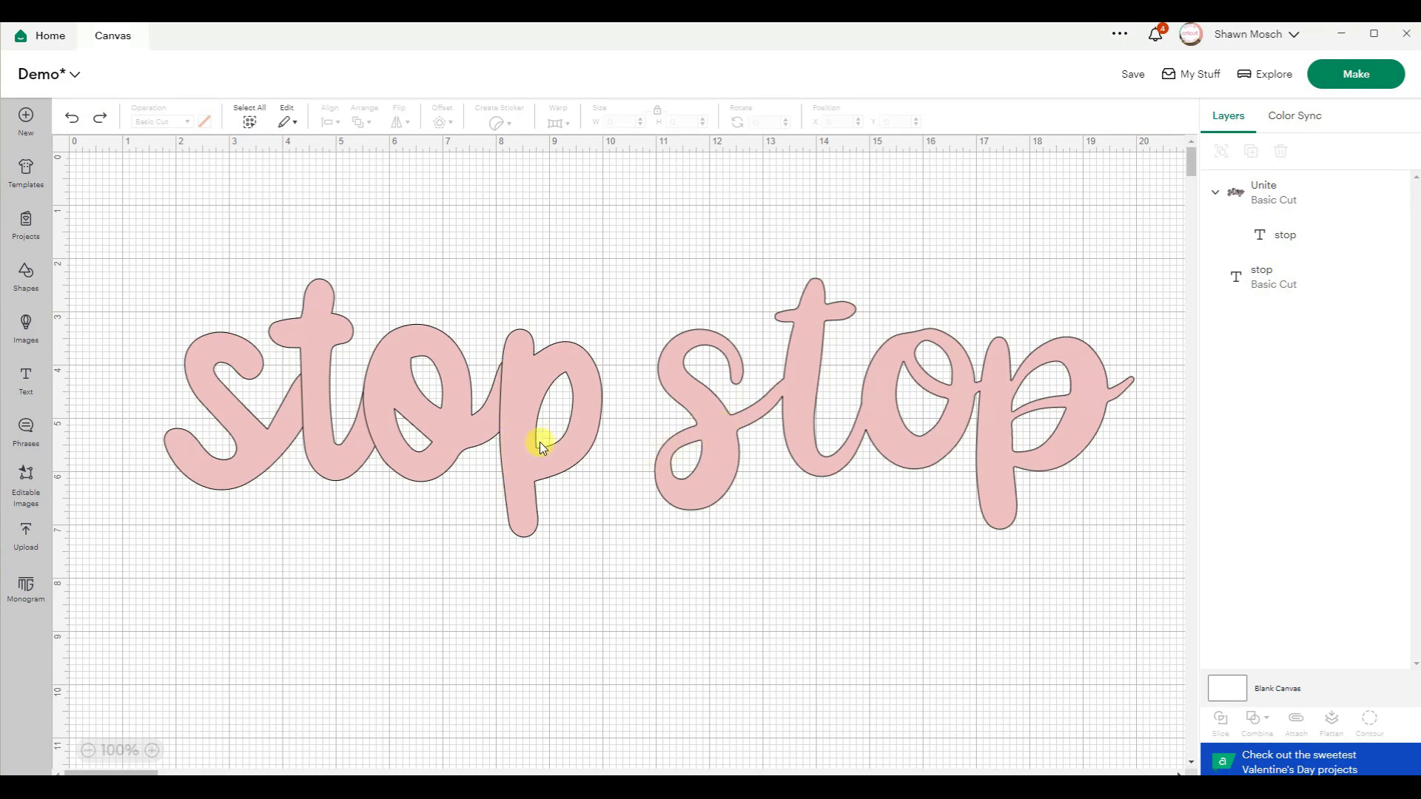
mouse_move(334, 353)
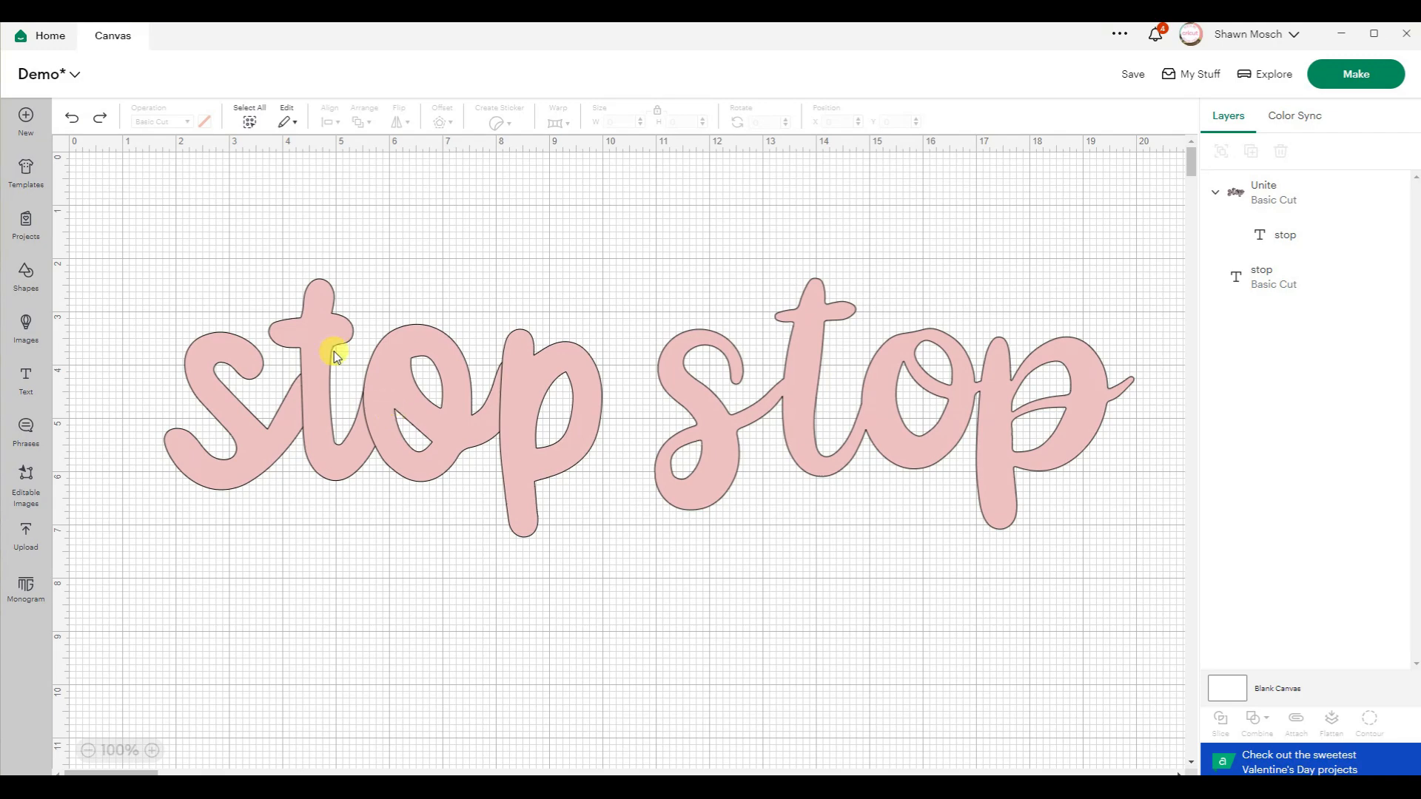
click(1006, 444)
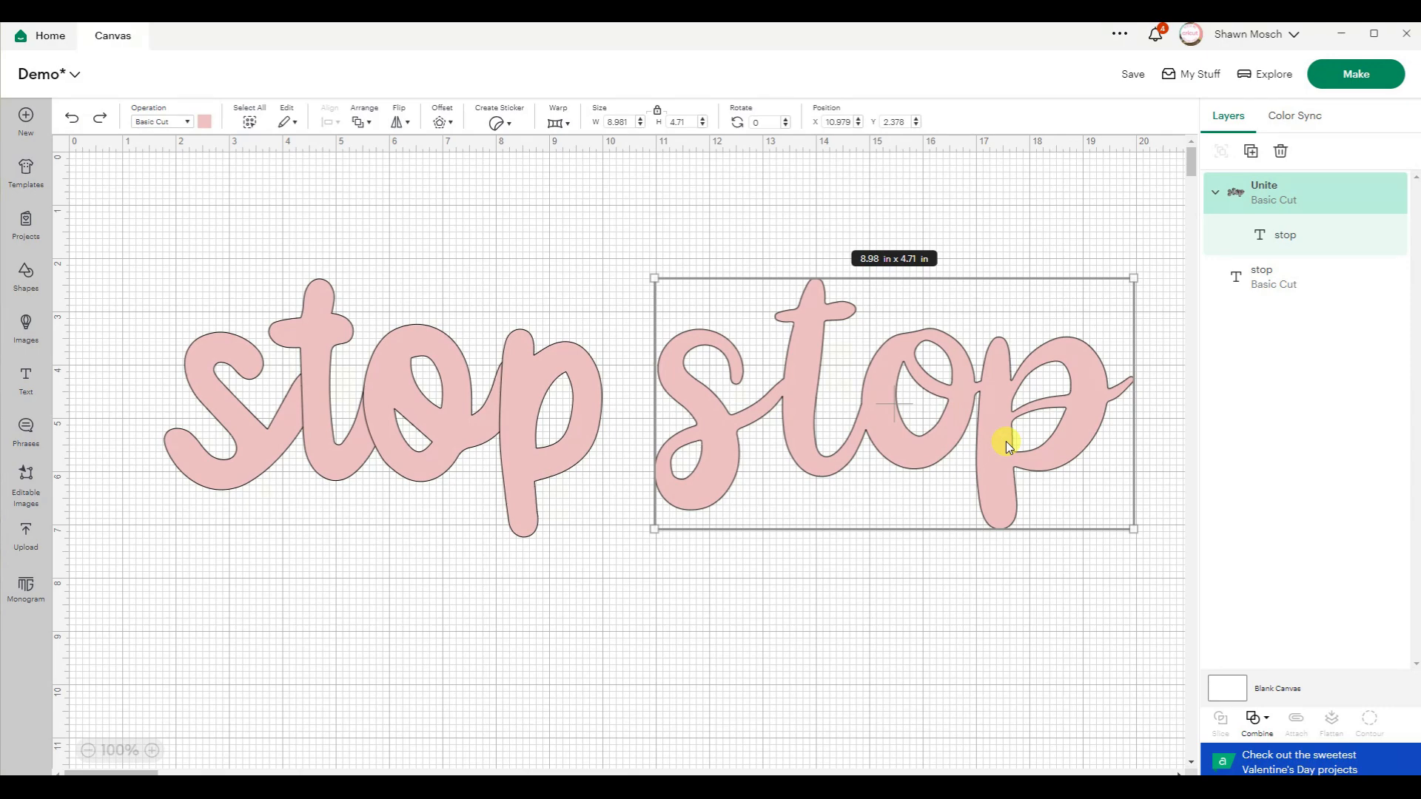
mouse_move(988, 456)
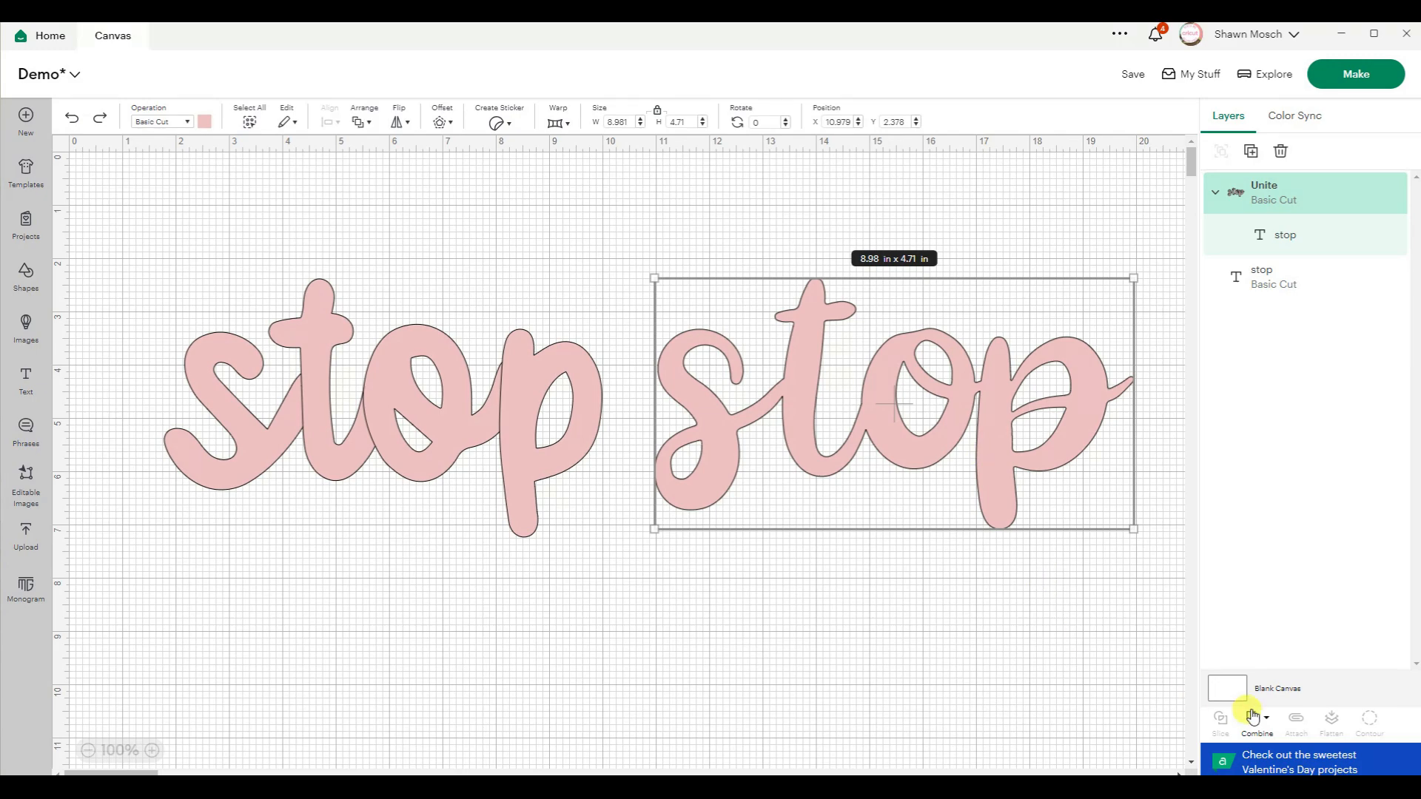
Undo Unite on the right 'stop' word, leaving editable text beside the Weld Result.
click(1256, 720)
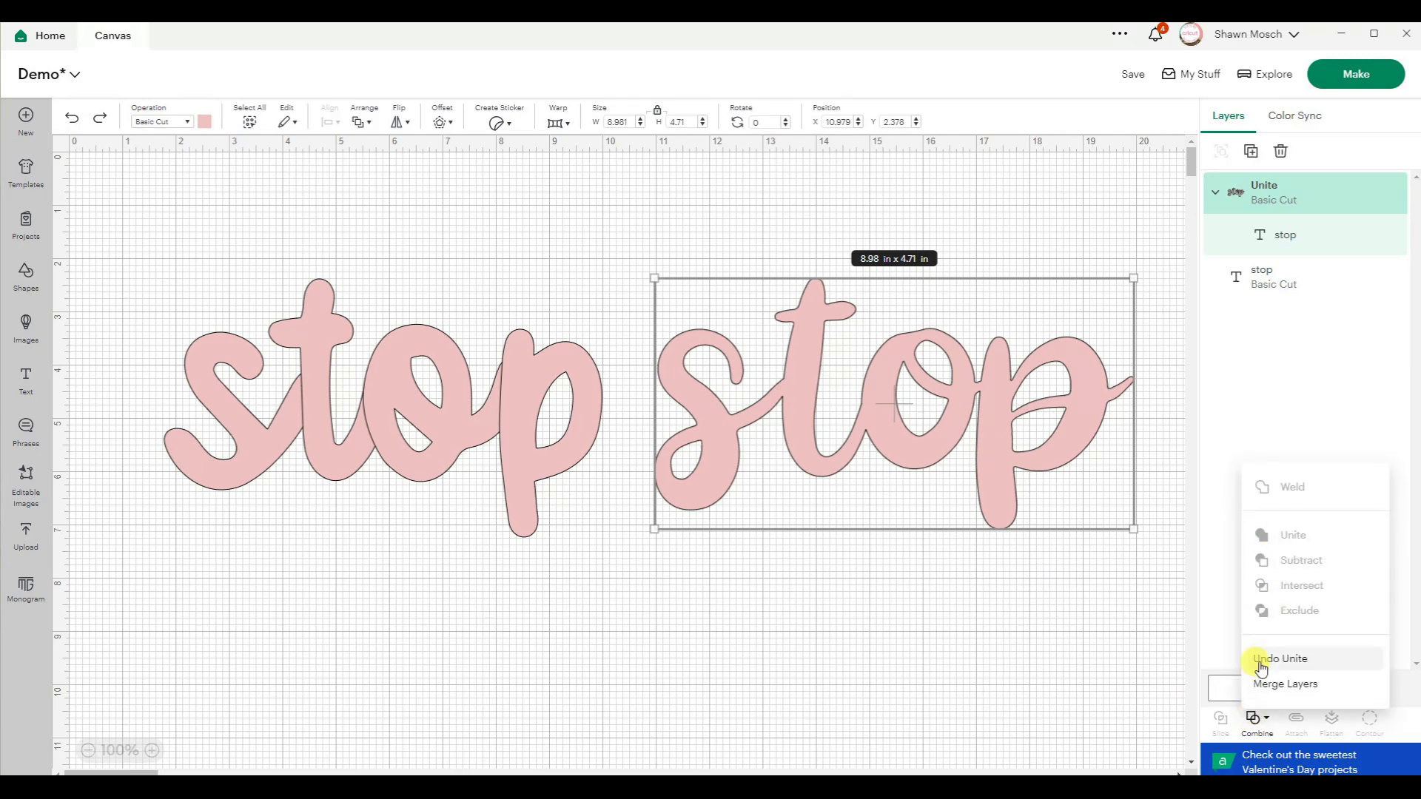
click(1291, 487)
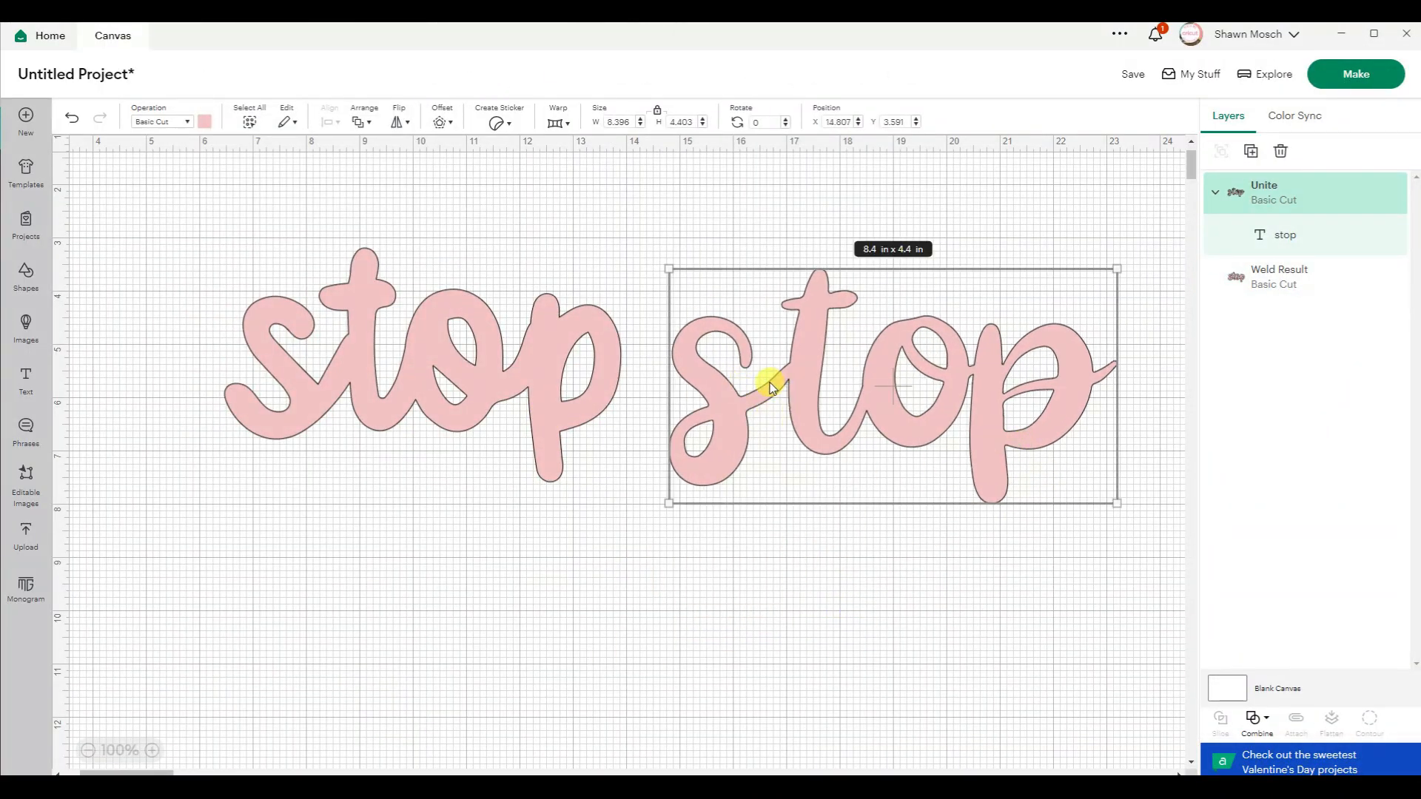
mouse_move(1038, 460)
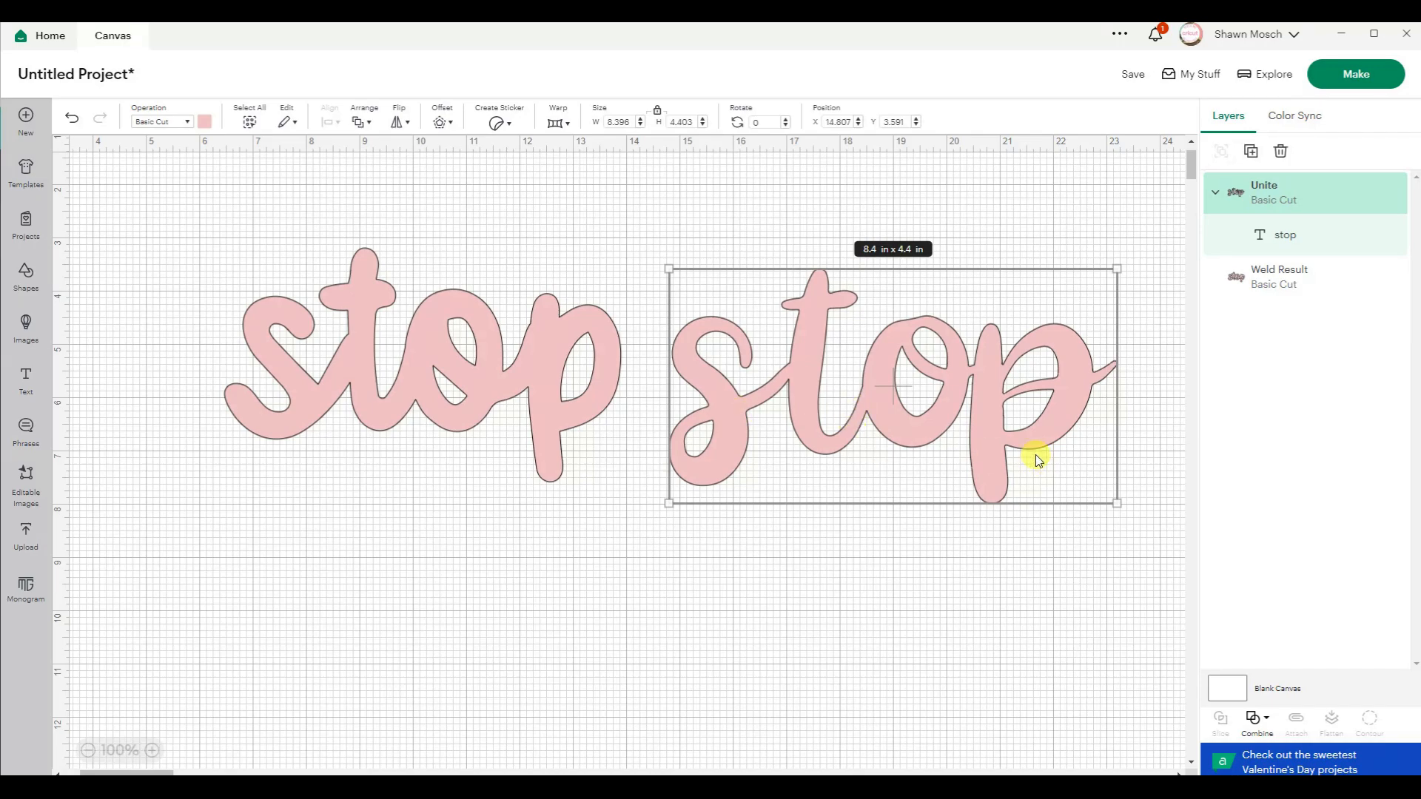
click(1259, 722)
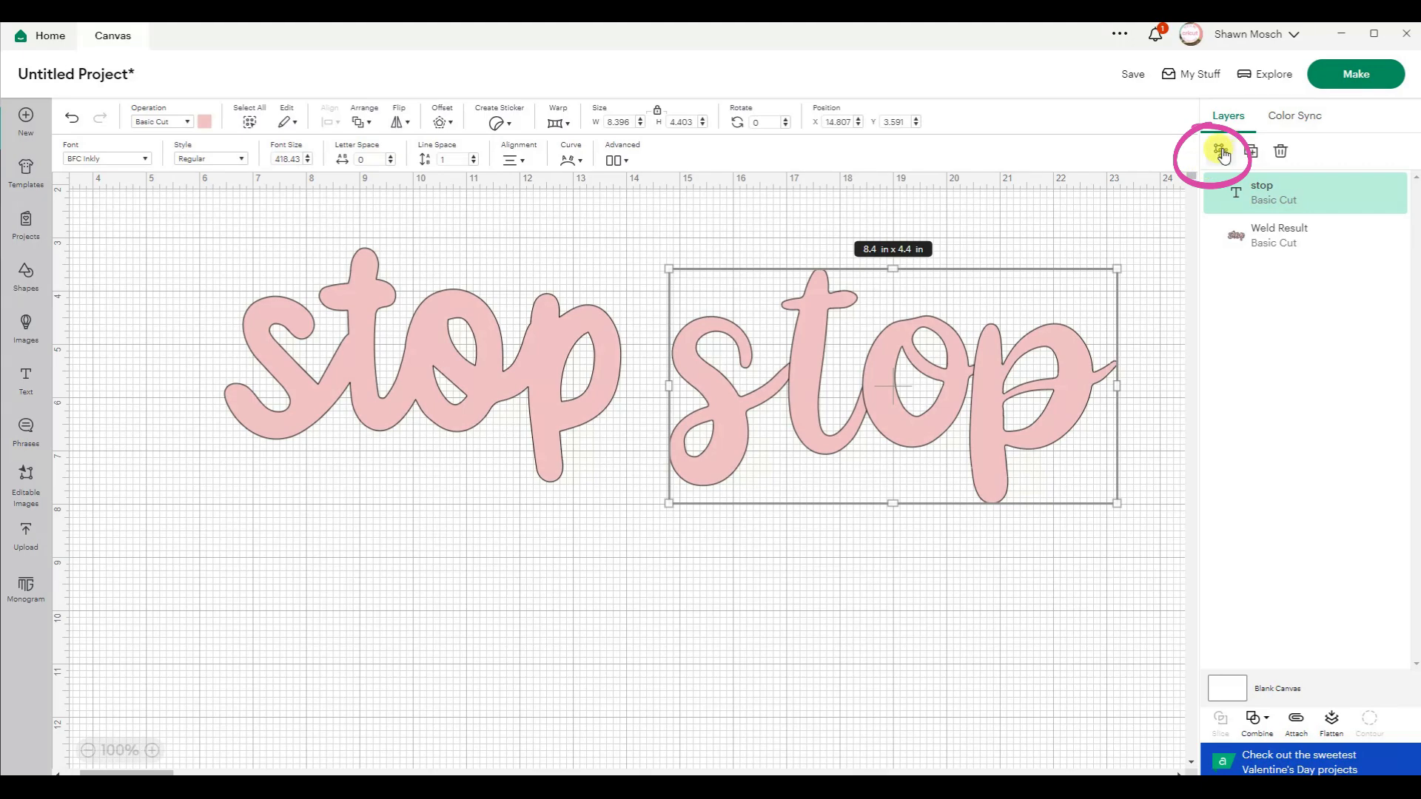
Ungroup the right 'stop' word into separate s, t, o, p letter layers.
click(1222, 150)
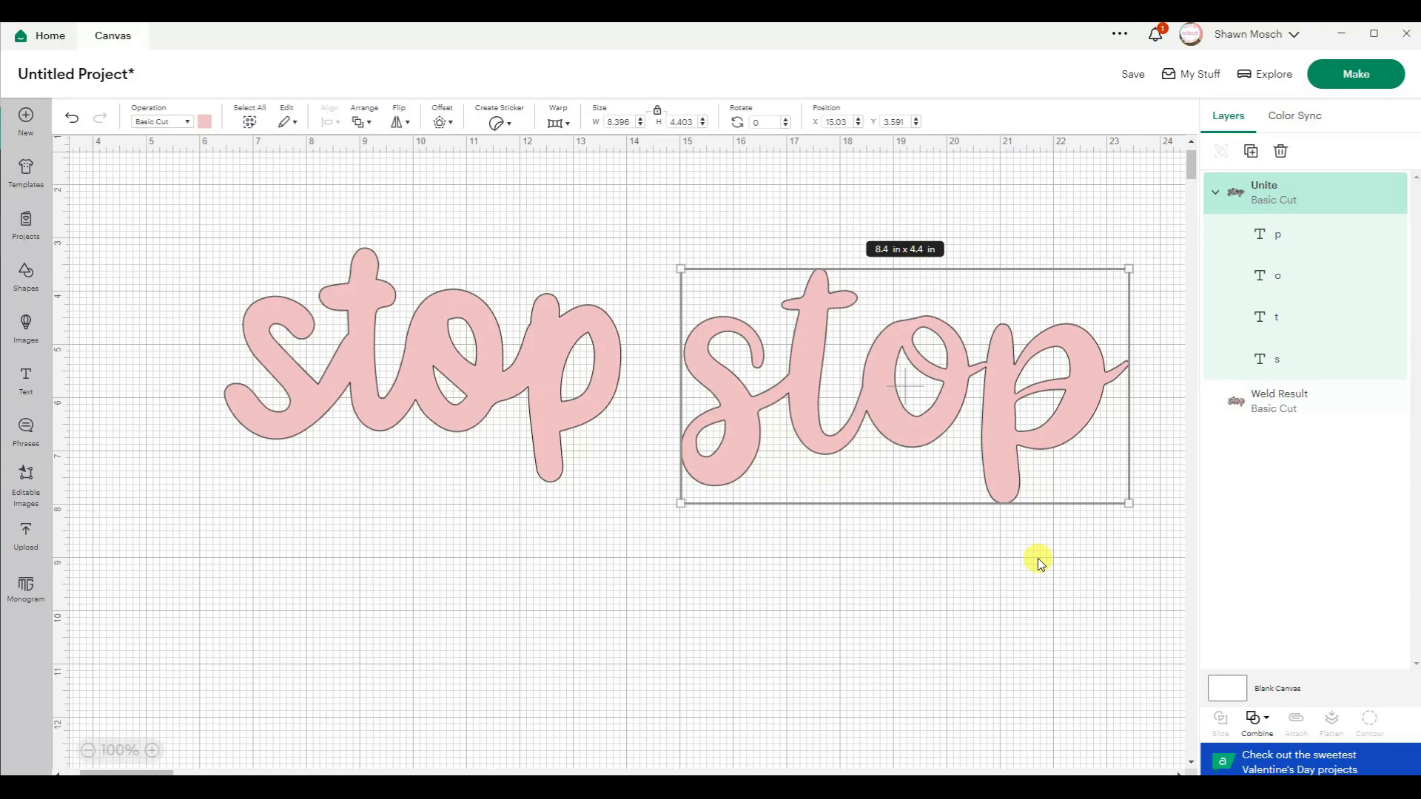
mouse_move(1217, 209)
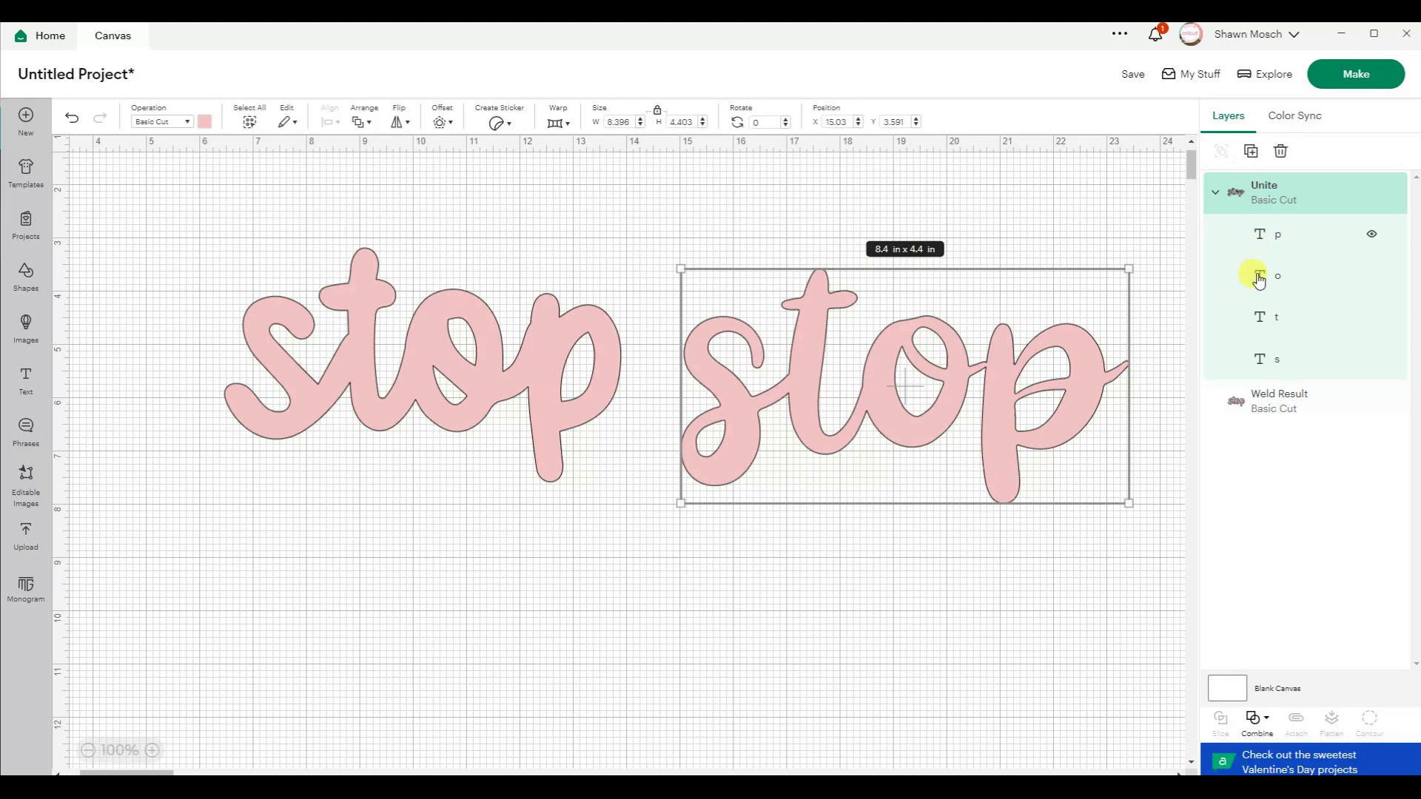
Merge the right word's united letters into a single Merge layer and reselect it.
click(1257, 720)
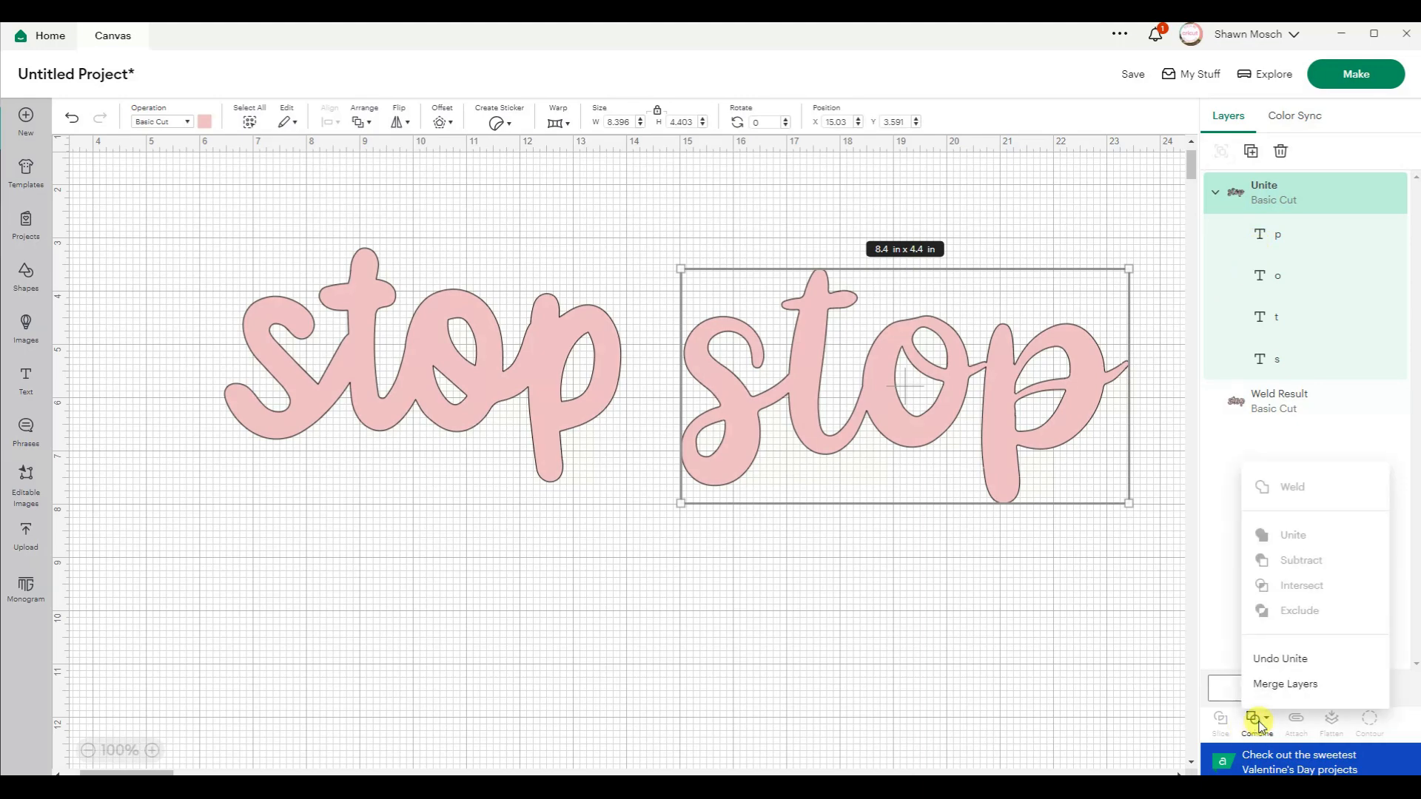
mouse_move(1280, 684)
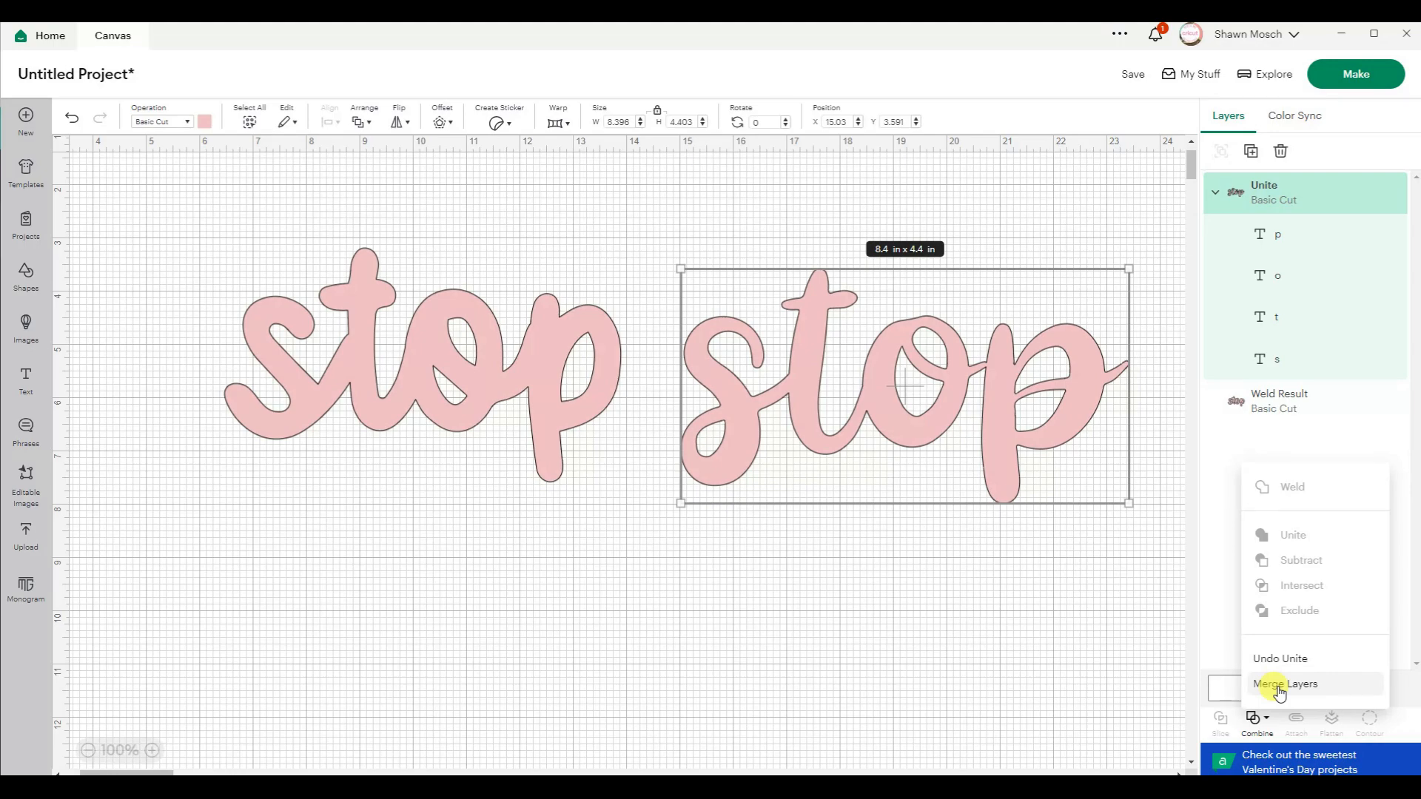
click(1285, 683)
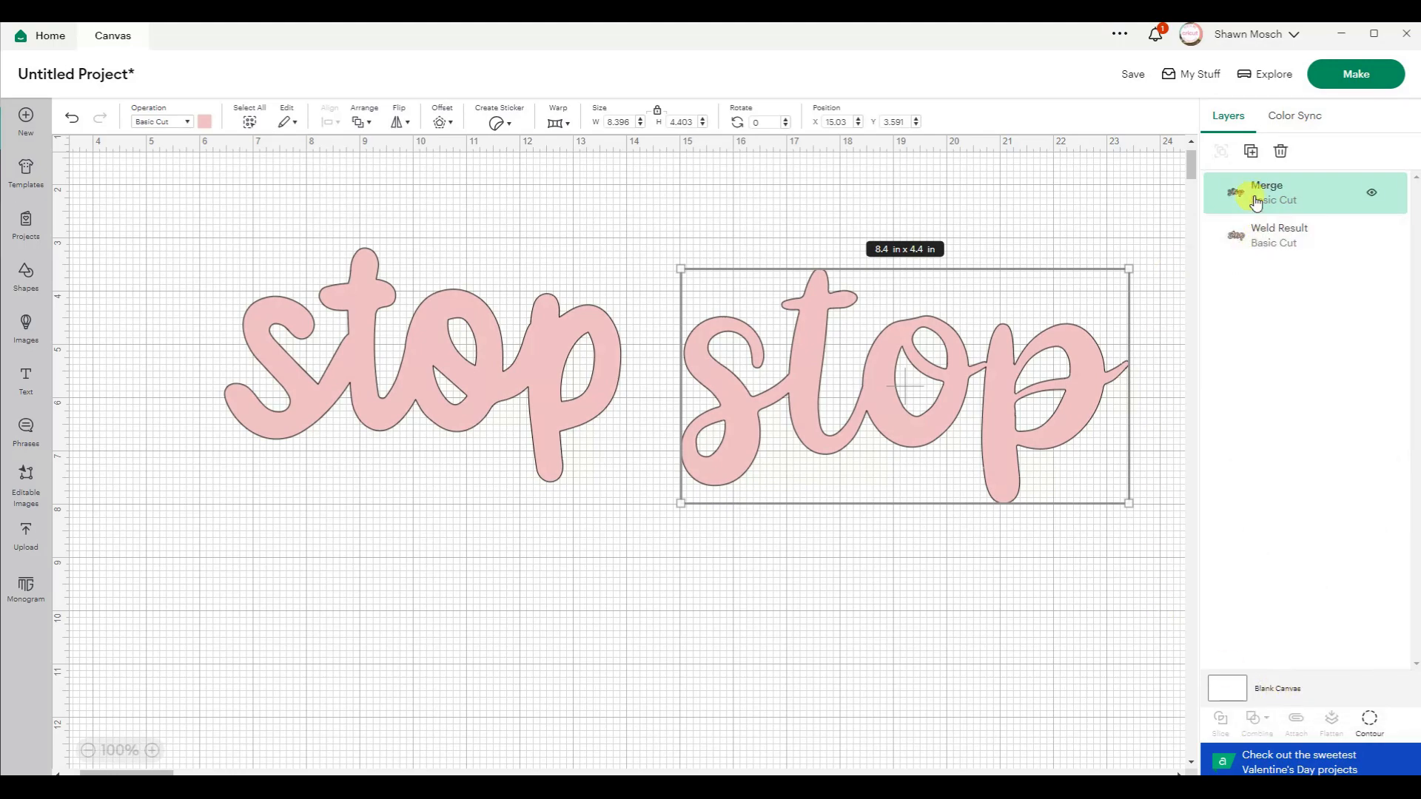
click(1001, 589)
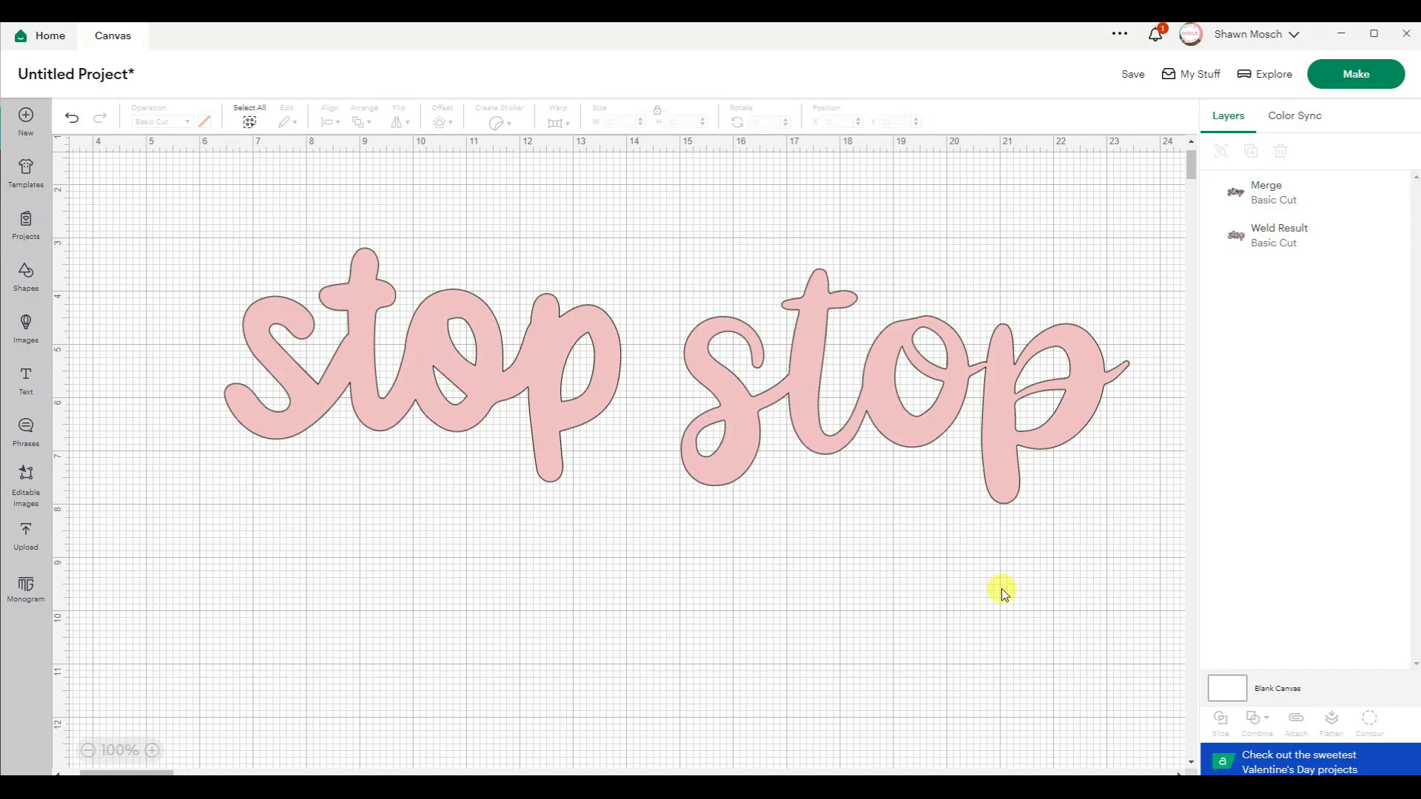
click(897, 380)
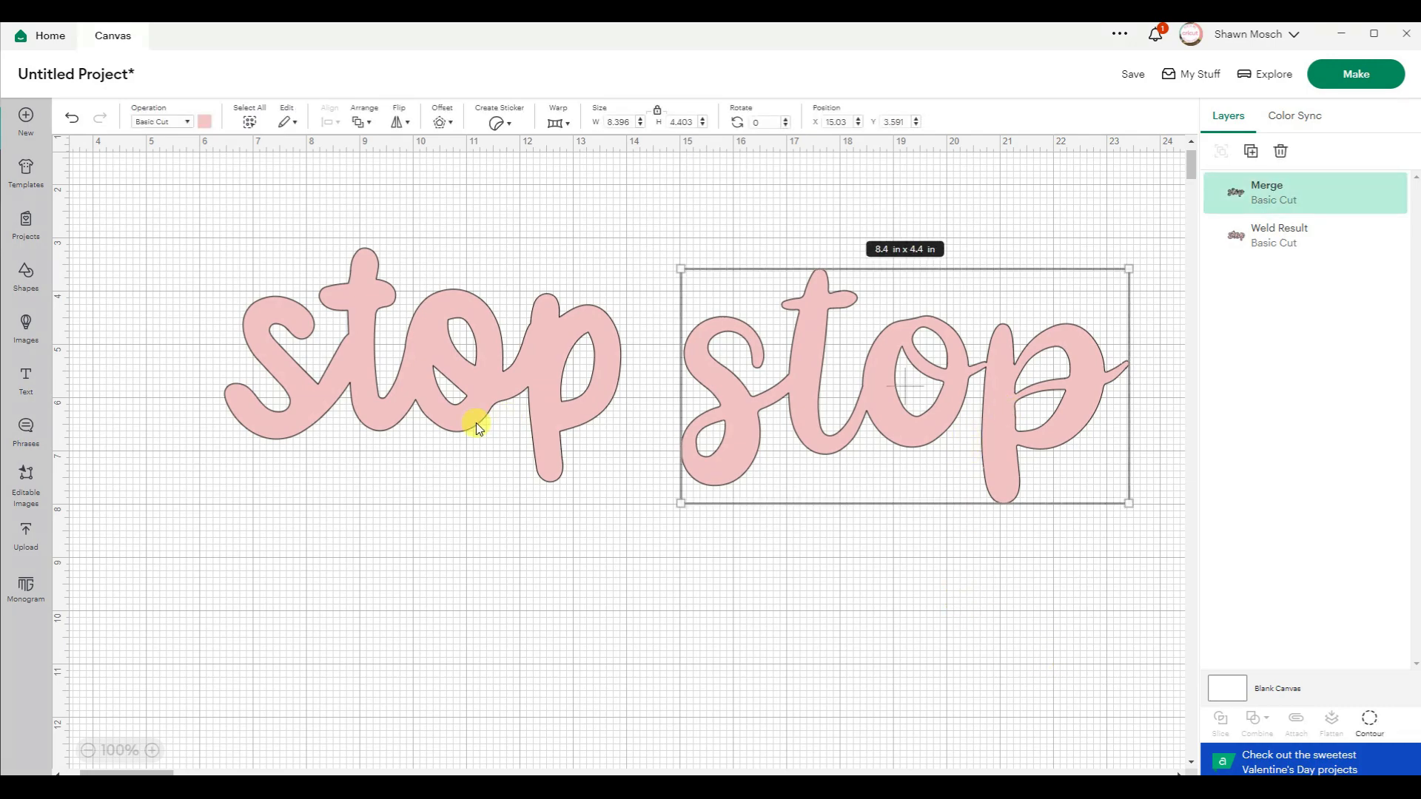
mouse_move(457, 401)
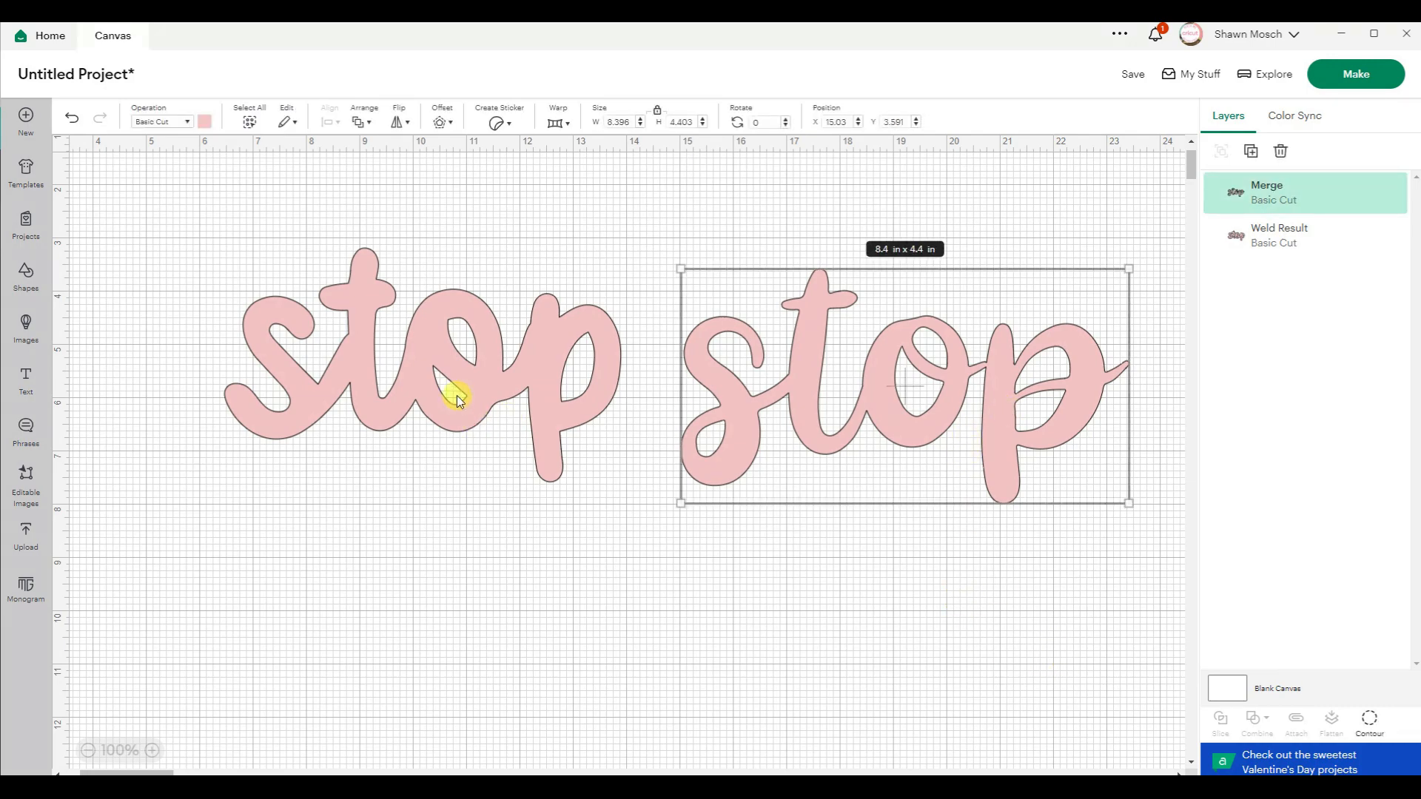
mouse_move(941, 429)
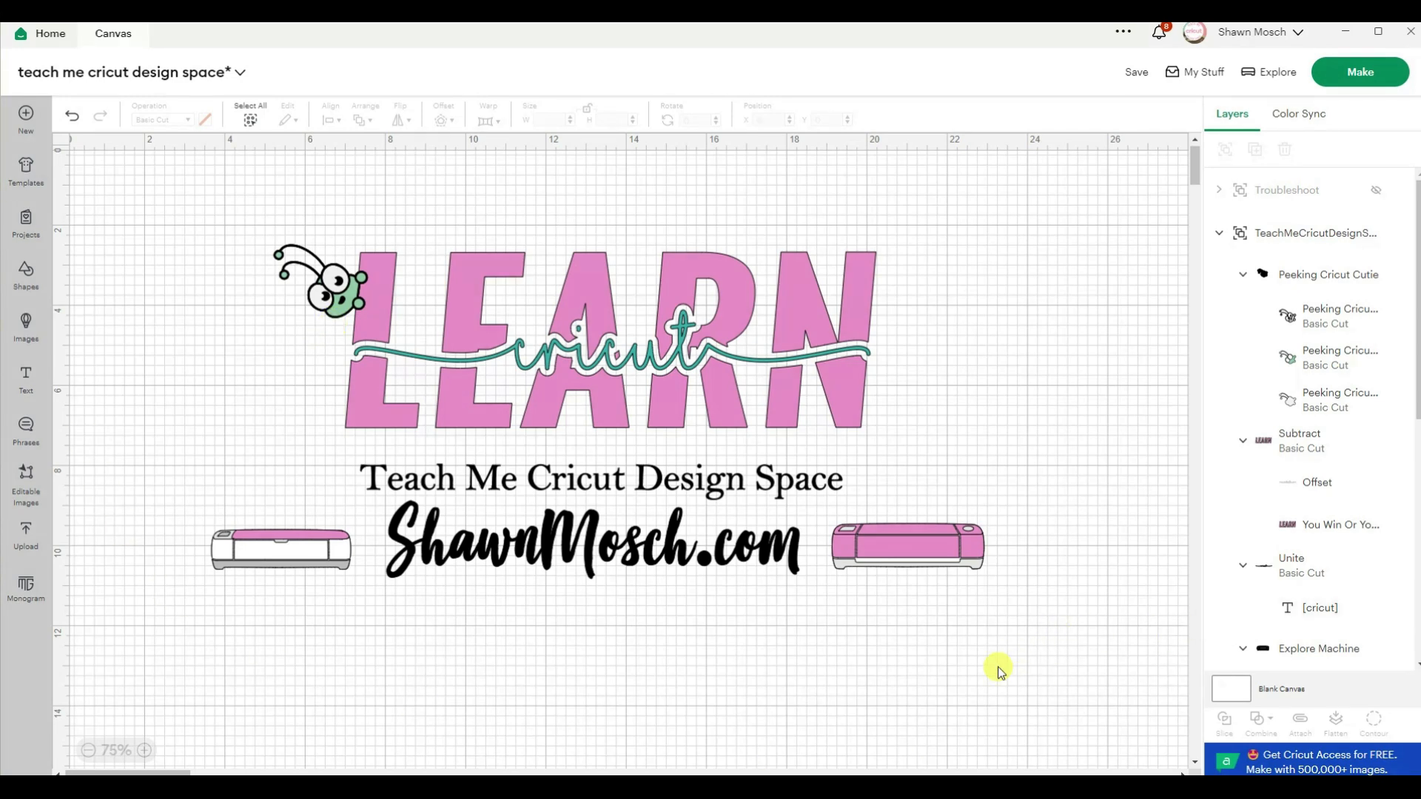
mouse_move(872, 500)
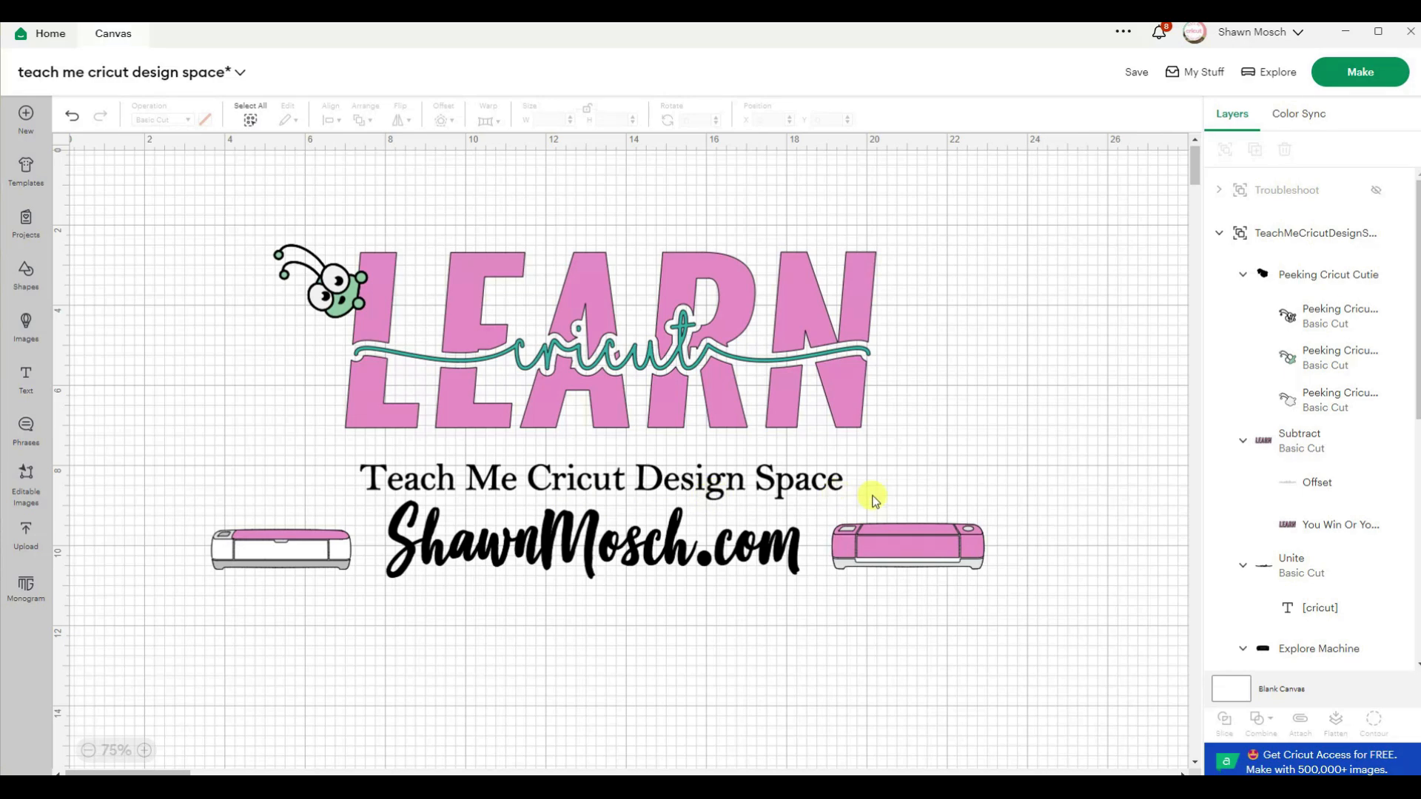
mouse_move(880, 505)
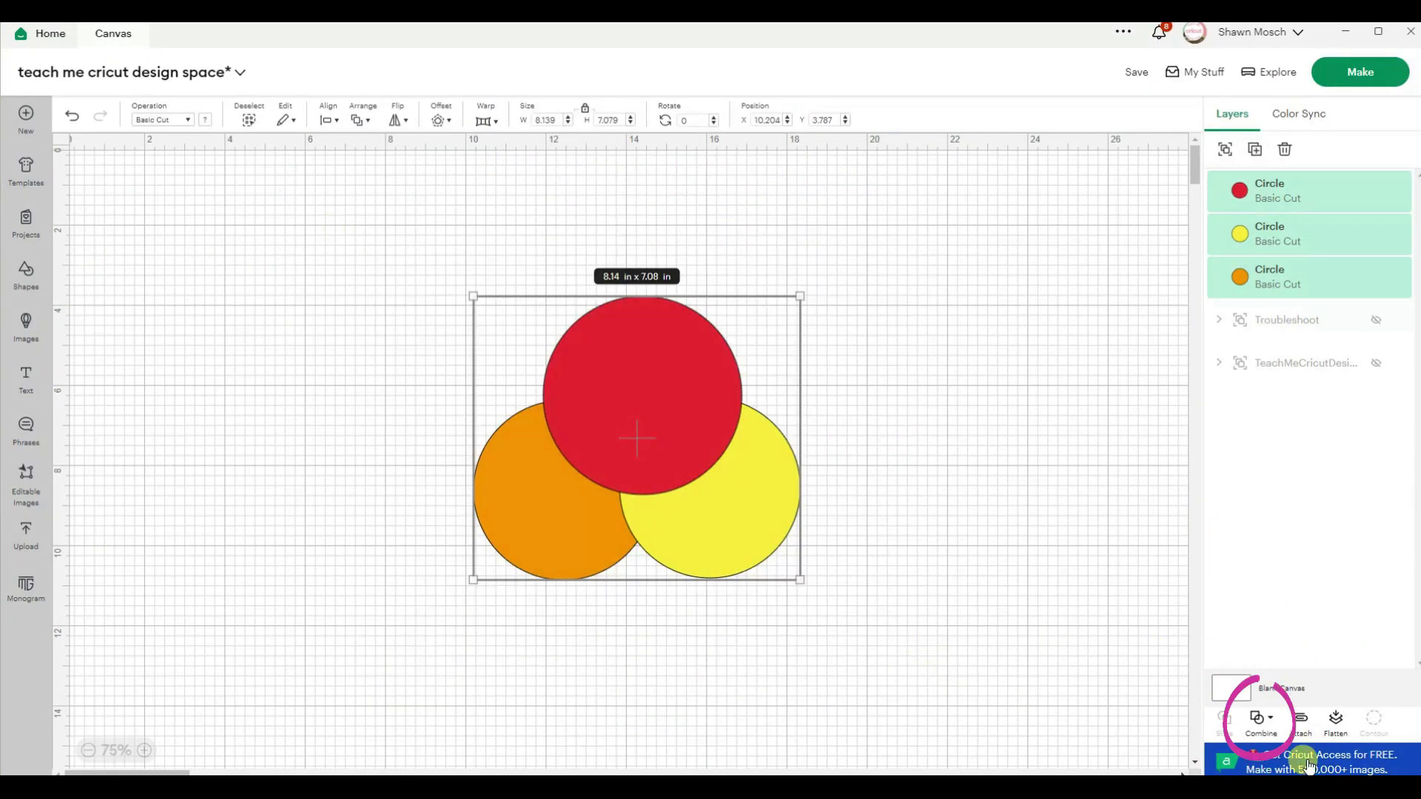
Preview the combine options on the circle layers and sweep the Offset Distance slider from zero to about half an inch.
click(1261, 721)
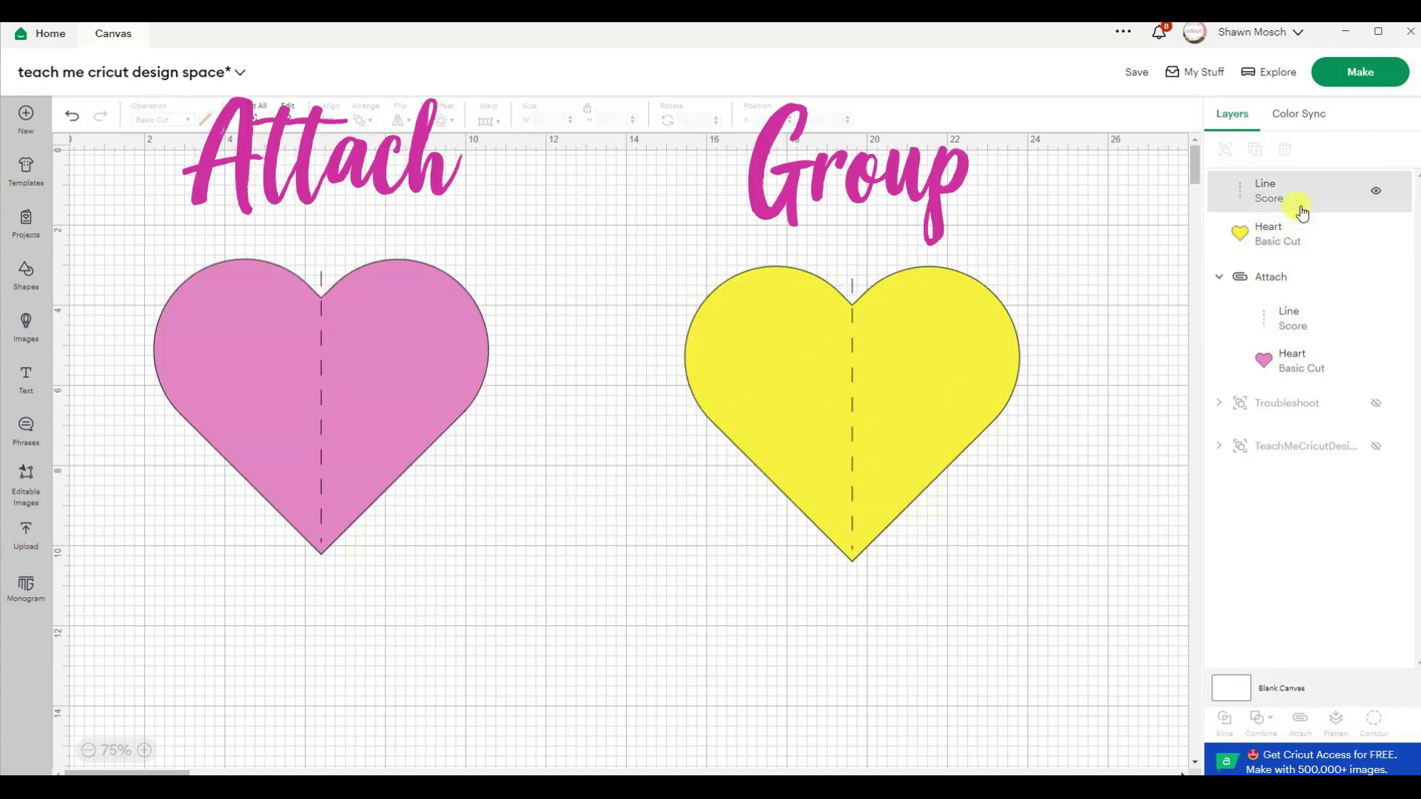
click(1219, 276)
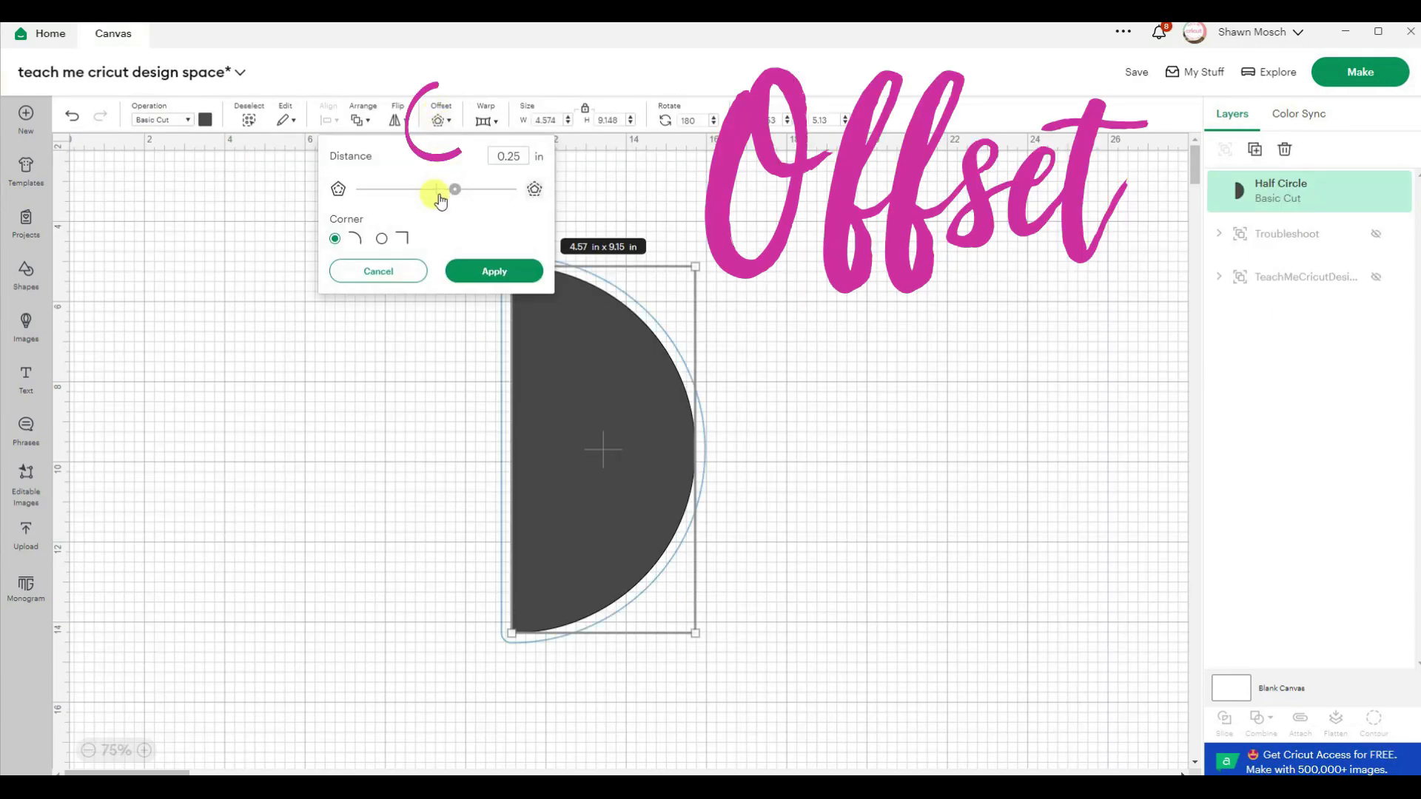
drag(453, 189, 433, 189)
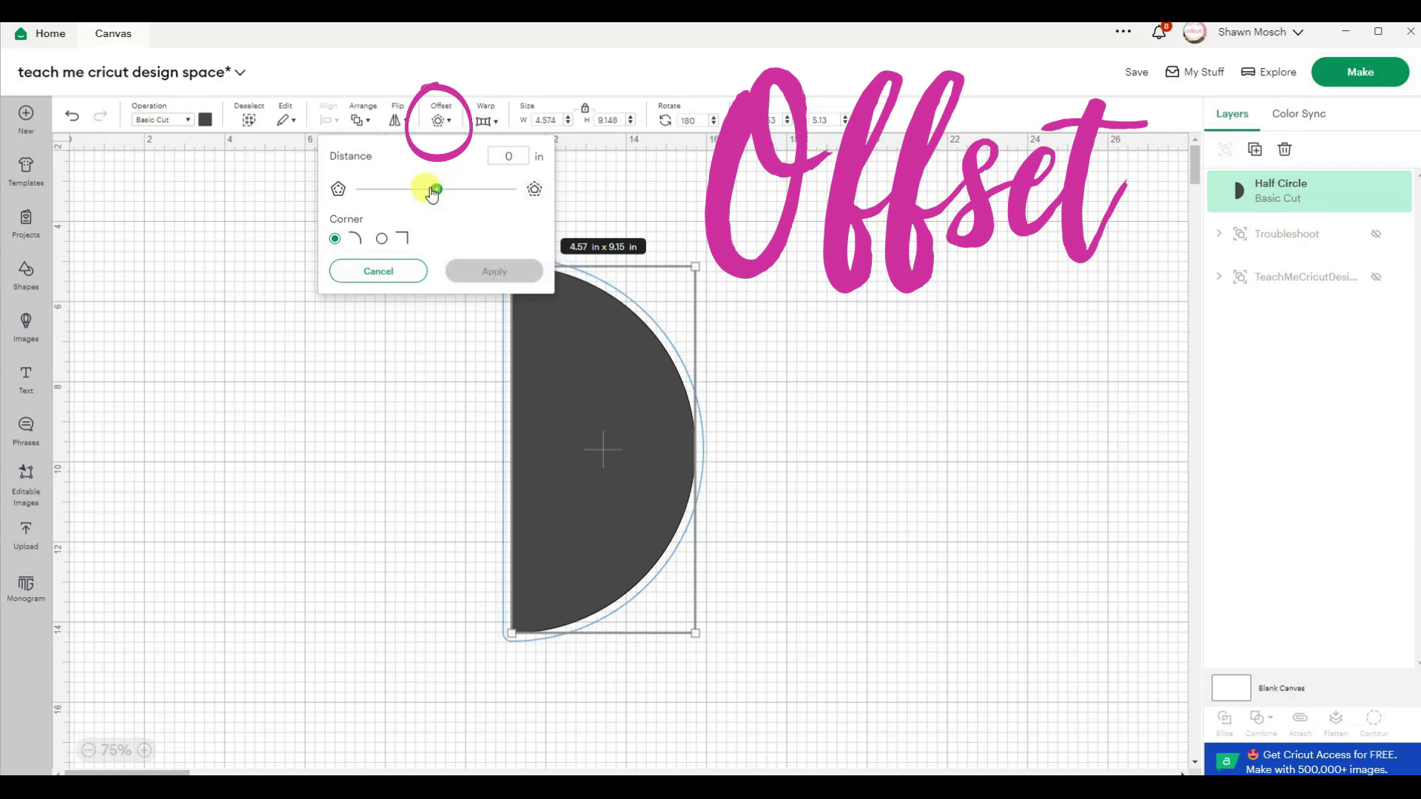
drag(433, 189, 476, 189)
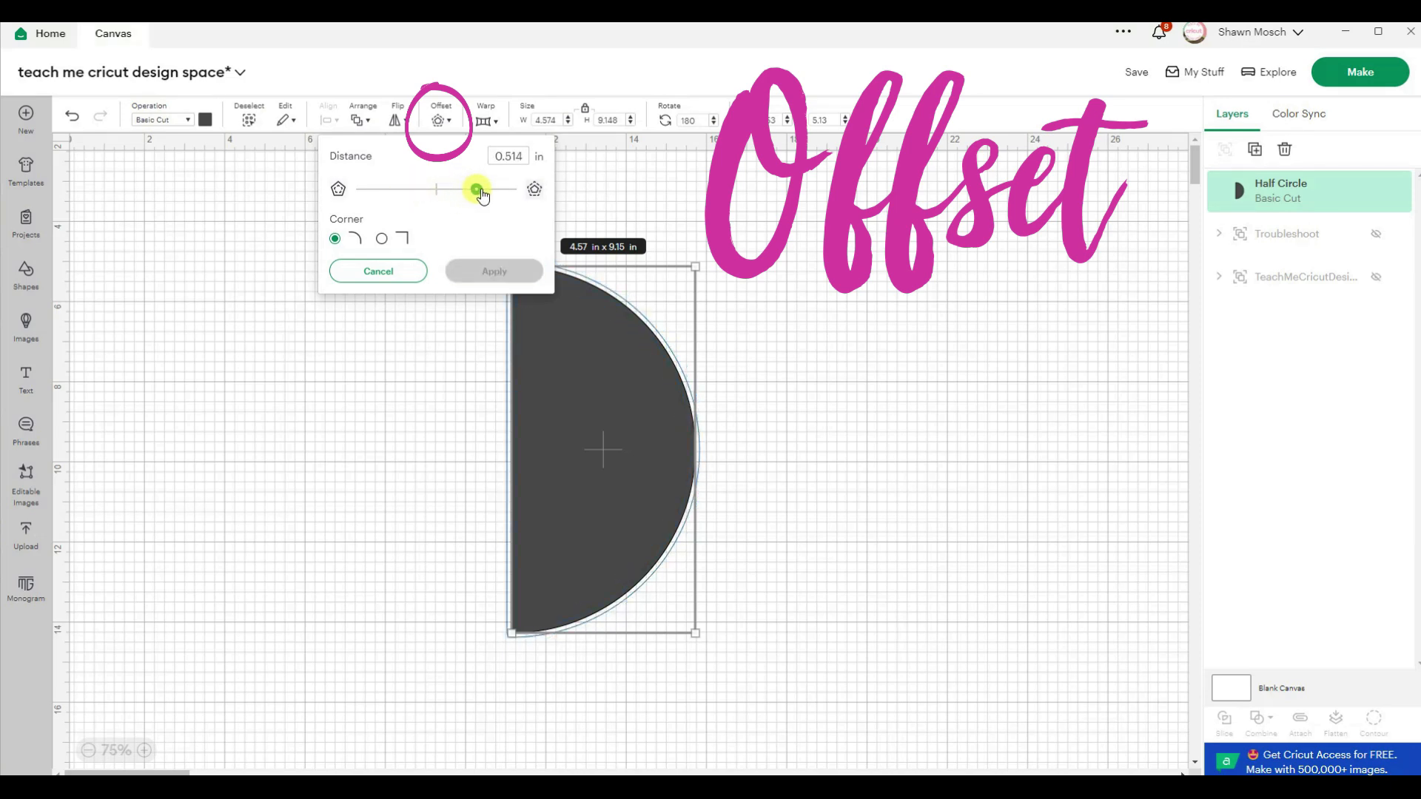
drag(476, 190, 493, 189)
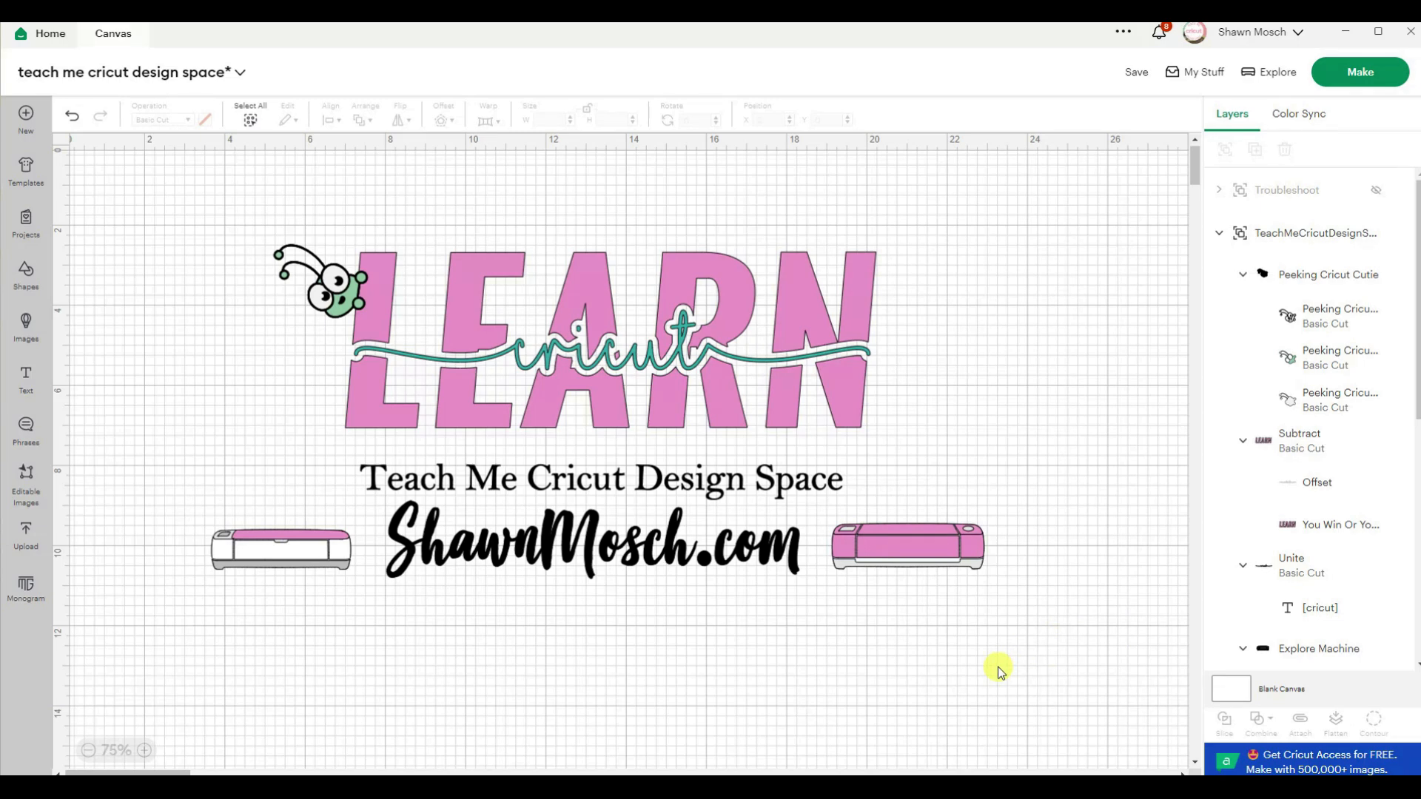
mouse_move(873, 498)
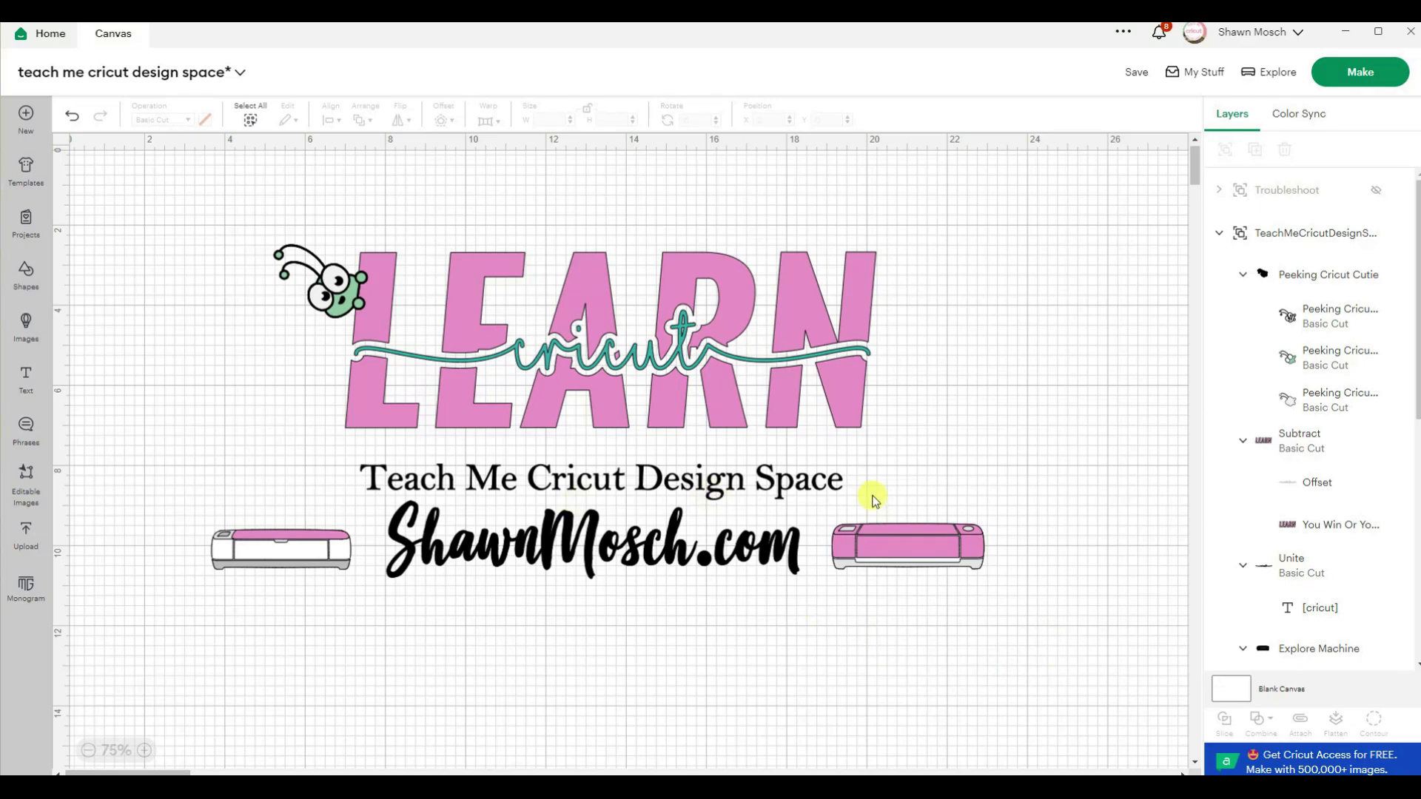
mouse_move(880, 505)
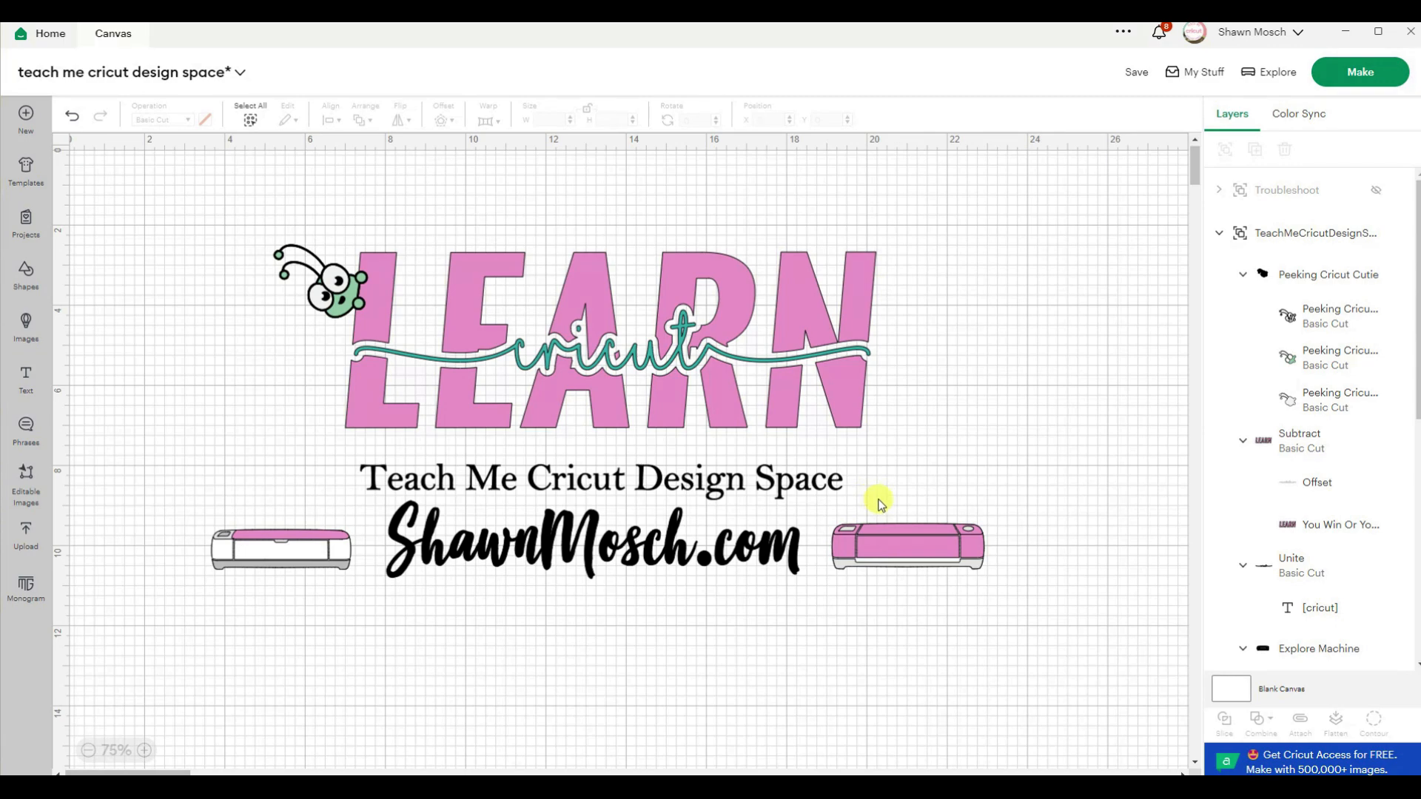